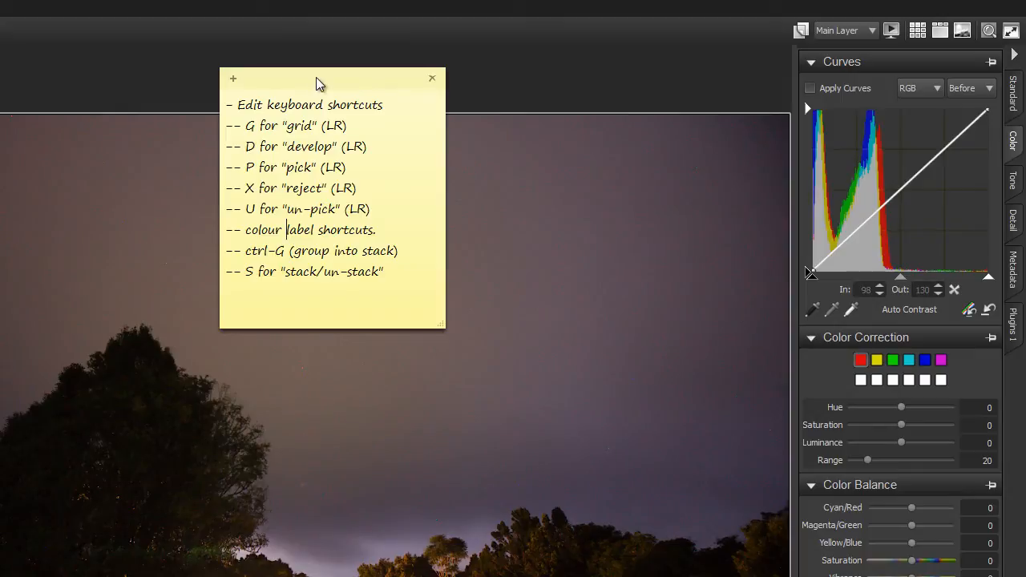
Move the shortcut notes aside and look through the Edit menu for Preferences
{"action": "left_click_drag", "start_coordinate": [319, 84], "coordinate": [440, 104]}
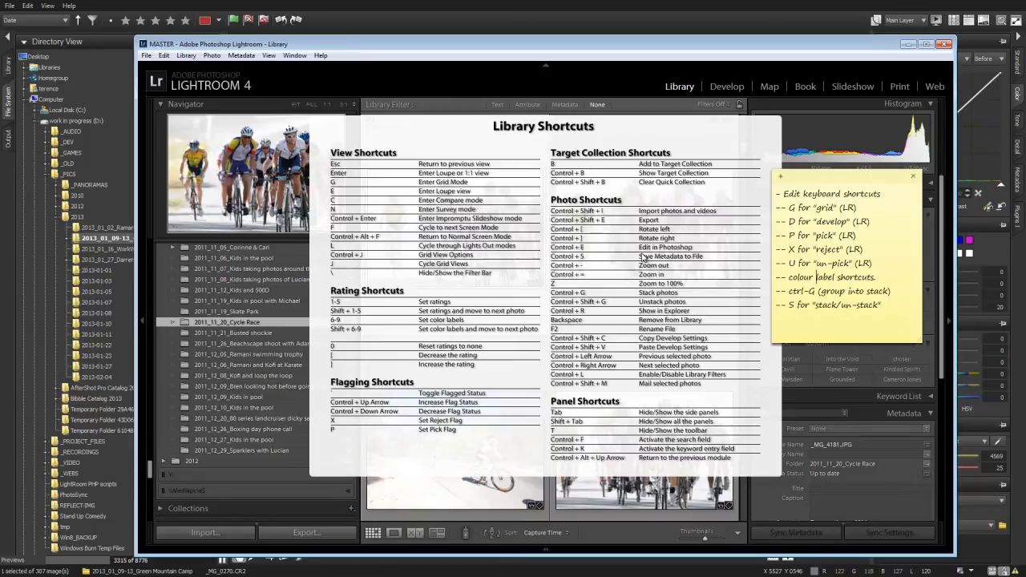
{"action": "mouse_move", "coordinate": [526, 176]}
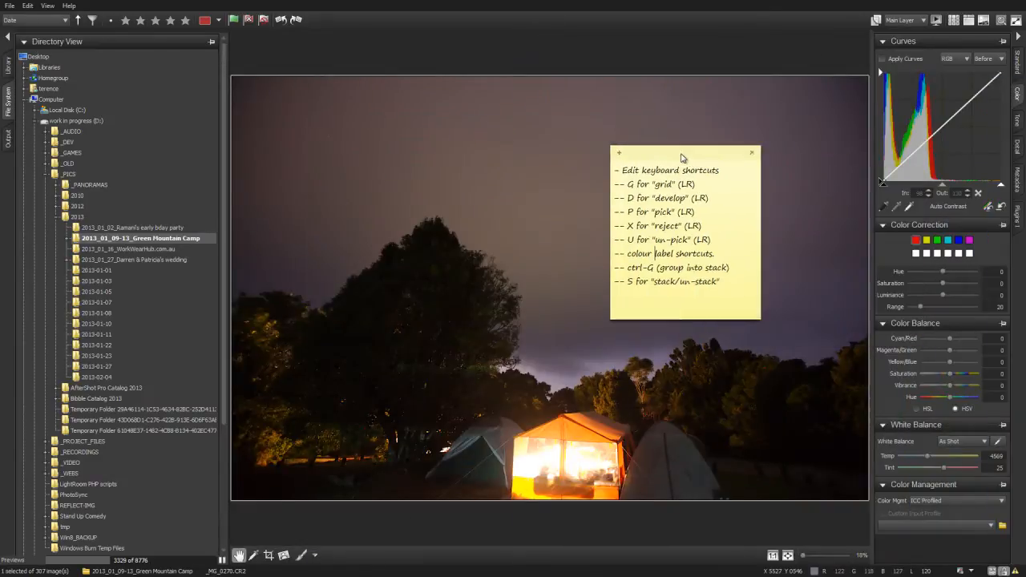
{"action": "left_click_drag", "start_coordinate": [683, 151], "coordinate": [676, 42]}
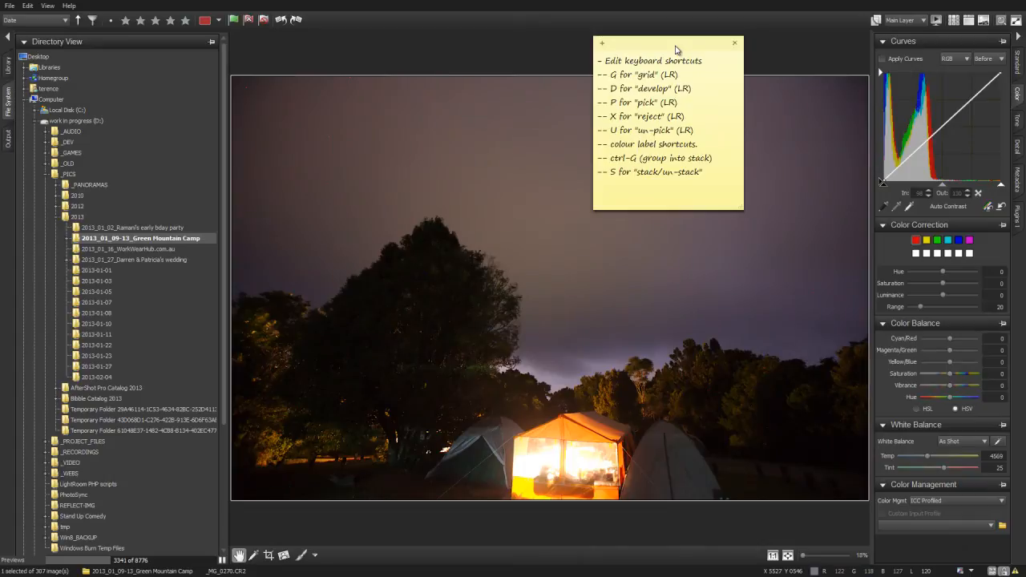
{"action": "mouse_move", "coordinate": [519, 88]}
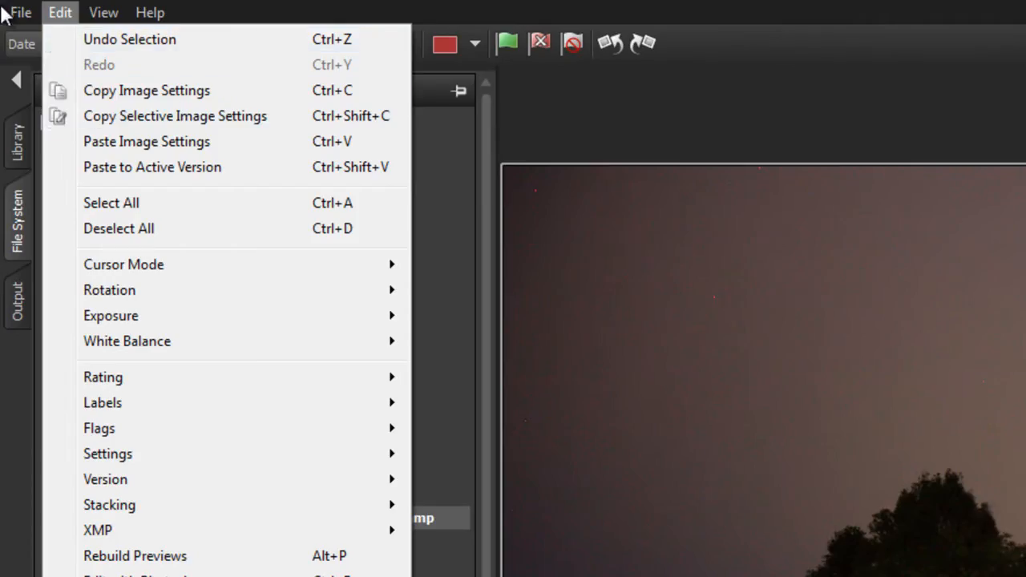
{"action": "mouse_move", "coordinate": [62, 24]}
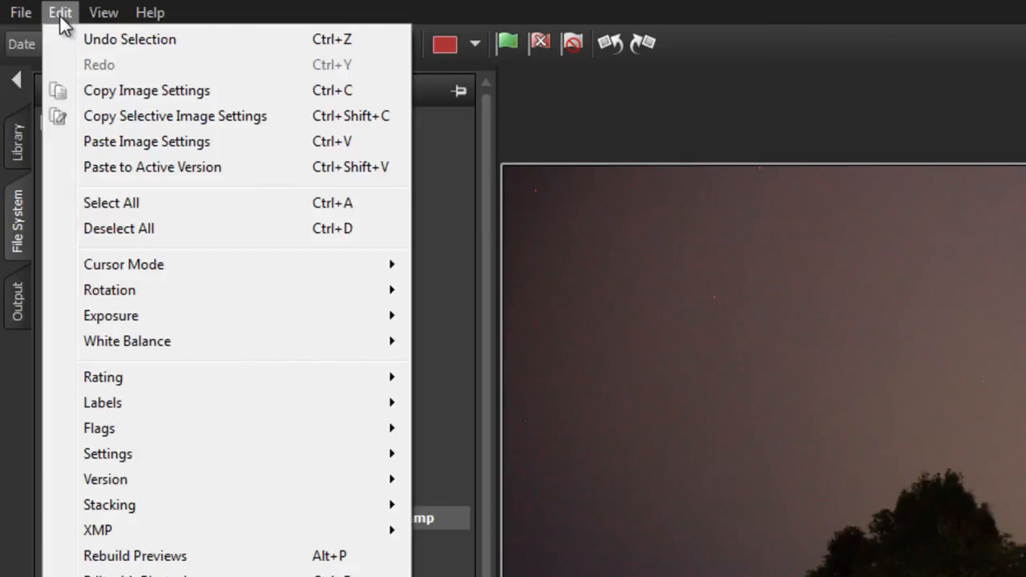
{"action": "left_click", "coordinate": [19, 13]}
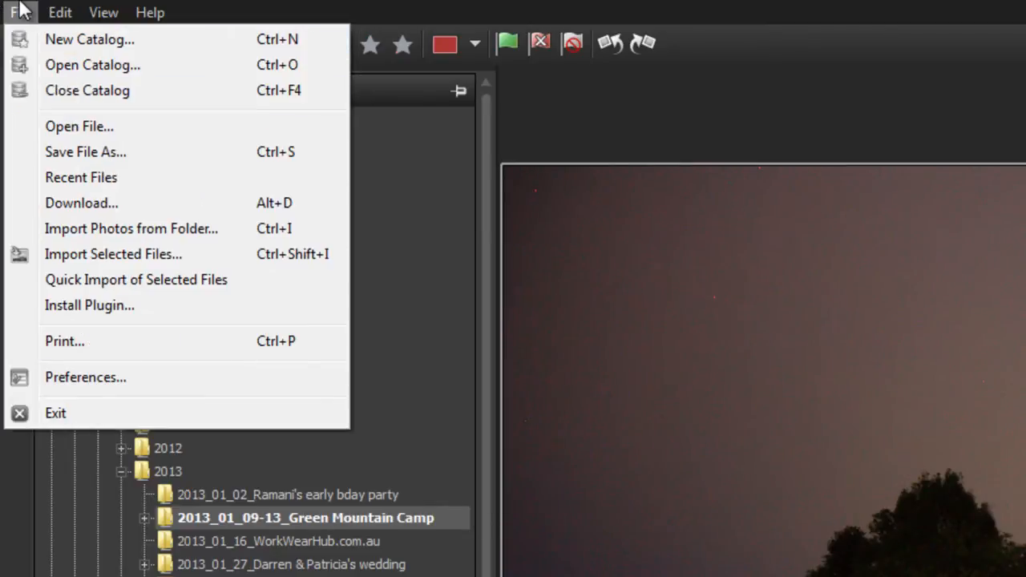
{"action": "mouse_move", "coordinate": [83, 375]}
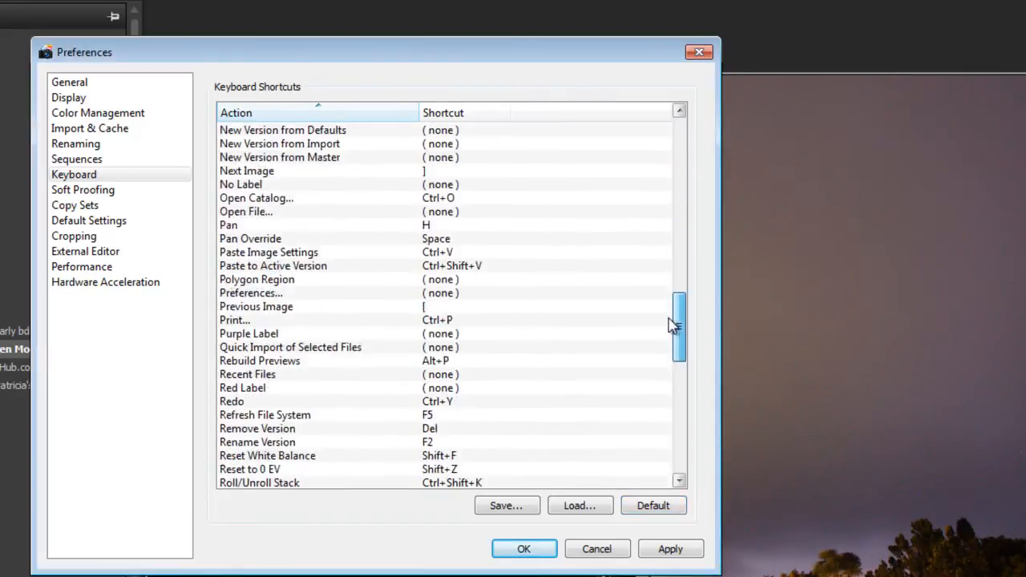
Reassign the Thumbnail View shortcut to G in the Keyboard preferences list
{"action": "scroll", "scroll_direction": "down", "scroll_amount": 3}
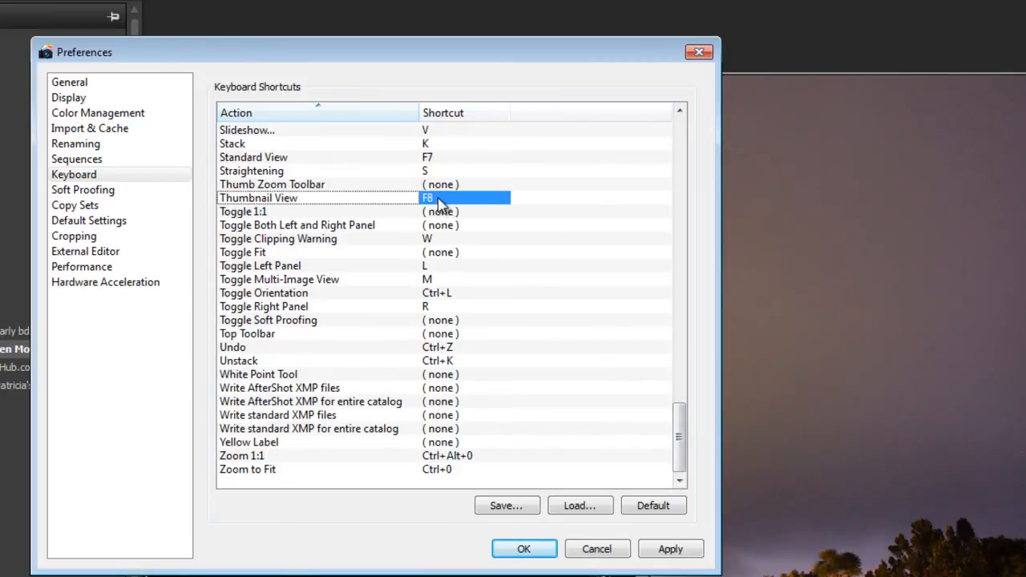
{"action": "double_click", "coordinate": [465, 199]}
{"action": "type", "text": "G"}
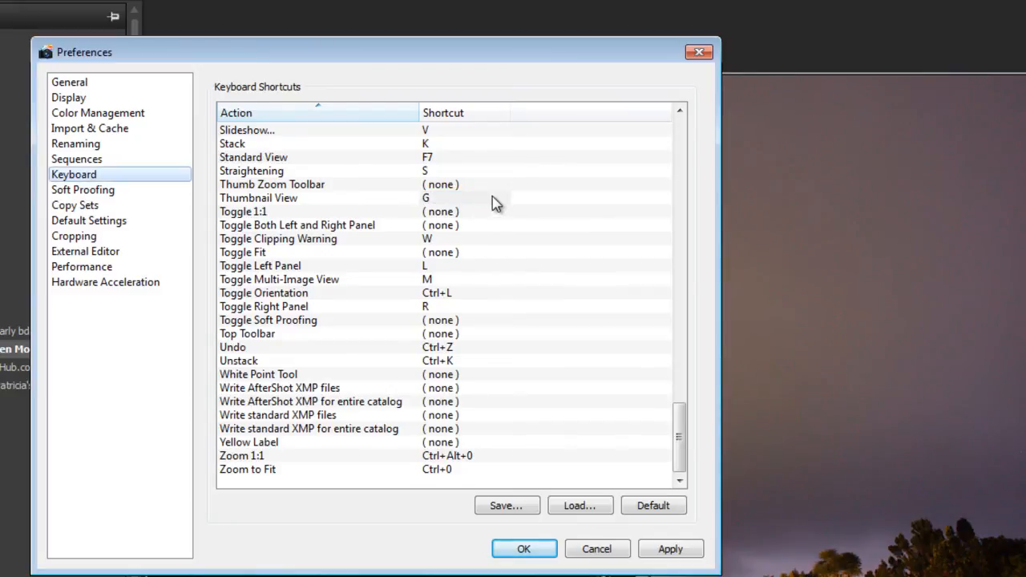
{"action": "mouse_move", "coordinate": [575, 475]}
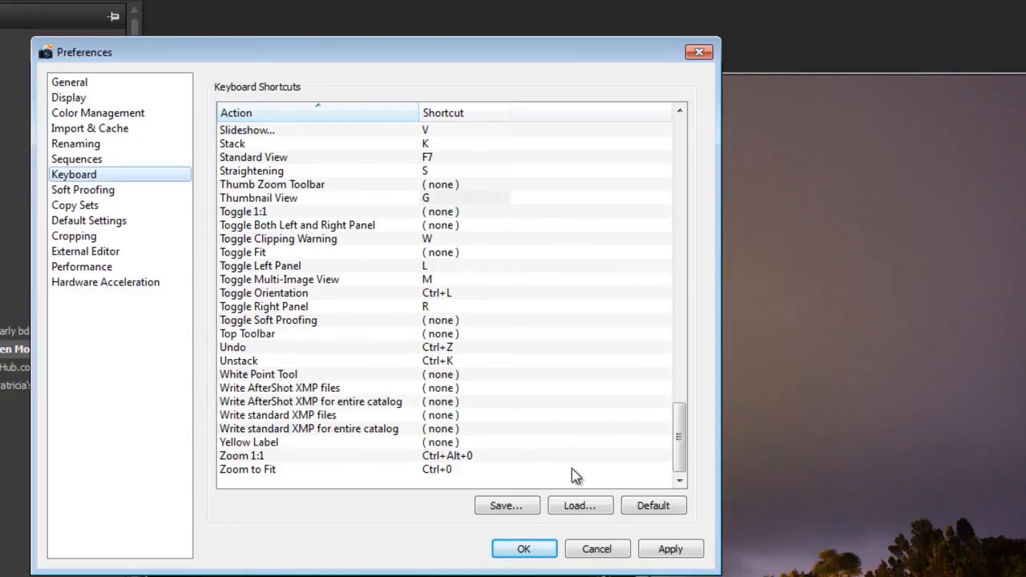
{"action": "mouse_move", "coordinate": [625, 432]}
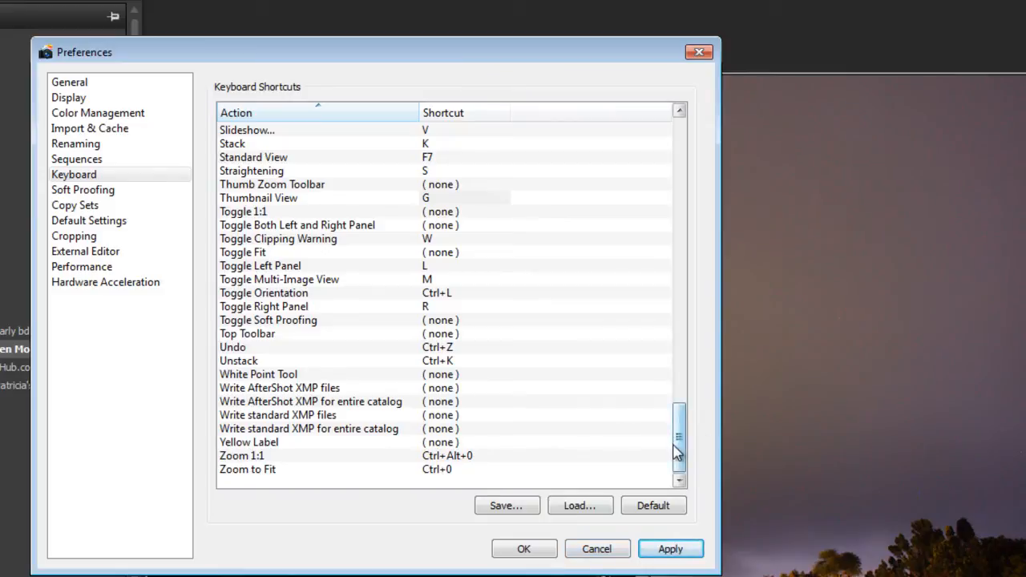
{"action": "scroll", "scroll_direction": "up", "scroll_amount": 3}
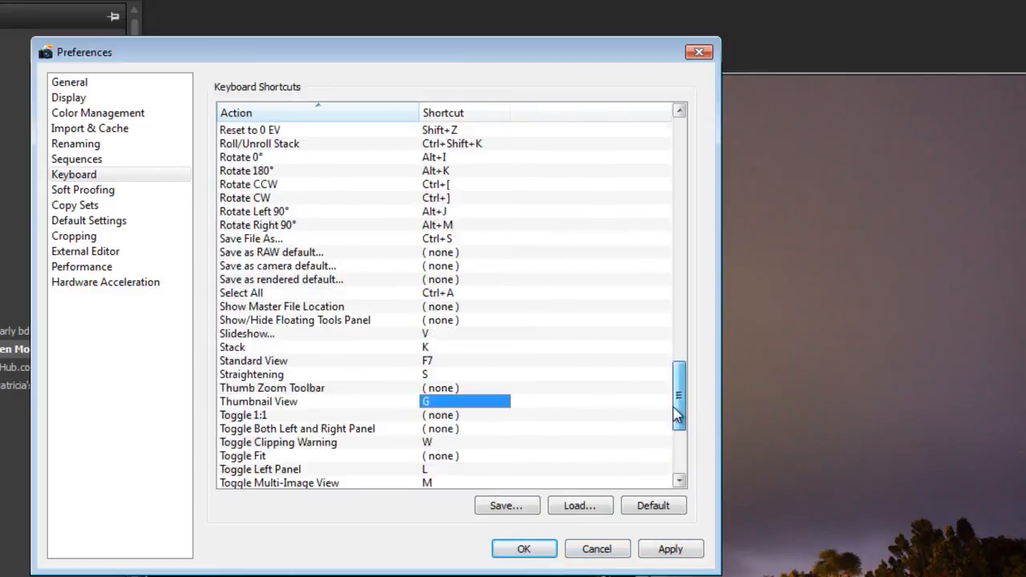
{"action": "scroll", "scroll_direction": "up", "scroll_amount": 3}
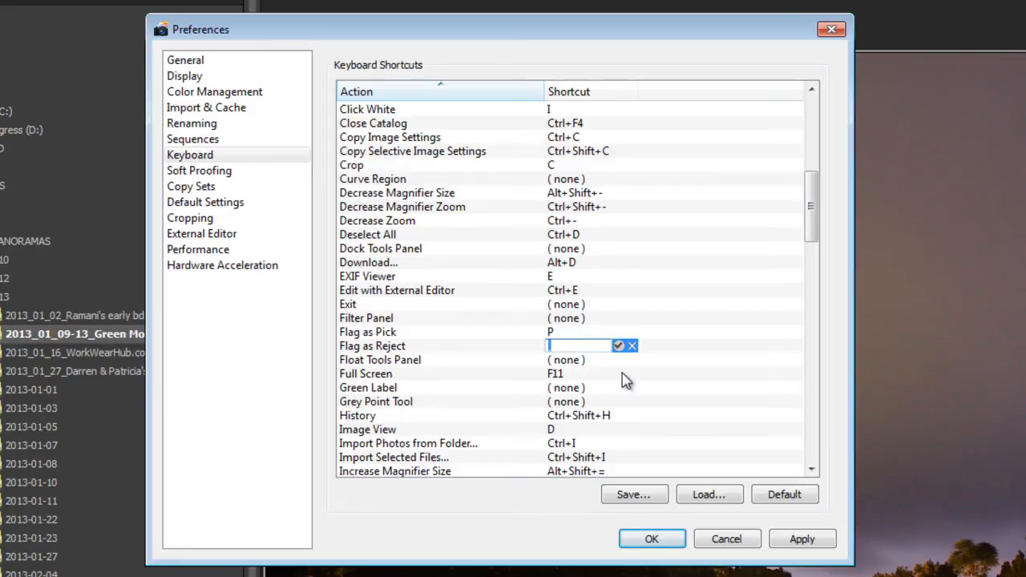
Enter X as the Flag as Reject shortcut and confirm it with the checkmark
{"action": "type", "text": "X"}
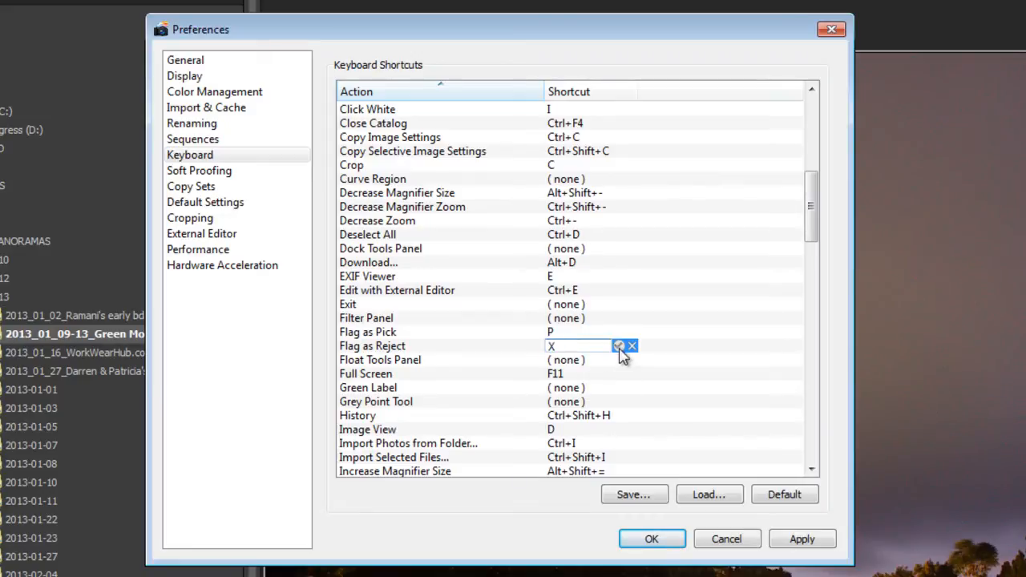
{"action": "left_click", "coordinate": [619, 346]}
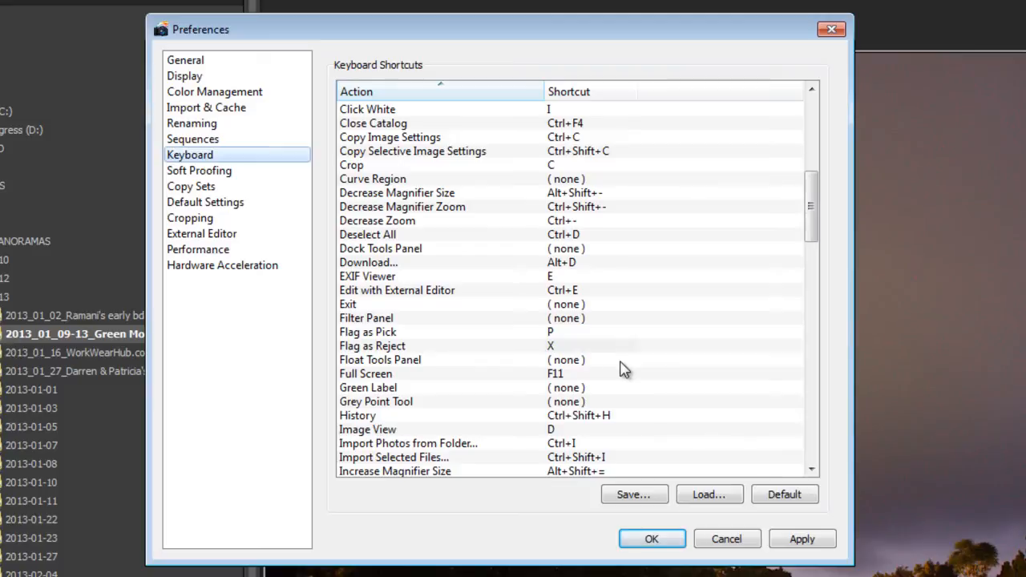
{"action": "mouse_move", "coordinate": [634, 344]}
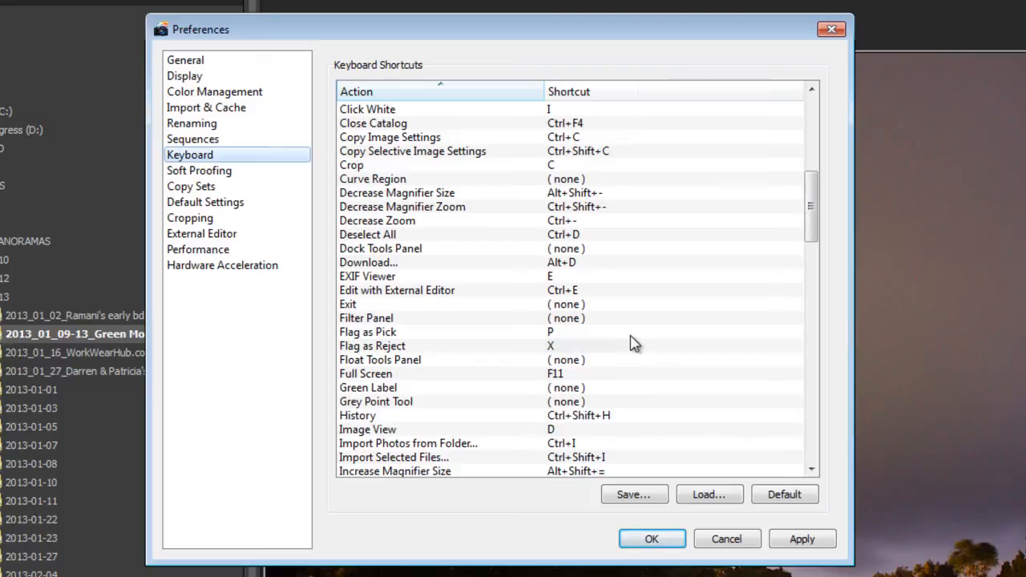
{"action": "scroll", "scroll_direction": "up", "scroll_amount": 3}
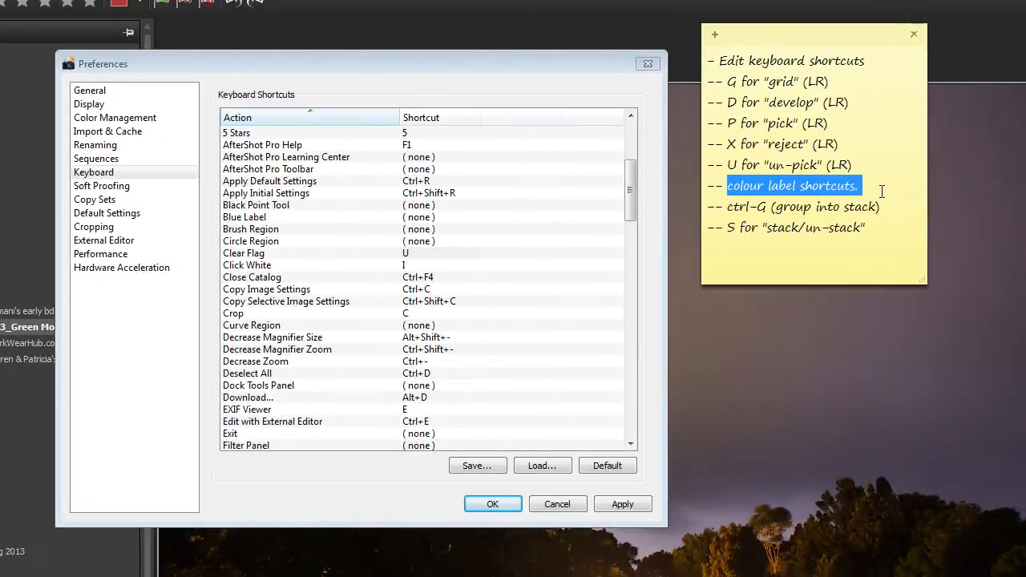
Set Stack to Ctrl+G and enter S as the Roll/Unroll Stack shortcut
{"action": "left_click", "coordinate": [783, 266]}
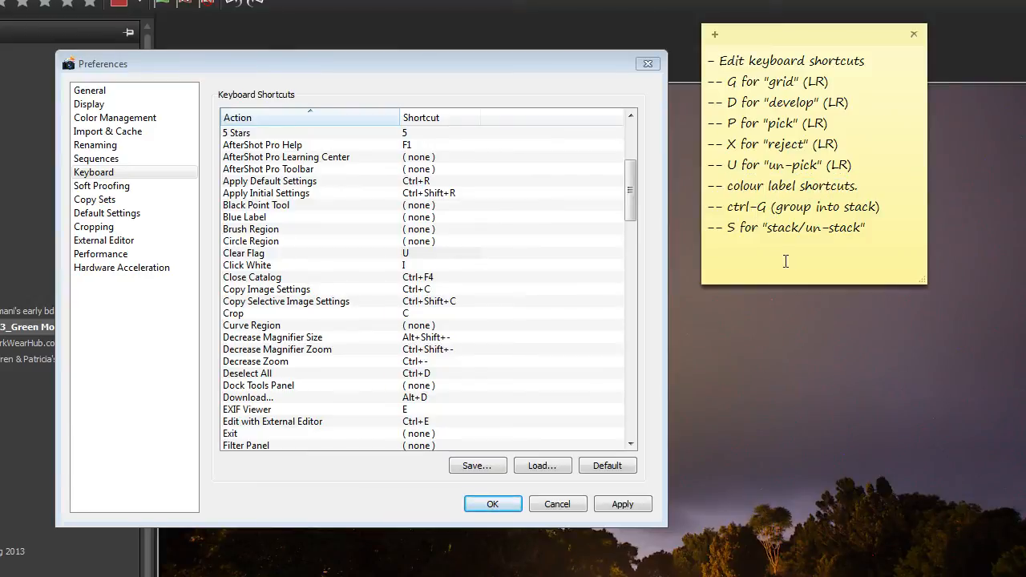
{"action": "mouse_move", "coordinate": [792, 215]}
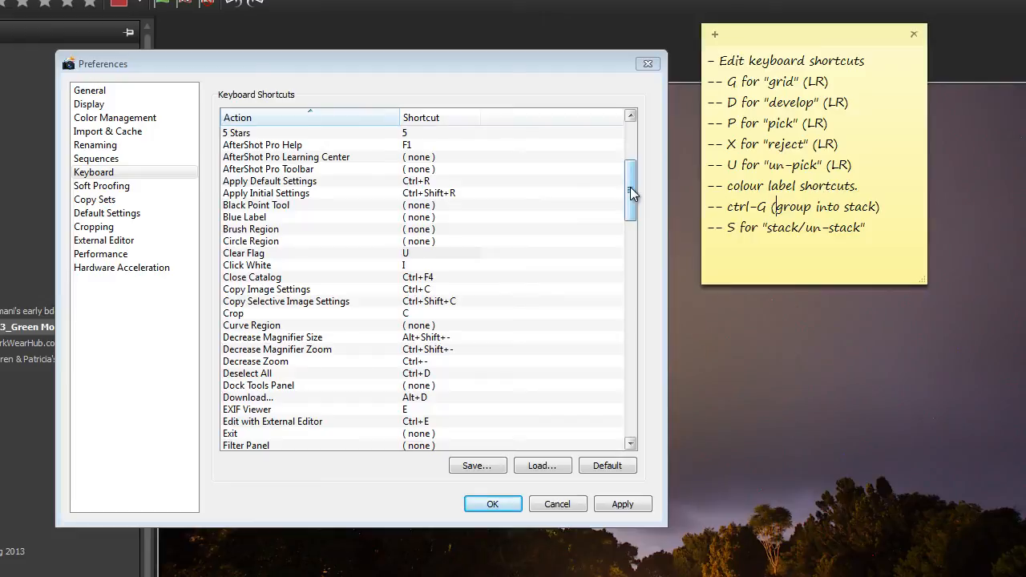
{"action": "double_click", "coordinate": [789, 228]}
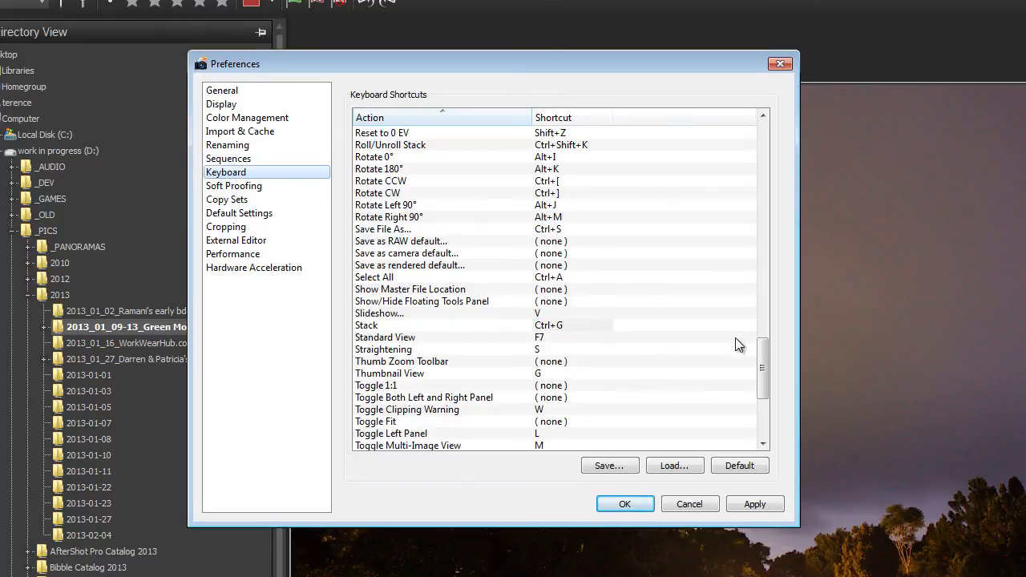
{"action": "scroll", "scroll_direction": "down", "scroll_amount": 3}
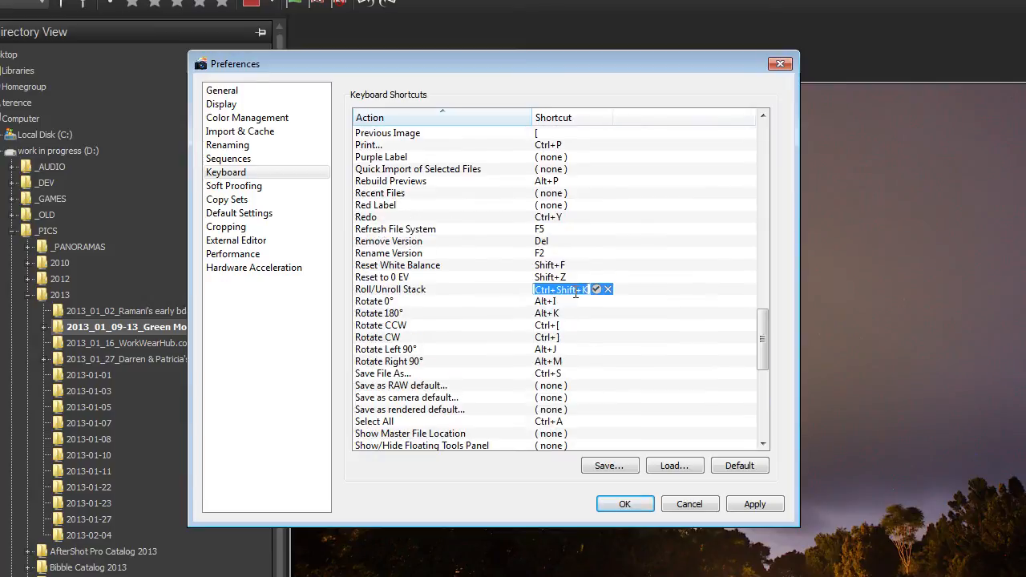
{"action": "type", "text": "S for \"stack/un-stack"}
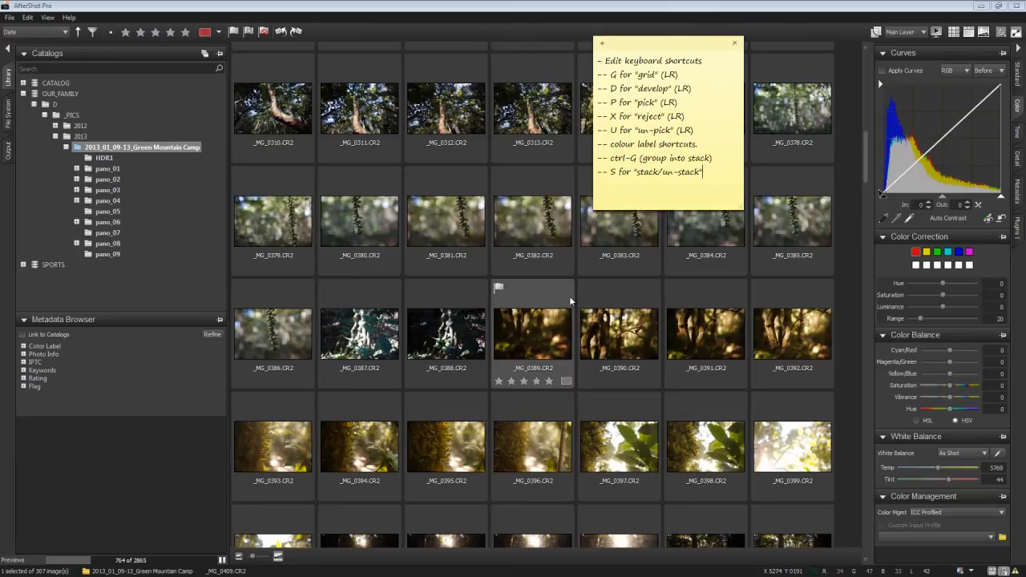
{"action": "mouse_move", "coordinate": [529, 337]}
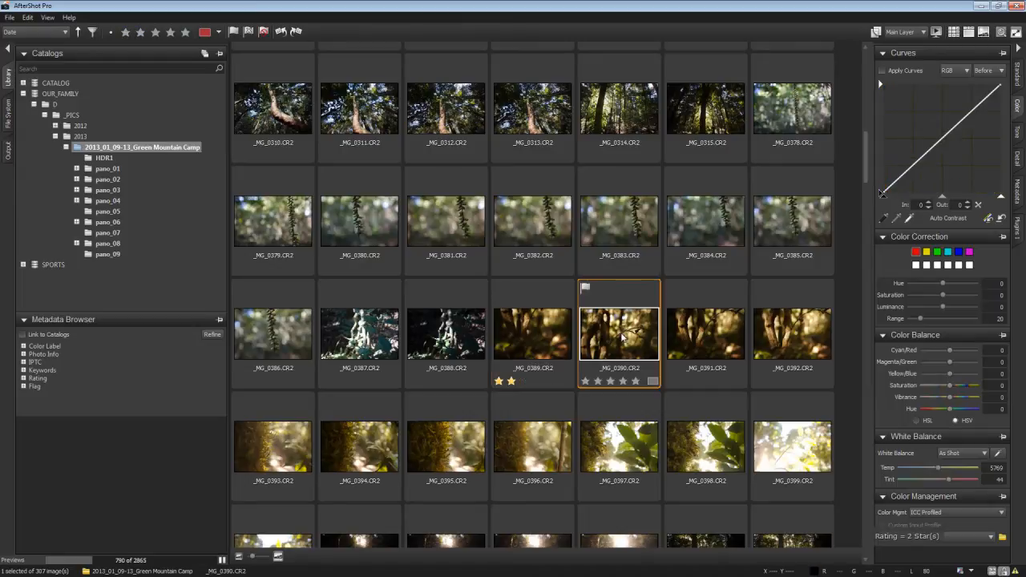
Give star ratings (three, one, four, four) to successive forest thumbnails
{"action": "left_click", "coordinate": [706, 332]}
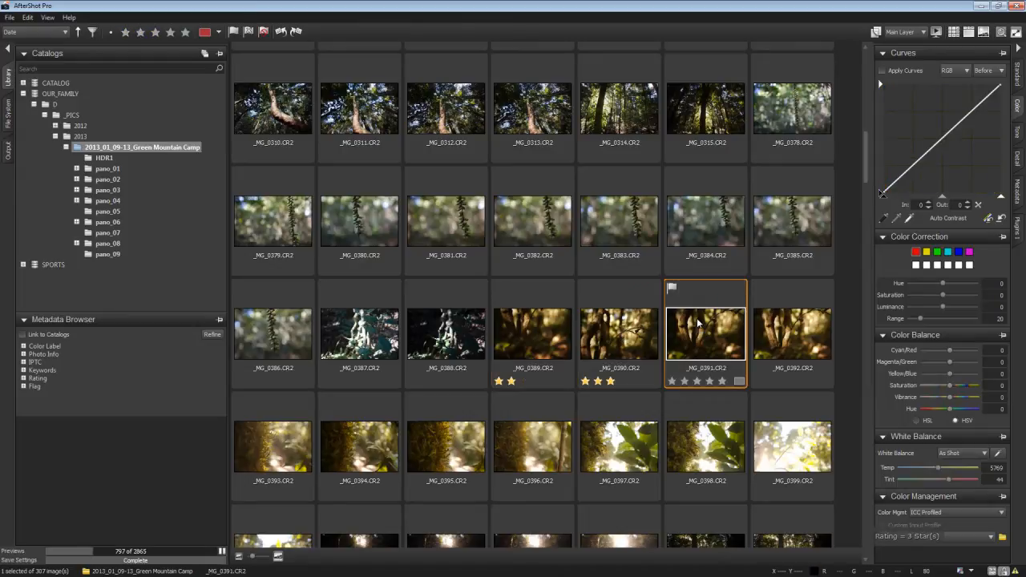
{"action": "left_click", "coordinate": [792, 332]}
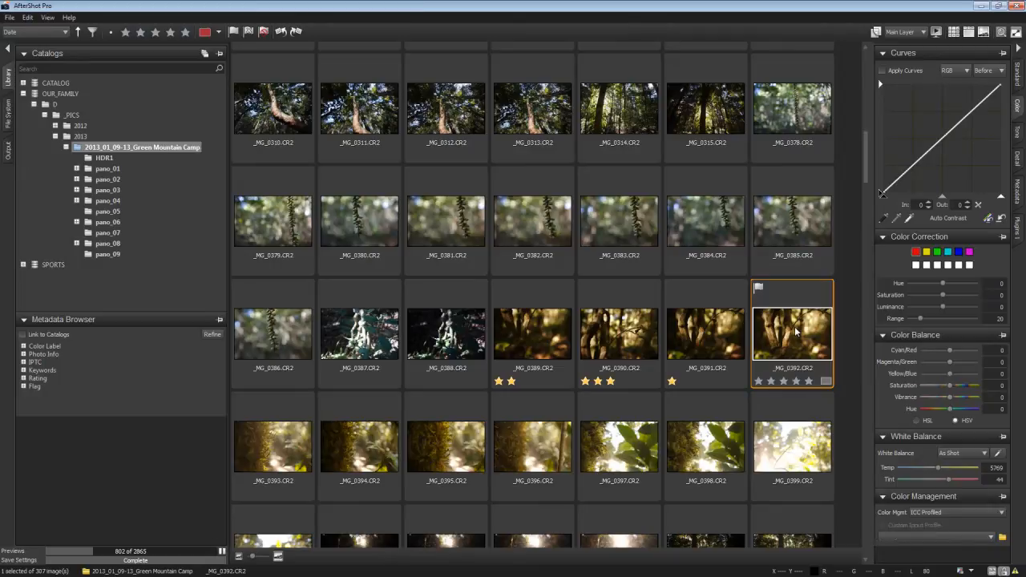
{"action": "left_click", "coordinate": [795, 382]}
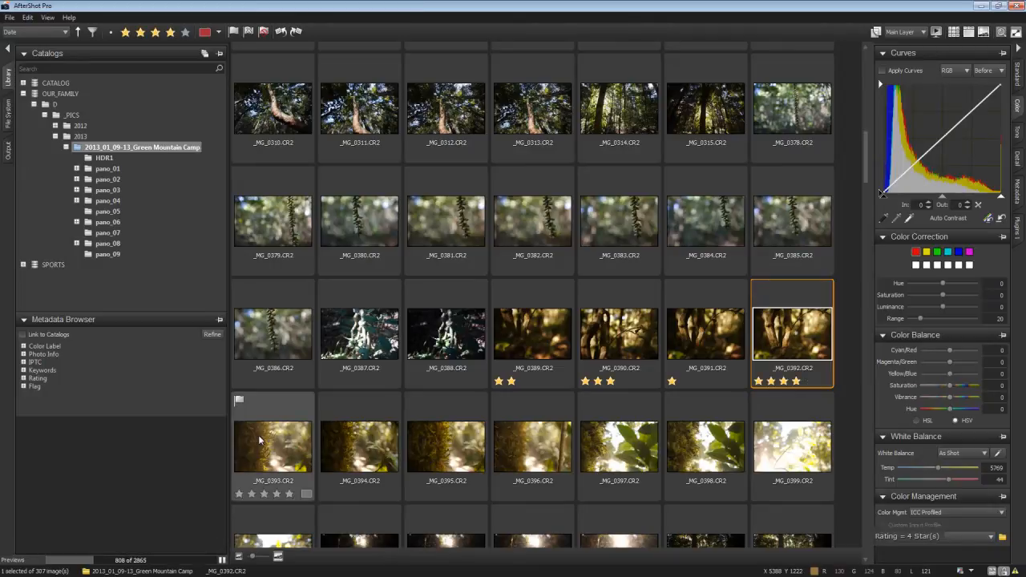
{"action": "left_click", "coordinate": [273, 446]}
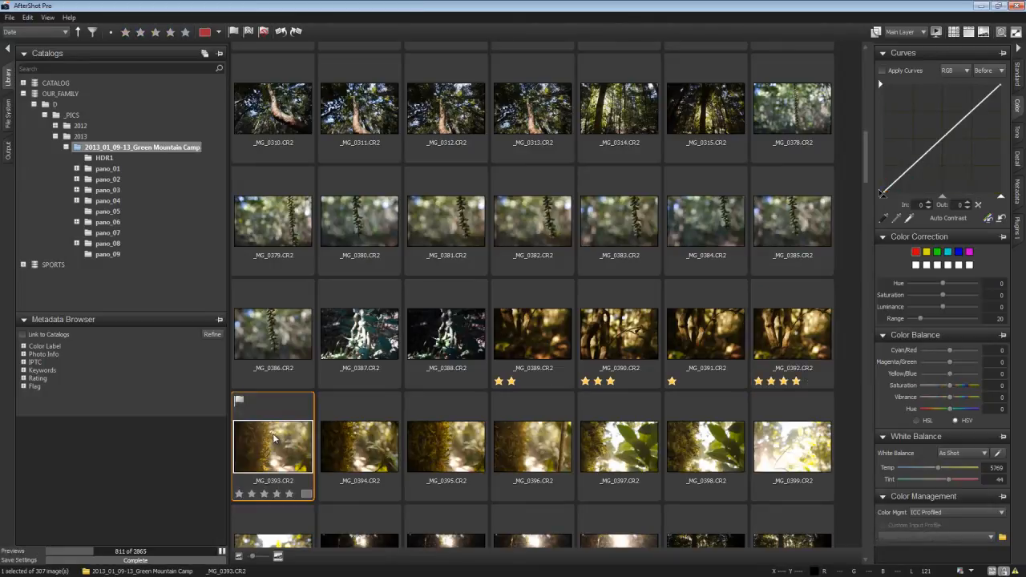
{"action": "left_click", "coordinate": [359, 446]}
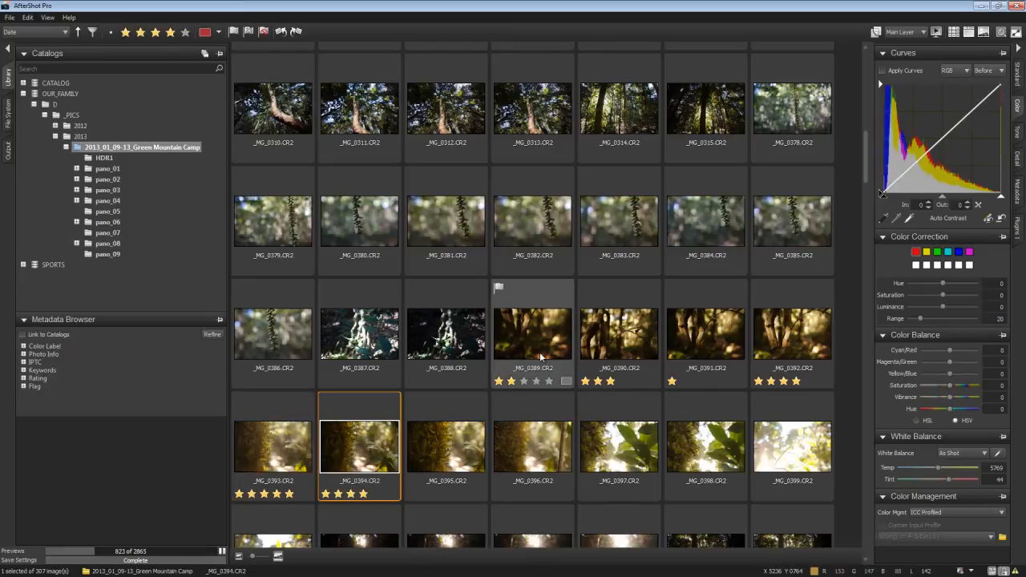
Revisit the two-star photo, then reduce the selection to a single thumbnail
{"action": "left_click", "coordinate": [532, 335]}
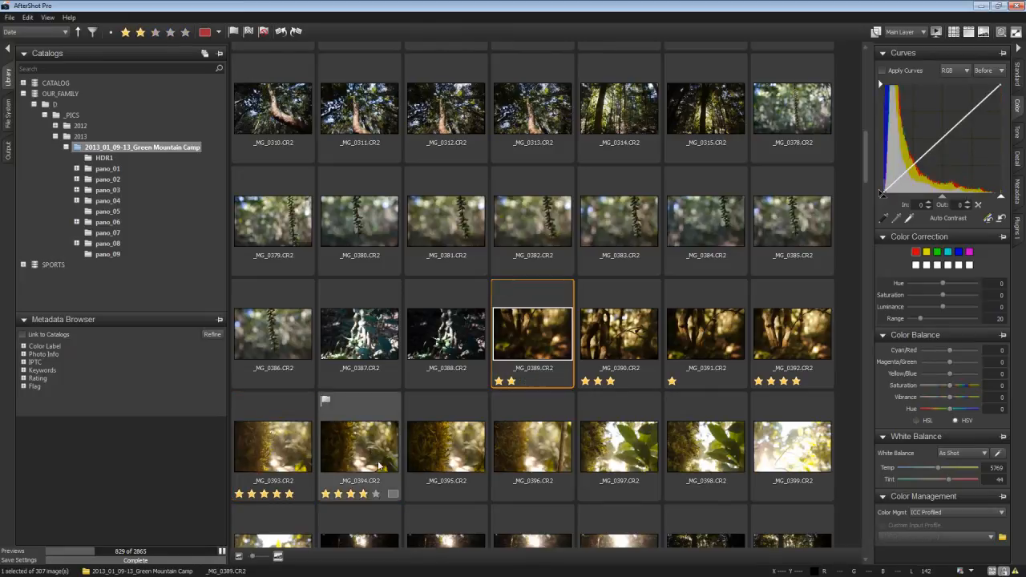
{"action": "left_click", "coordinate": [359, 446]}
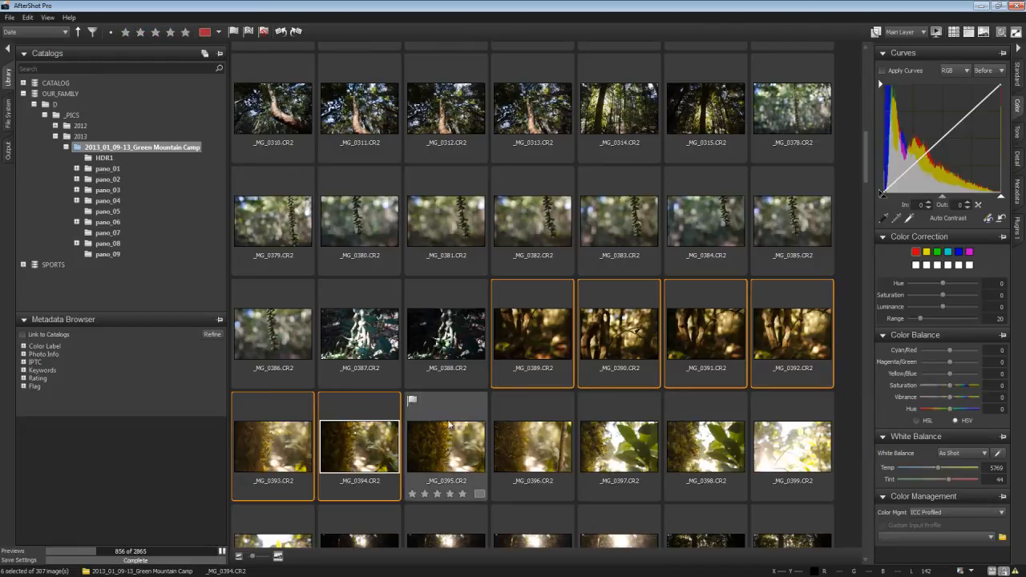
{"action": "left_click", "coordinate": [445, 446]}
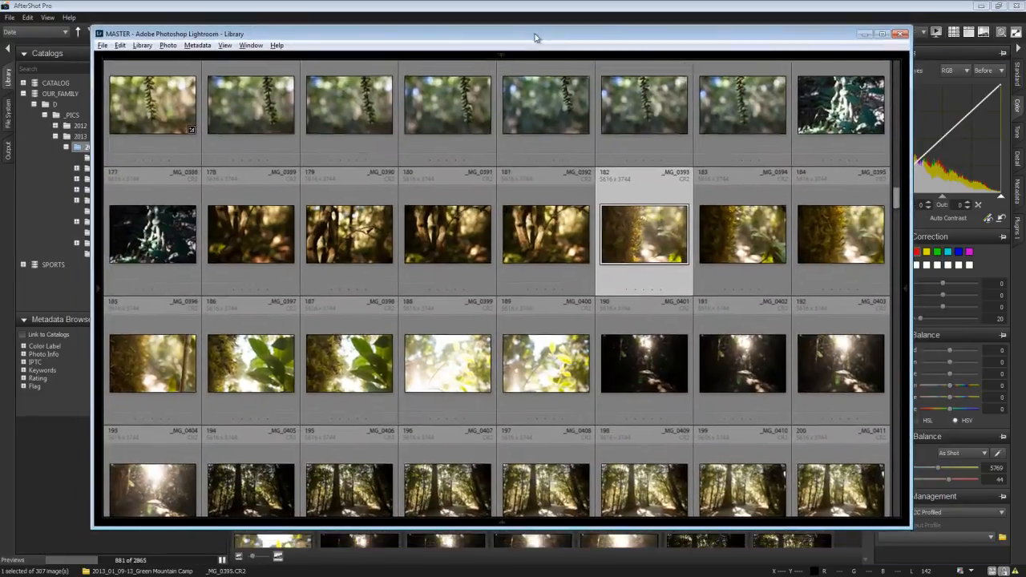
Label Lightroom grid photos Red and Yellow via the thumbnail context menu and number keys
{"action": "right_click", "coordinate": [644, 233]}
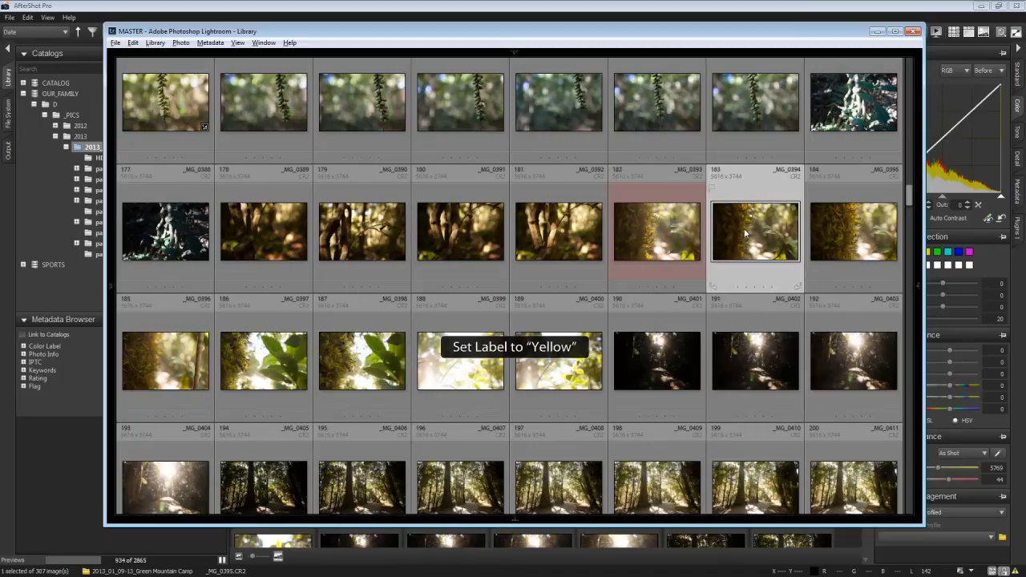
{"action": "left_click", "coordinate": [853, 232]}
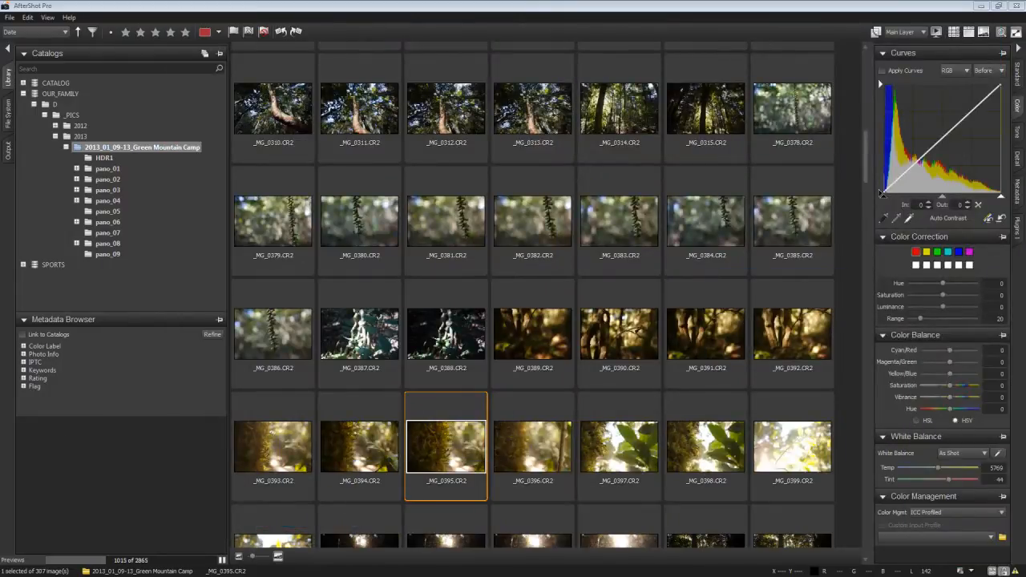
In Preferences > Keyboard, assign 9 to the Blue Label shortcut
{"action": "left_click", "coordinate": [28, 16]}
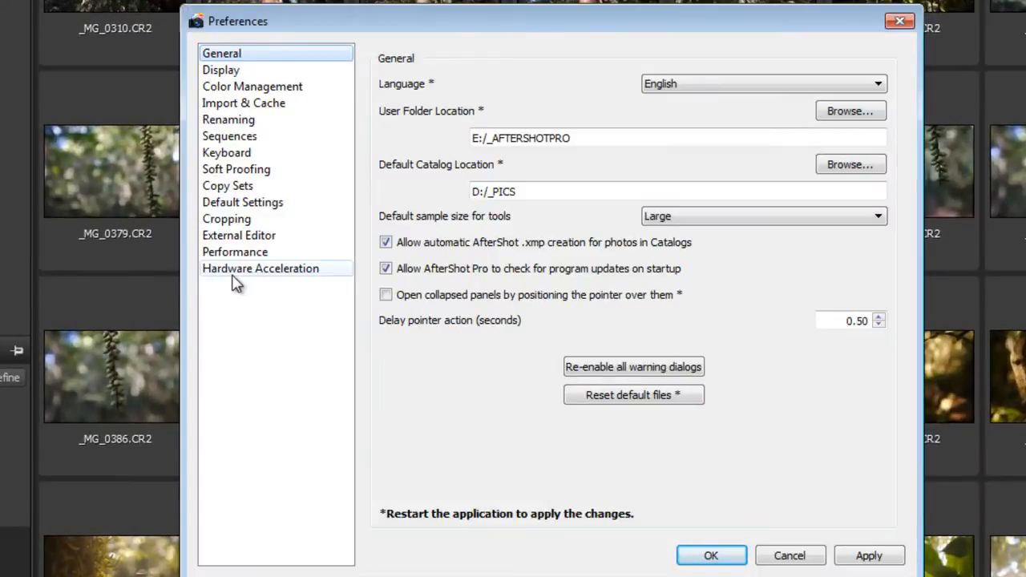
{"action": "left_click", "coordinate": [226, 152]}
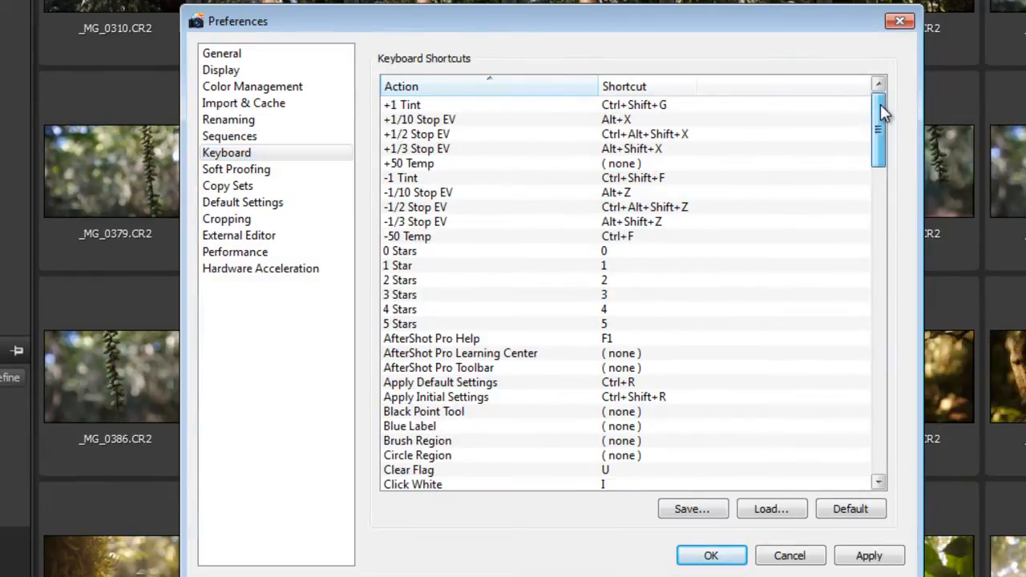
{"action": "mouse_move", "coordinate": [416, 447]}
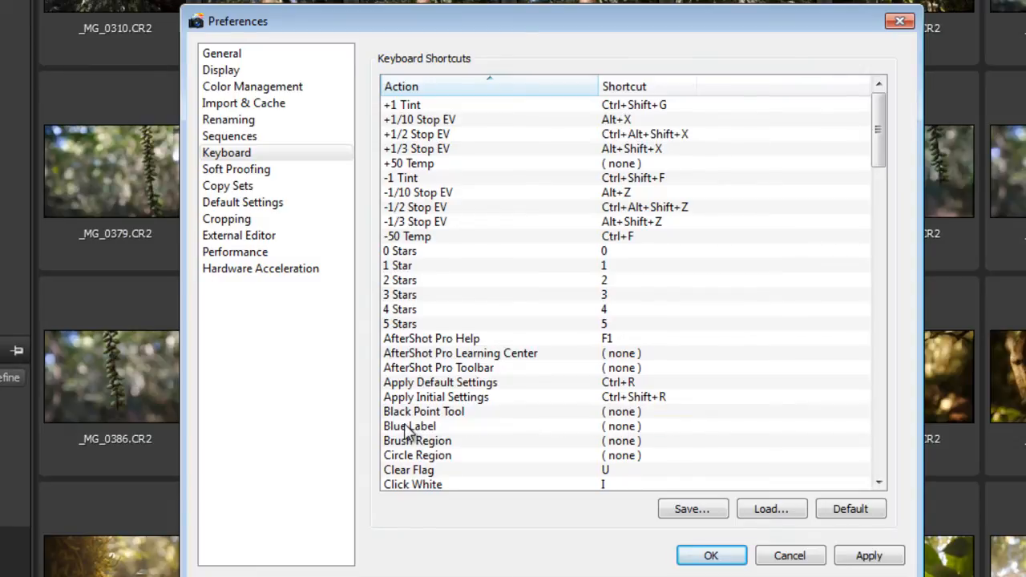
{"action": "double_click", "coordinate": [622, 426]}
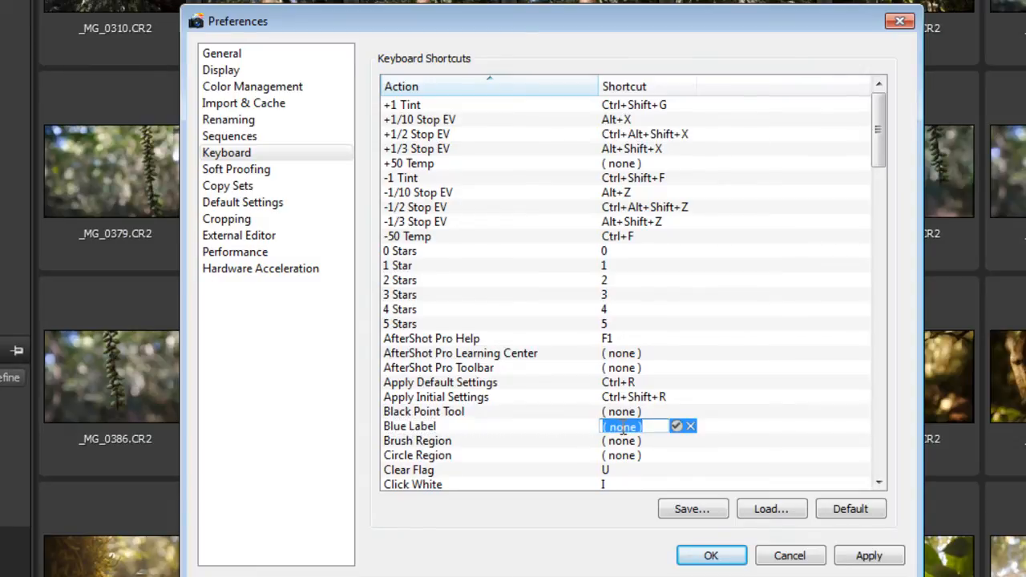
{"action": "type", "text": "9"}
{"action": "key", "text": "Return"}
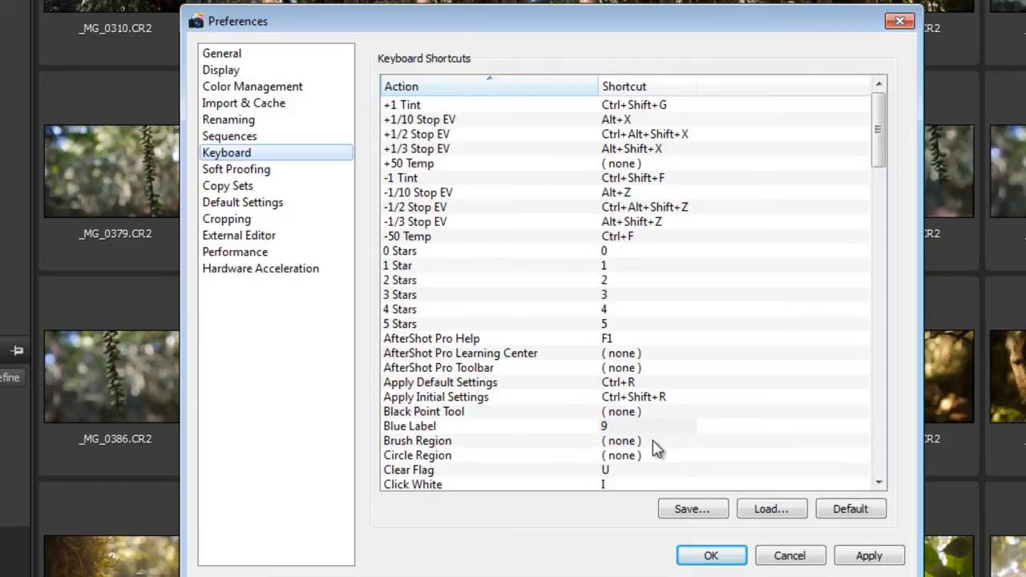
{"action": "mouse_move", "coordinate": [879, 128]}
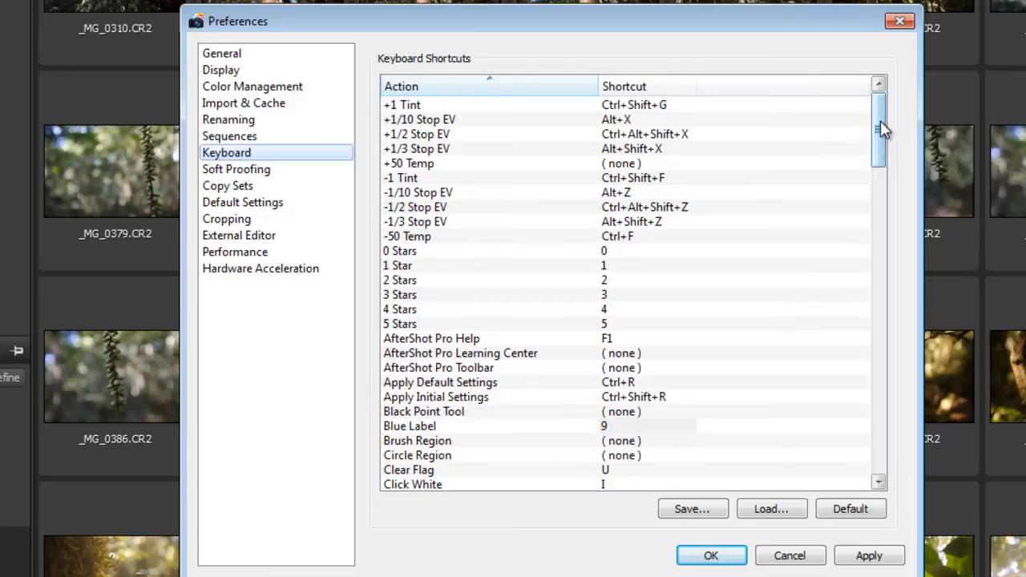
Assign 6 to Red Label and 8 to Green Label, then save with OK
{"action": "scroll", "scroll_direction": "down", "scroll_amount": 3}
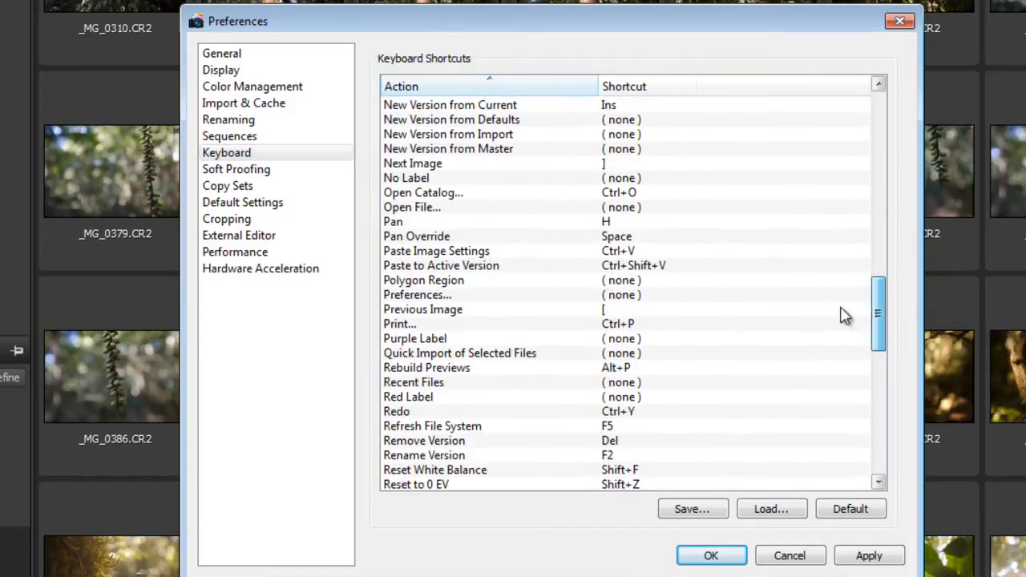
{"action": "double_click", "coordinate": [622, 398]}
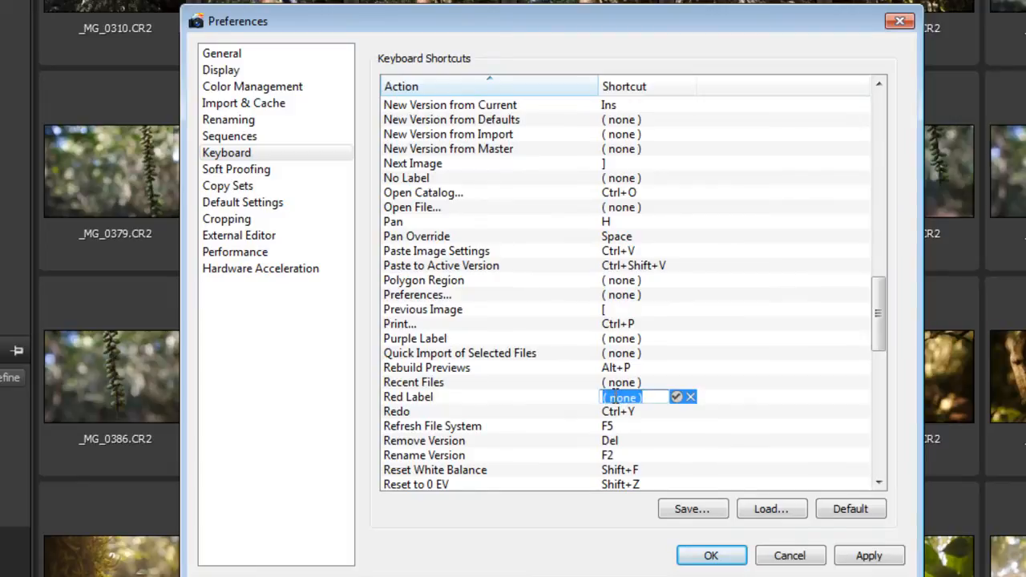
{"action": "type", "text": "6"}
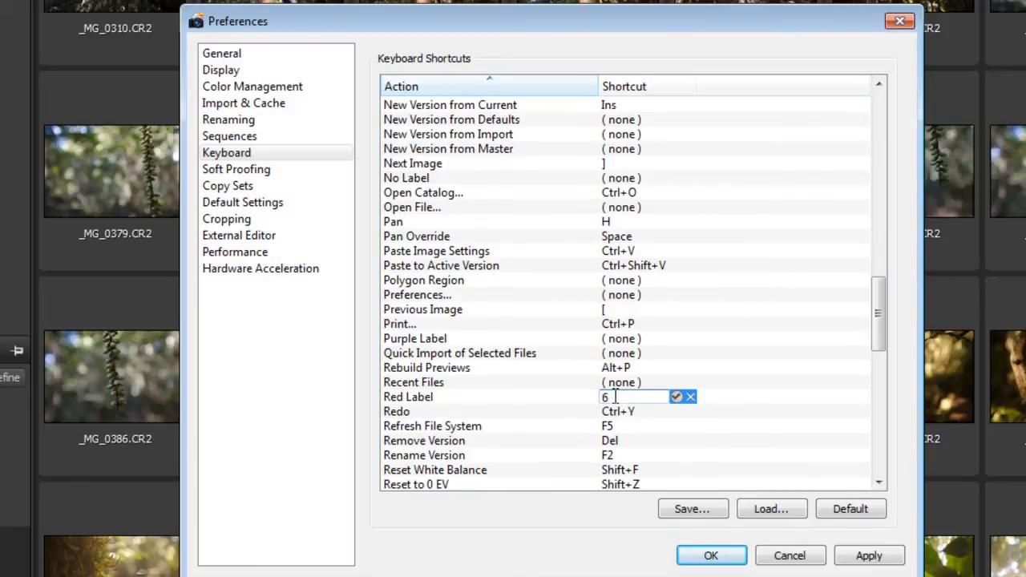
{"action": "left_click", "coordinate": [677, 397]}
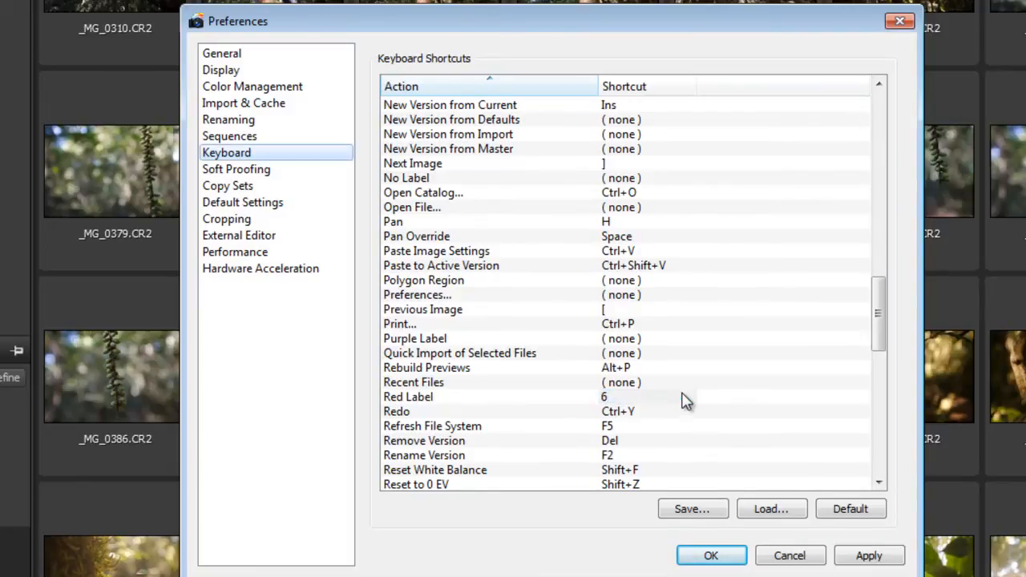
{"action": "mouse_move", "coordinate": [878, 313]}
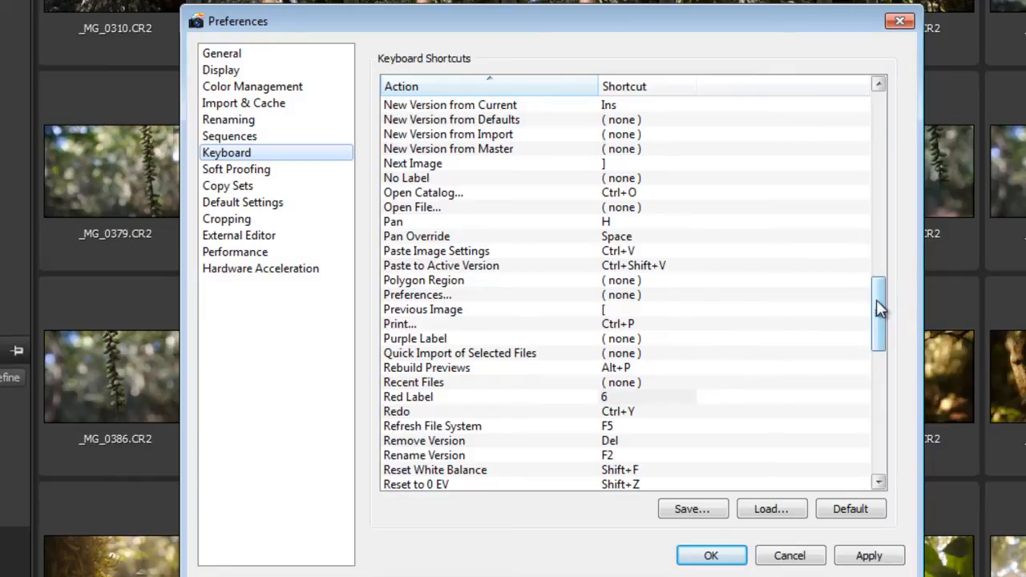
{"action": "scroll", "scroll_direction": "down", "scroll_amount": 3}
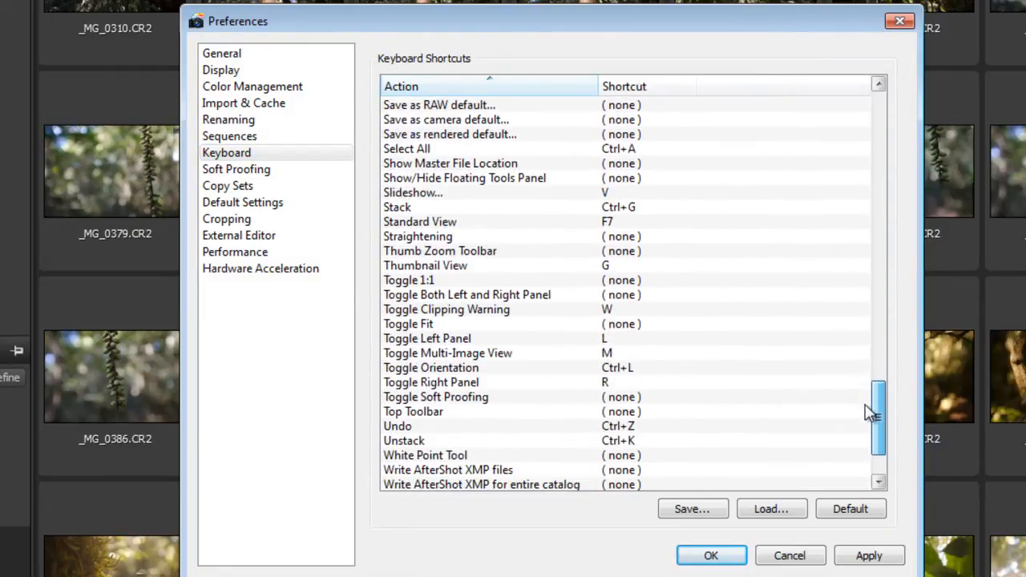
{"action": "scroll", "scroll_direction": "down", "scroll_amount": 3}
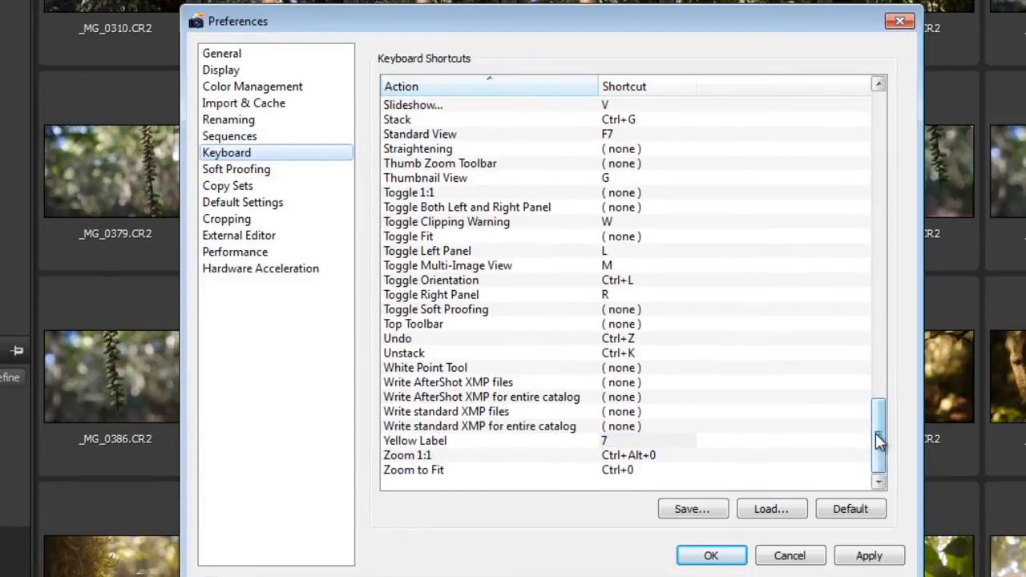
{"action": "mouse_move", "coordinate": [879, 439]}
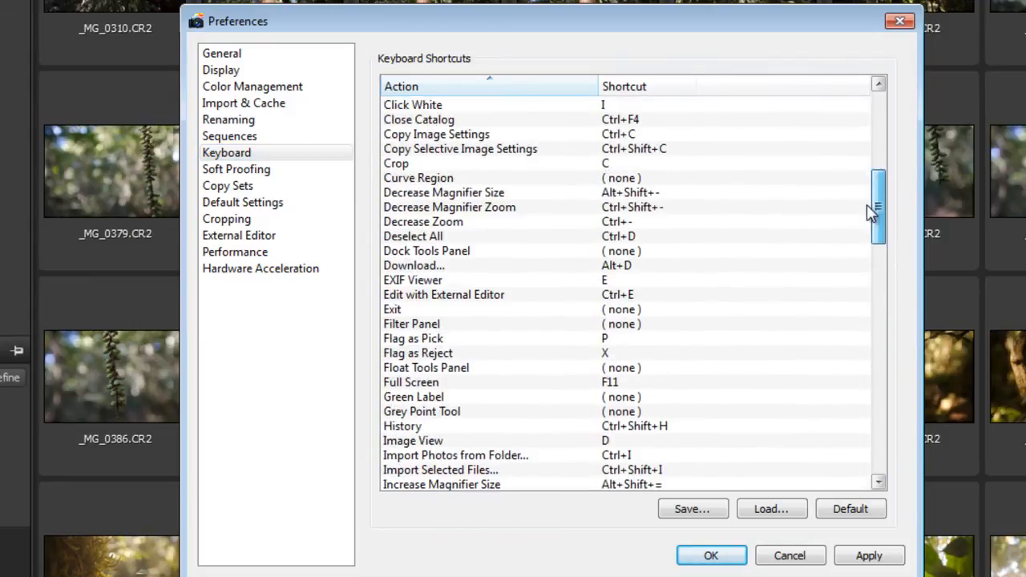
{"action": "scroll", "scroll_direction": "down", "scroll_amount": 3}
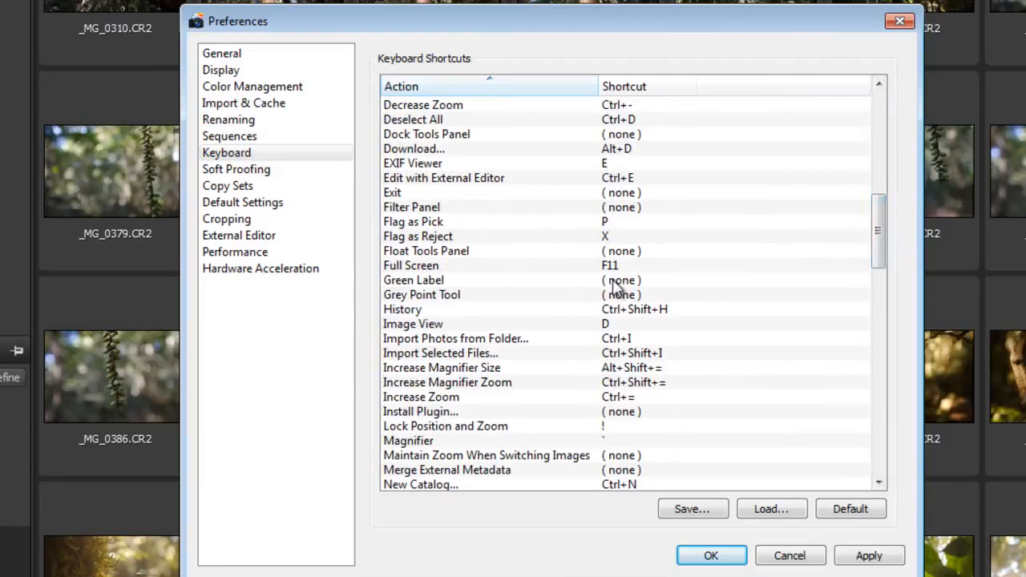
{"action": "double_click", "coordinate": [622, 279]}
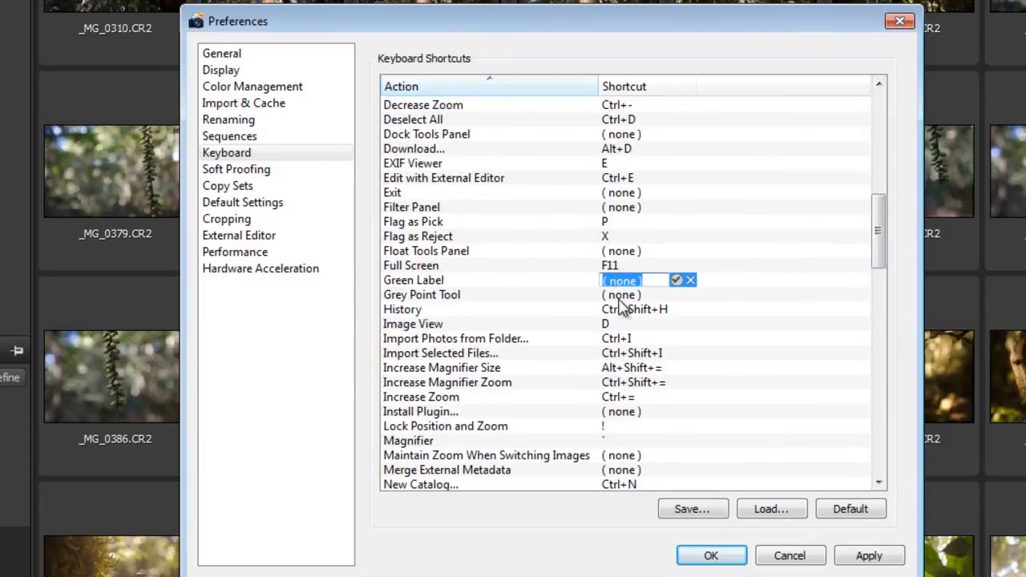
{"action": "type", "text": "8"}
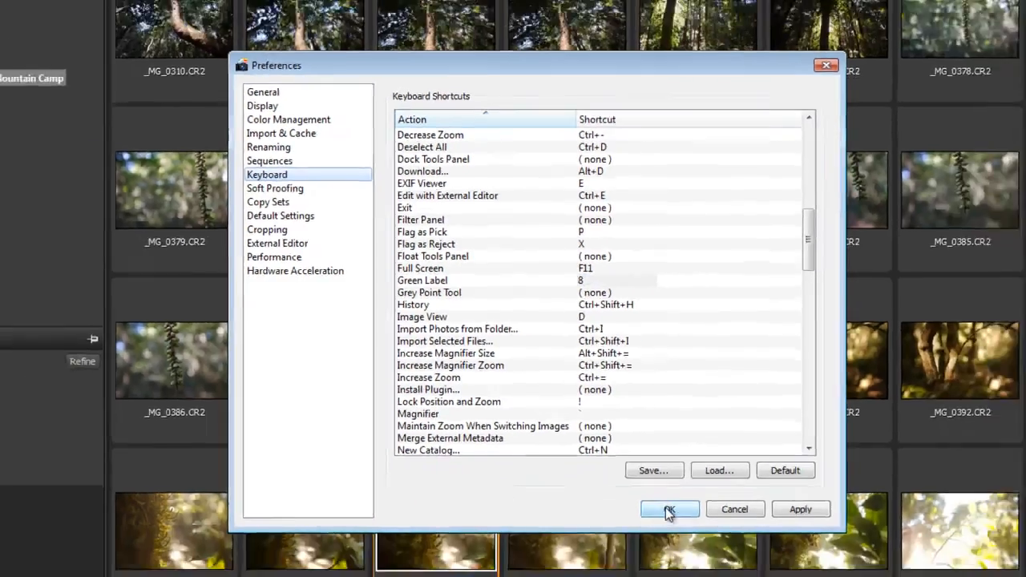
{"action": "left_click", "coordinate": [671, 510]}
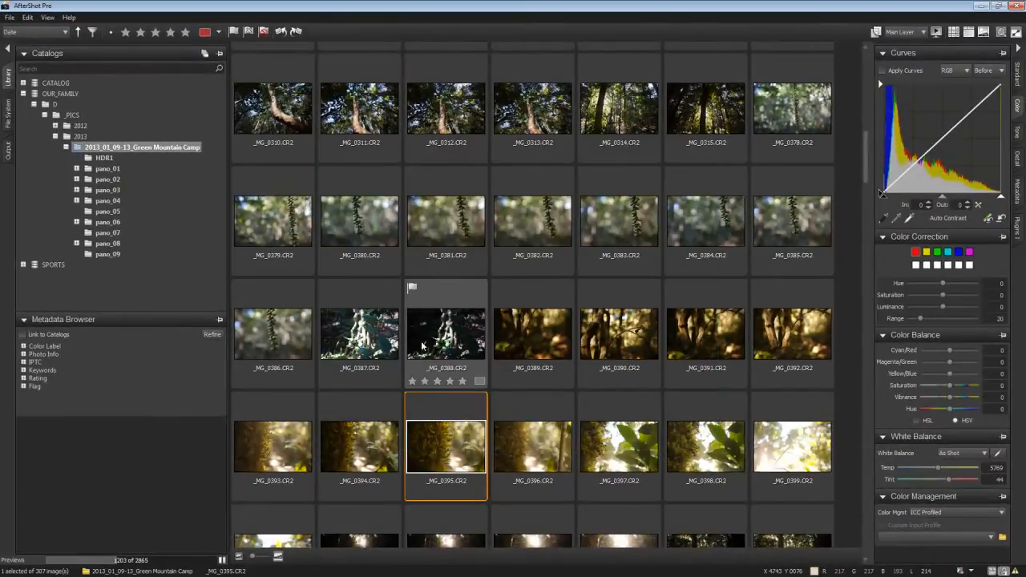
Label four successive thumbnails Red, Yellow, Green and Blue with keys 6-9
{"action": "left_click", "coordinate": [618, 335]}
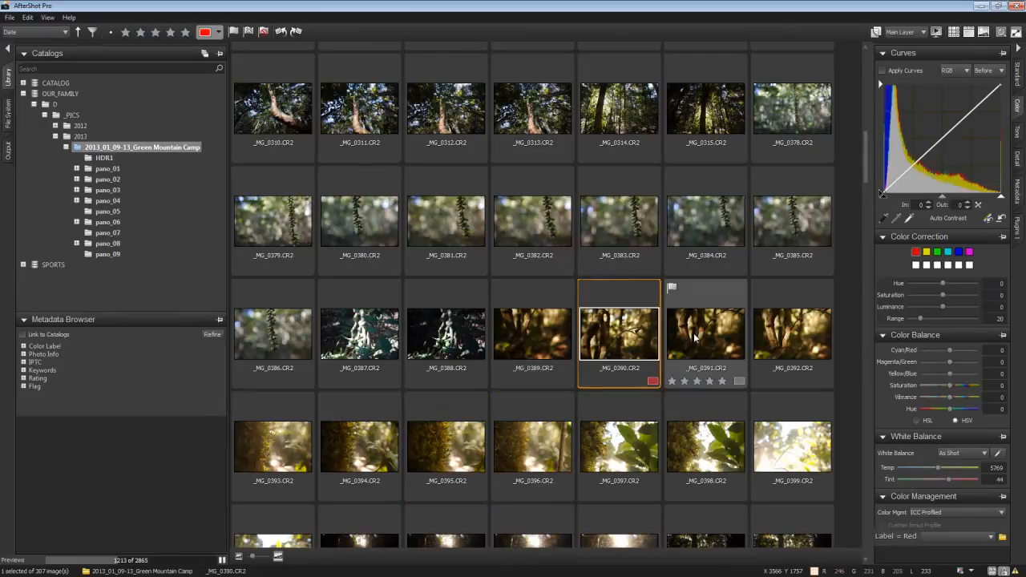
{"action": "left_click", "coordinate": [705, 332]}
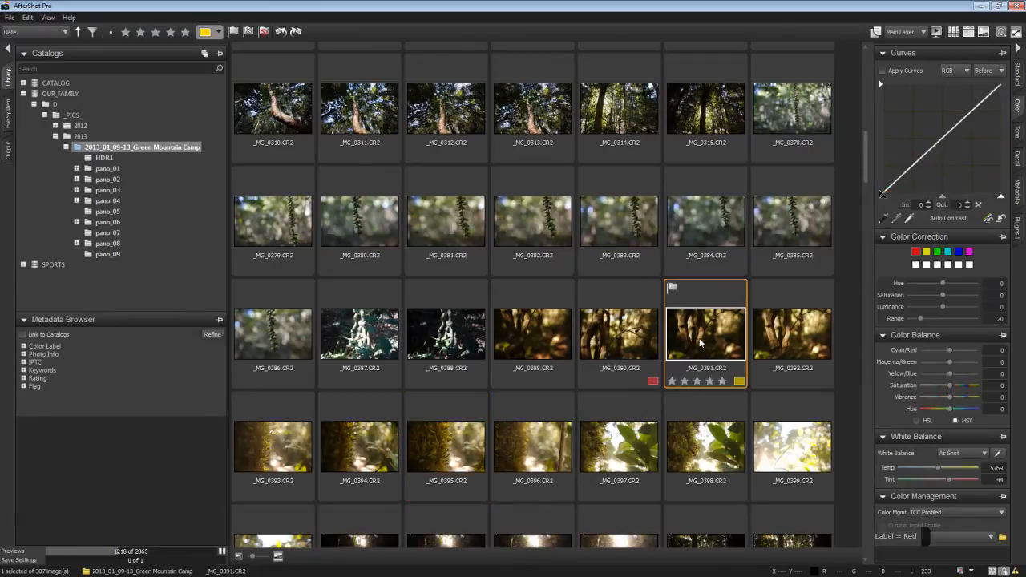
{"action": "left_click", "coordinate": [792, 332]}
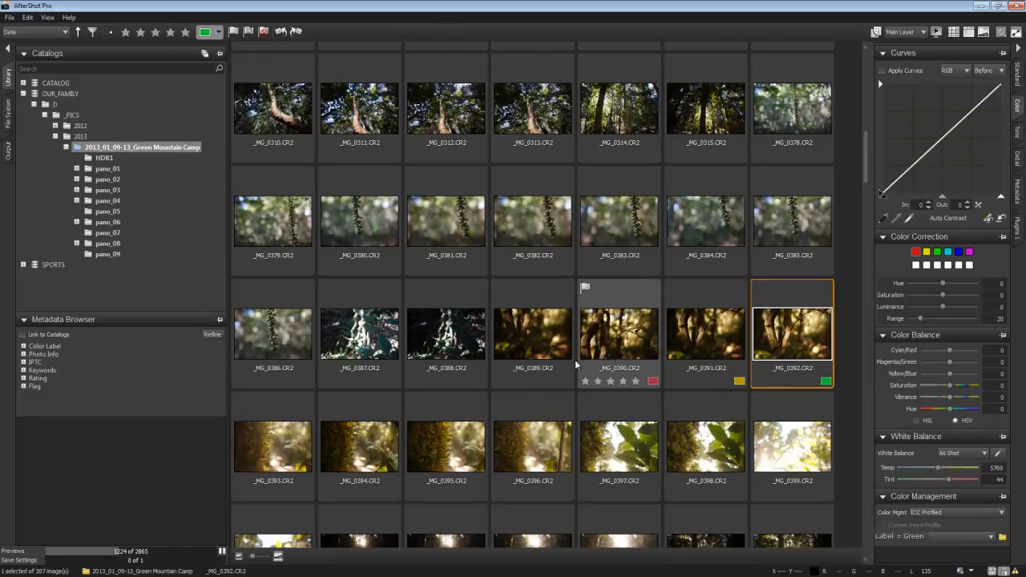
{"action": "left_click", "coordinate": [272, 445]}
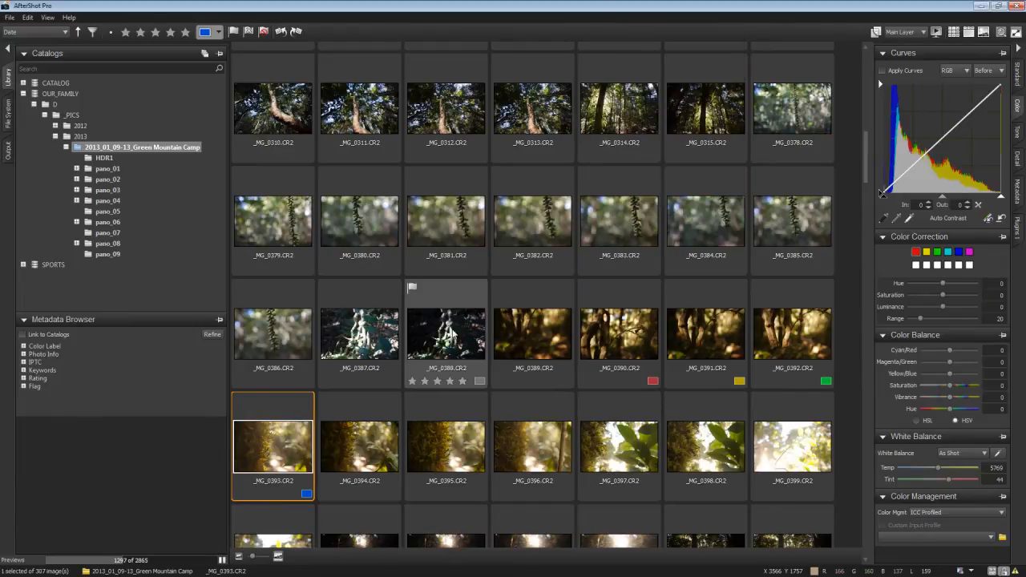
Select several forest shots, apply the blue toolbar label, and shift-extend to the four-star ones
{"action": "left_click", "coordinate": [445, 332]}
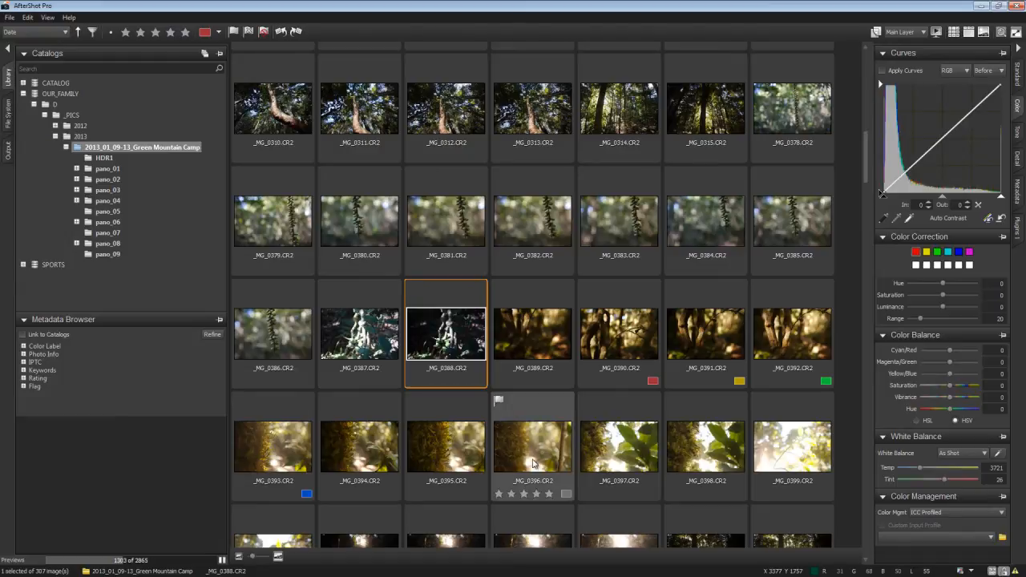
{"action": "left_click", "coordinate": [532, 445]}
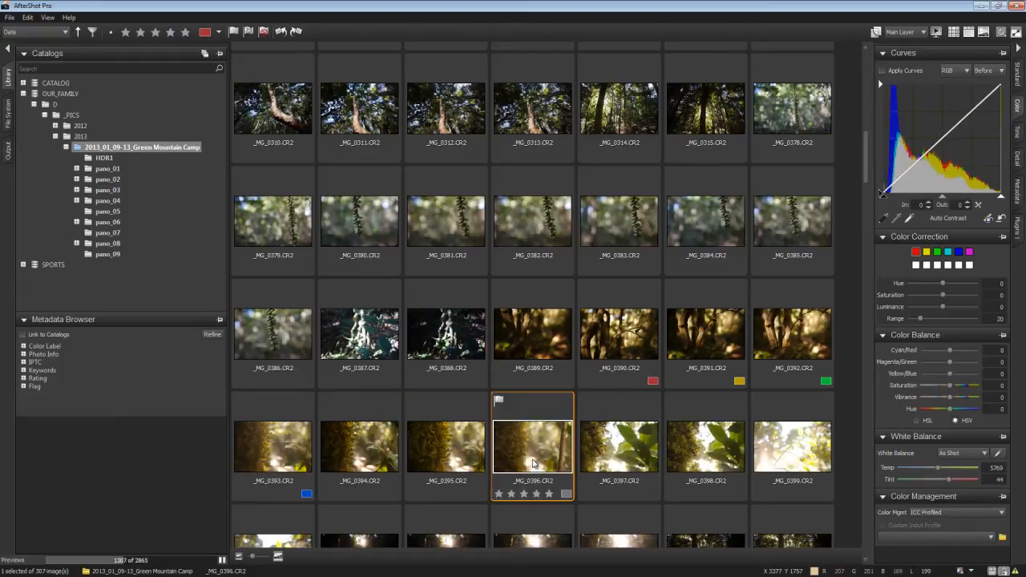
{"action": "double_click", "coordinate": [532, 446]}
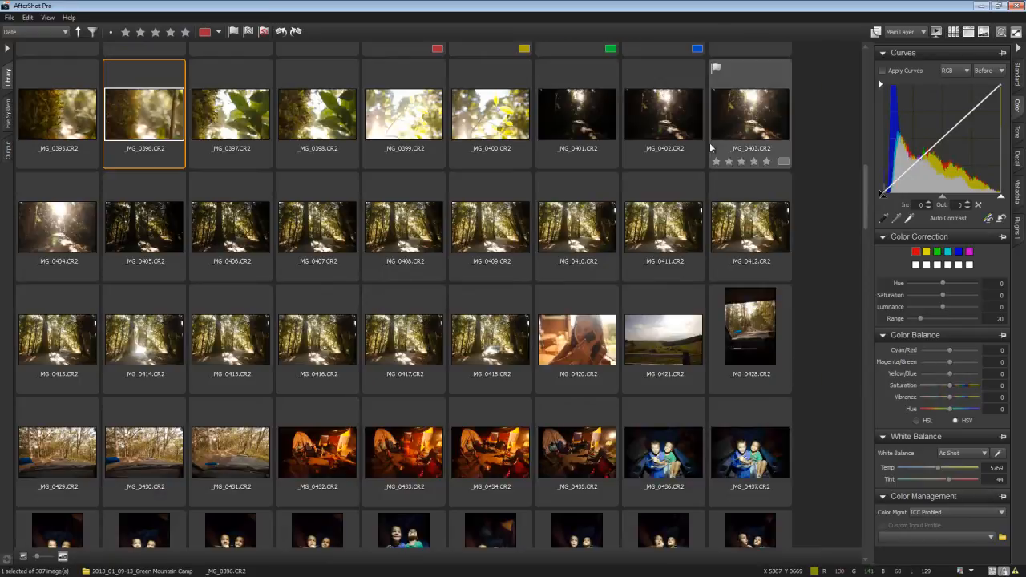
{"action": "left_click", "coordinate": [231, 226]}
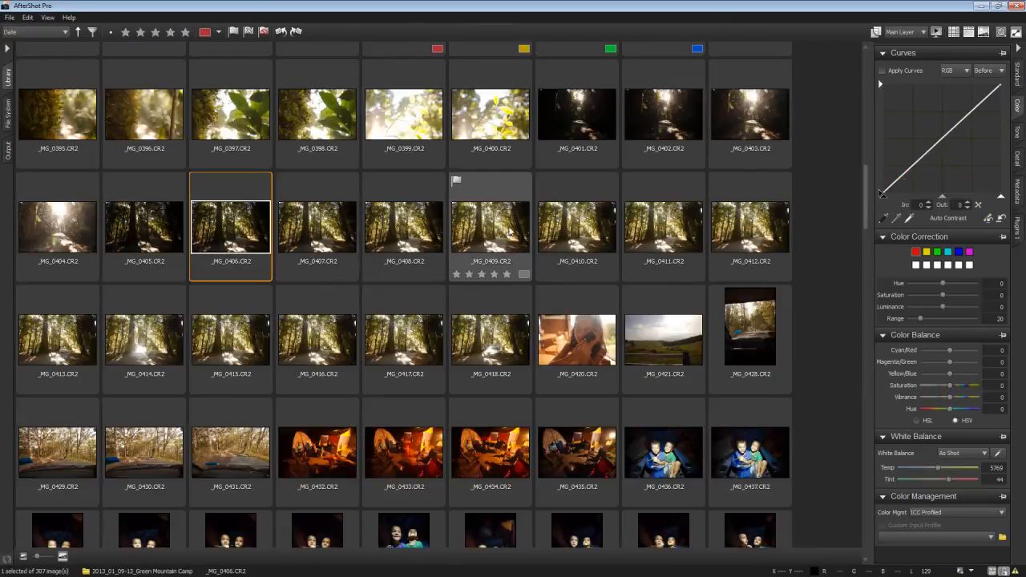
{"action": "left_click", "coordinate": [490, 226]}
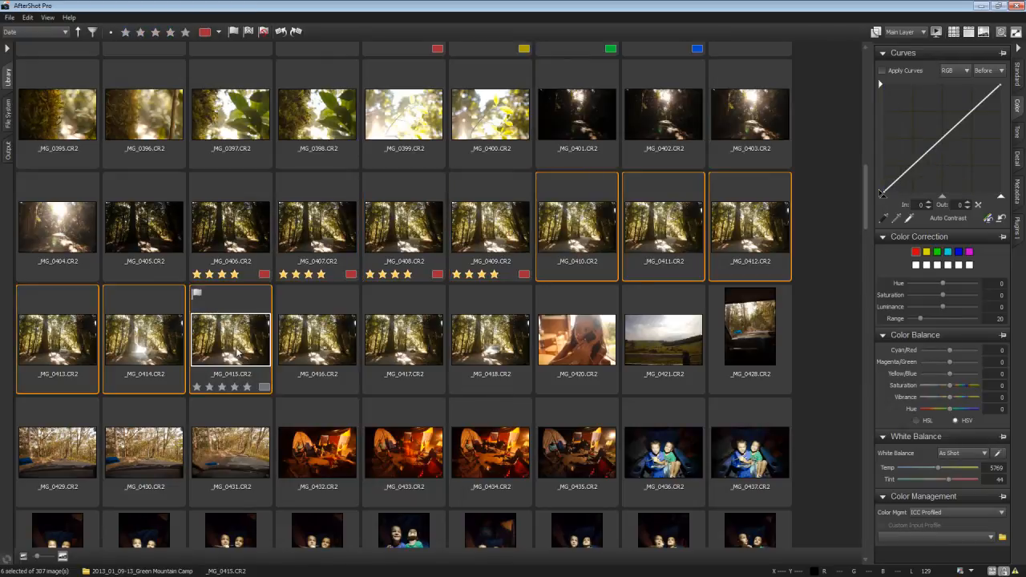
{"action": "left_click", "coordinate": [205, 32]}
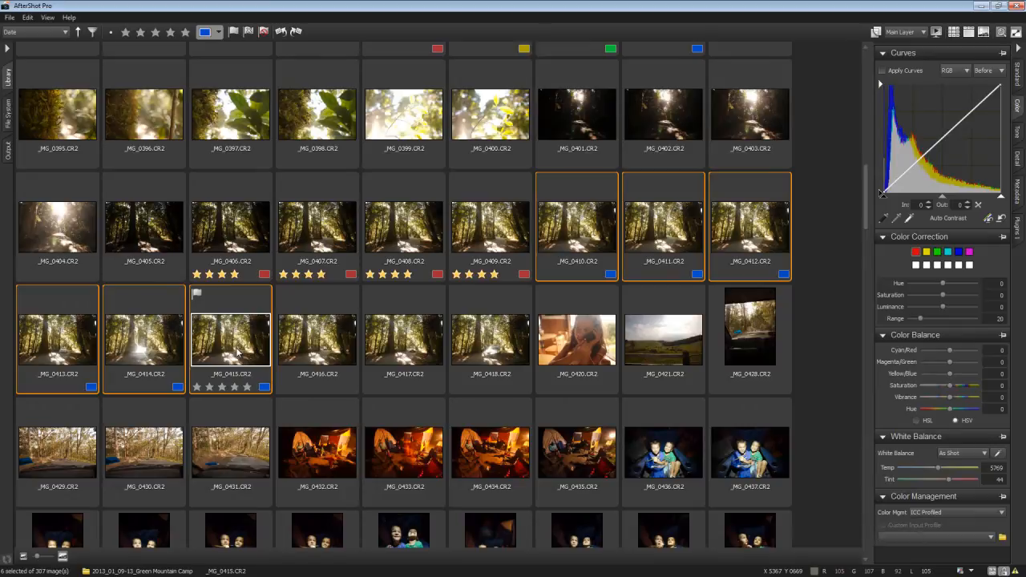
{"action": "left_click", "coordinate": [318, 336]}
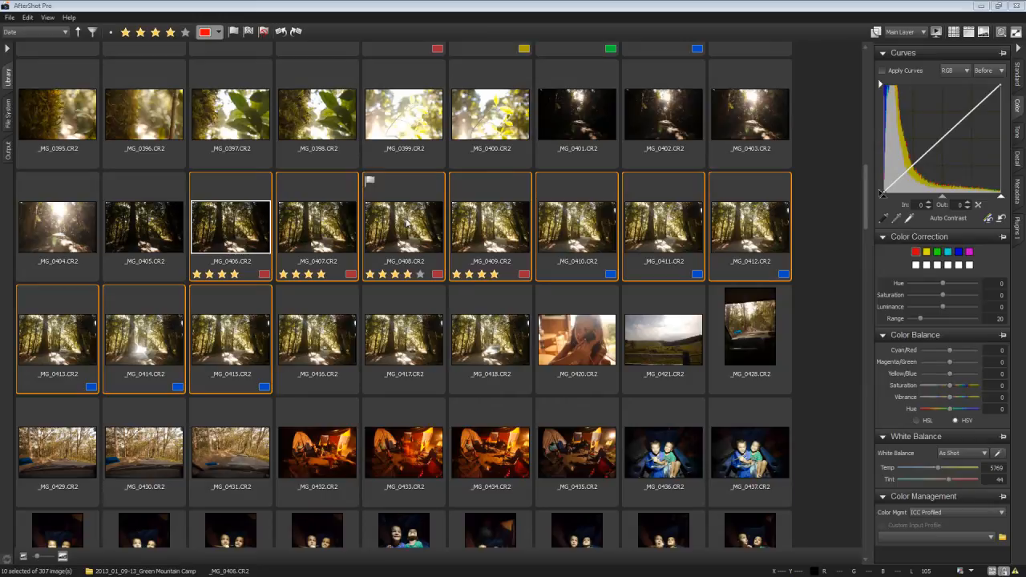
Open the selected shots' Green Mountain Camp folder in Windows Explorer
{"action": "right_click", "coordinate": [404, 228]}
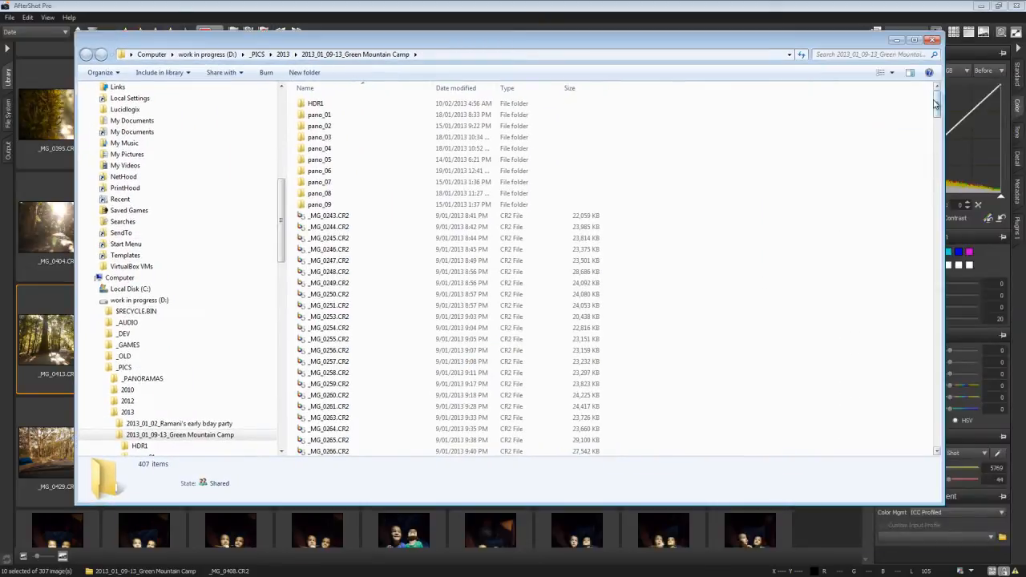
{"action": "scroll", "scroll_direction": "down", "scroll_amount": 3}
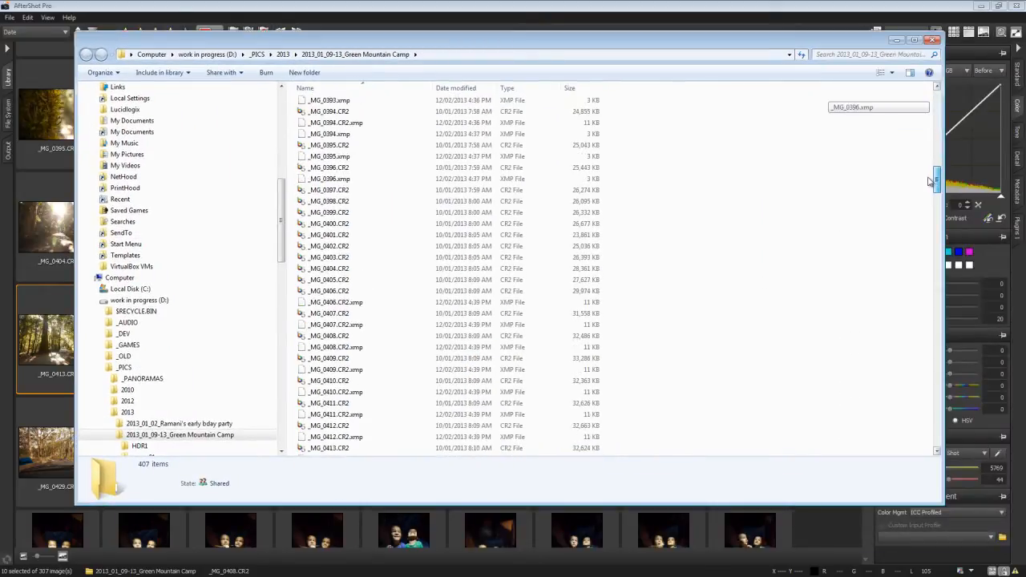
Select the .CR2.xmp sidecar files for shots 0406, 0408, 0410 and 0412
{"action": "left_click", "coordinate": [333, 301]}
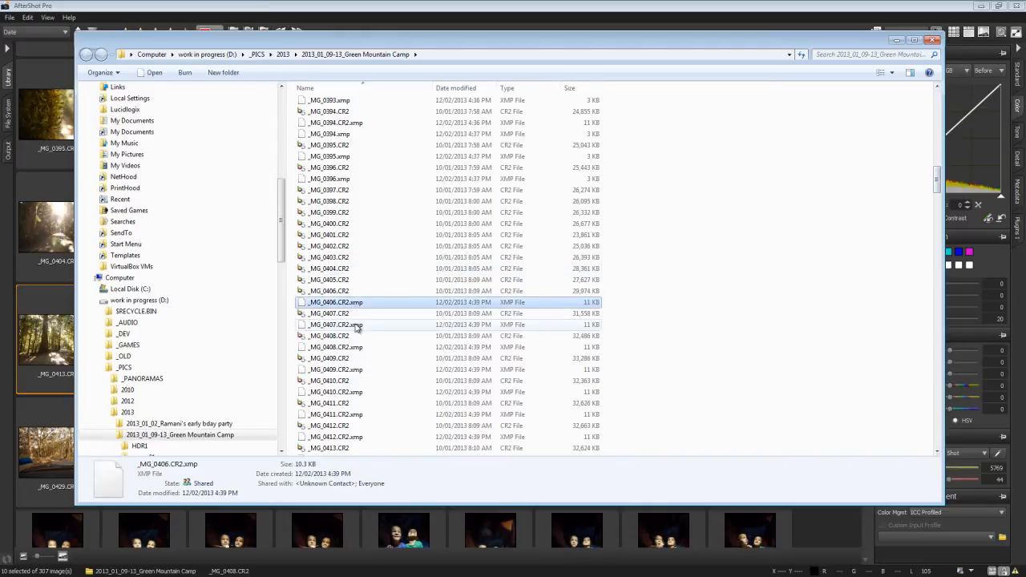
{"action": "left_click", "coordinate": [334, 346]}
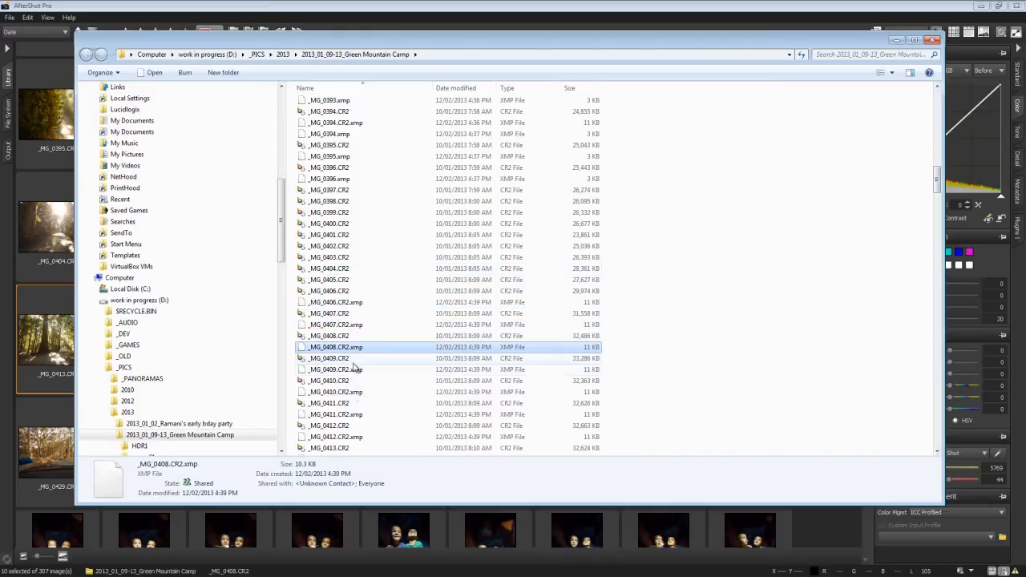
{"action": "left_click", "coordinate": [329, 391]}
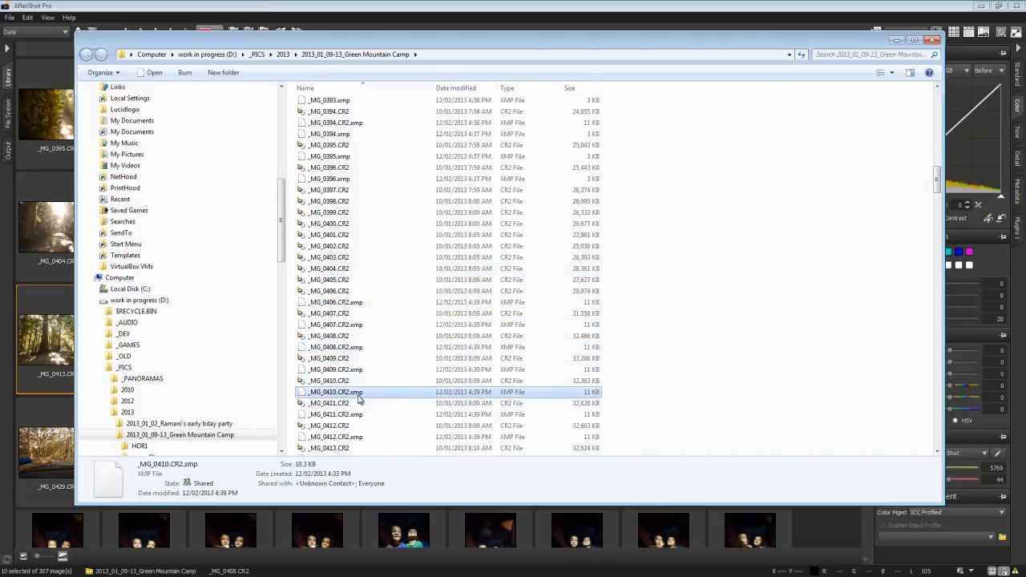
{"action": "left_click", "coordinate": [335, 436]}
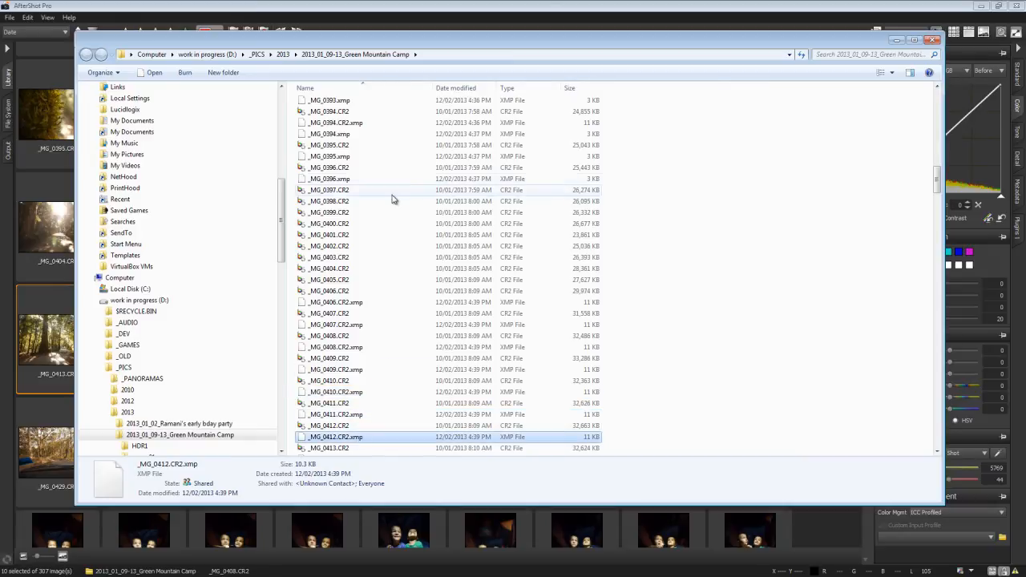
{"action": "mouse_move", "coordinate": [352, 45]}
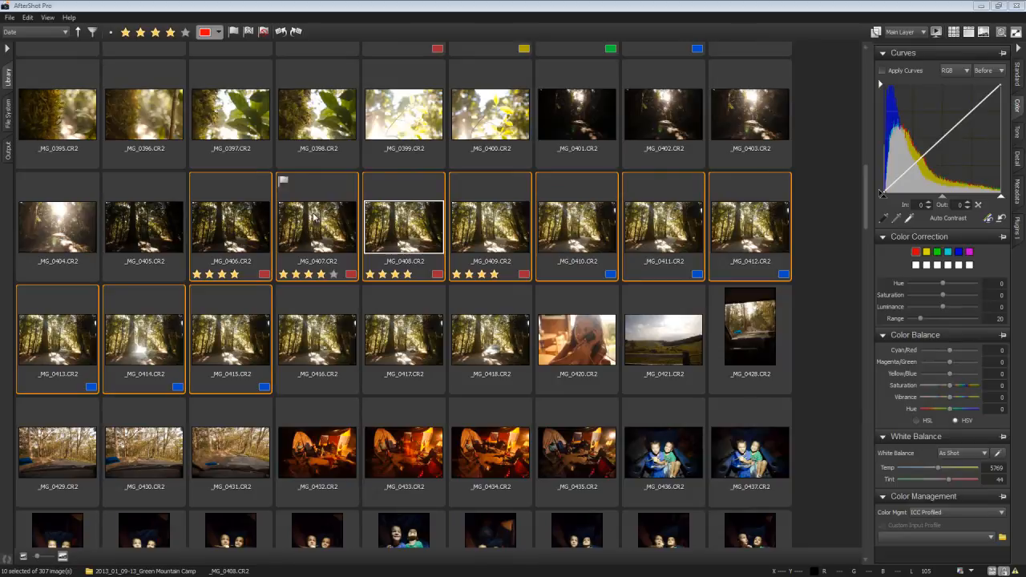
{"action": "right_click", "coordinate": [318, 227]}
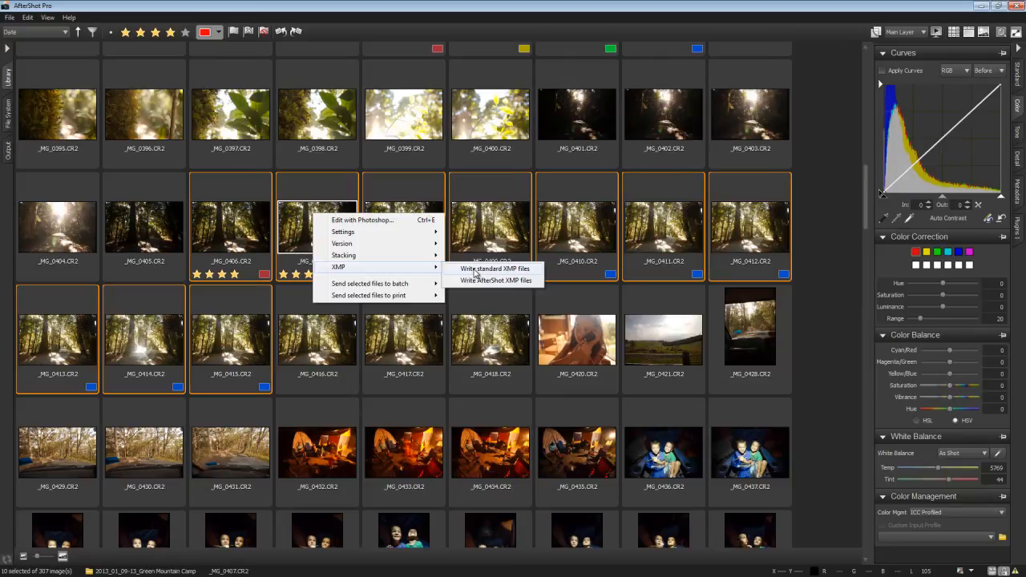
{"action": "mouse_move", "coordinate": [477, 286]}
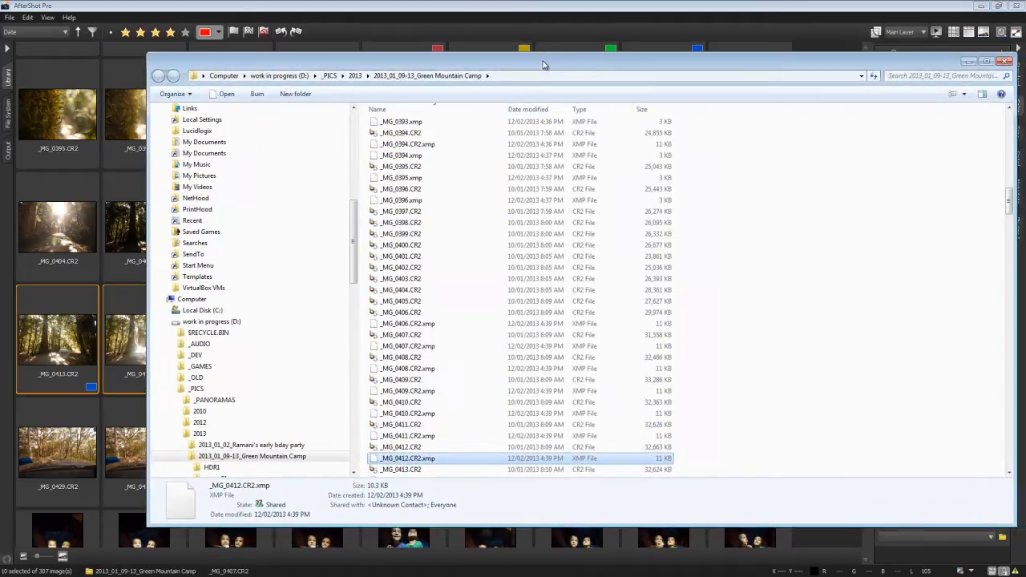
{"action": "mouse_move", "coordinate": [415, 355]}
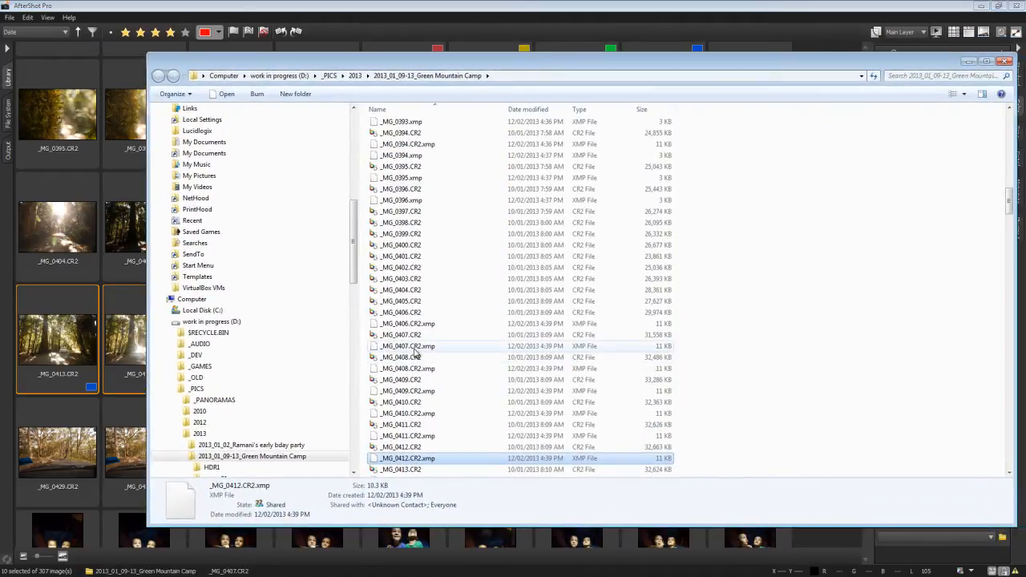
{"action": "mouse_move", "coordinate": [417, 347]}
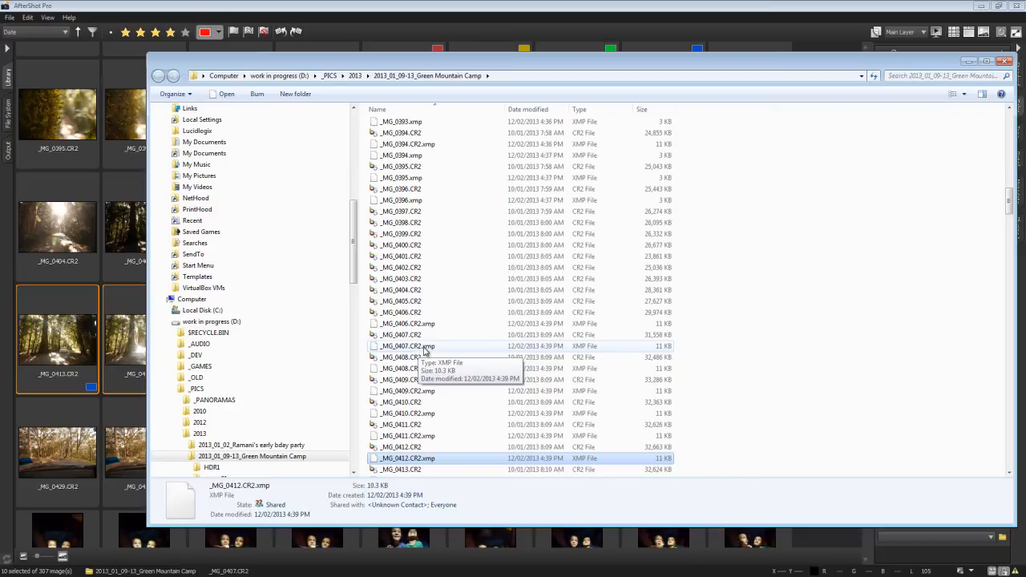
{"action": "mouse_move", "coordinate": [410, 353]}
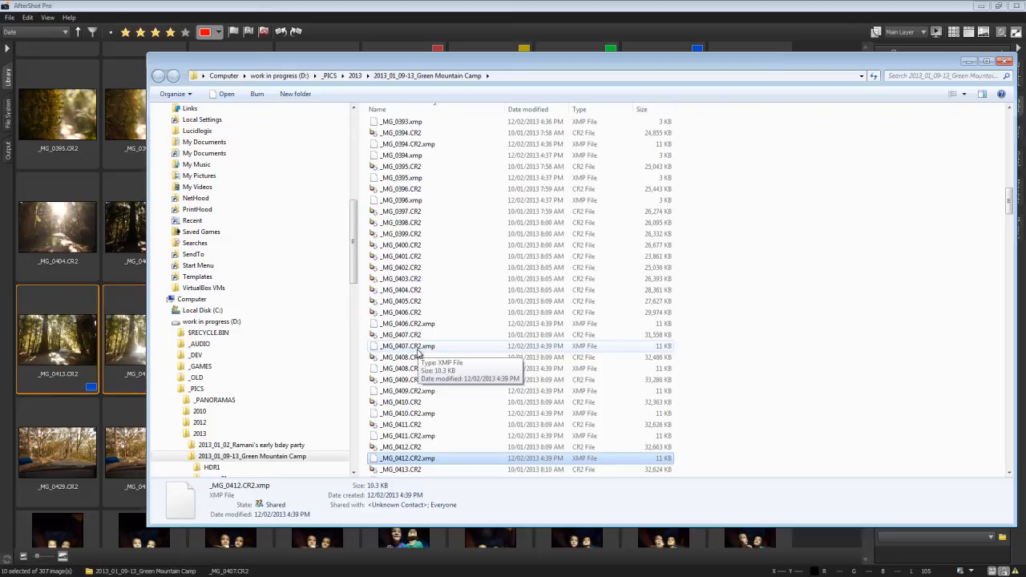
{"action": "mouse_move", "coordinate": [413, 356]}
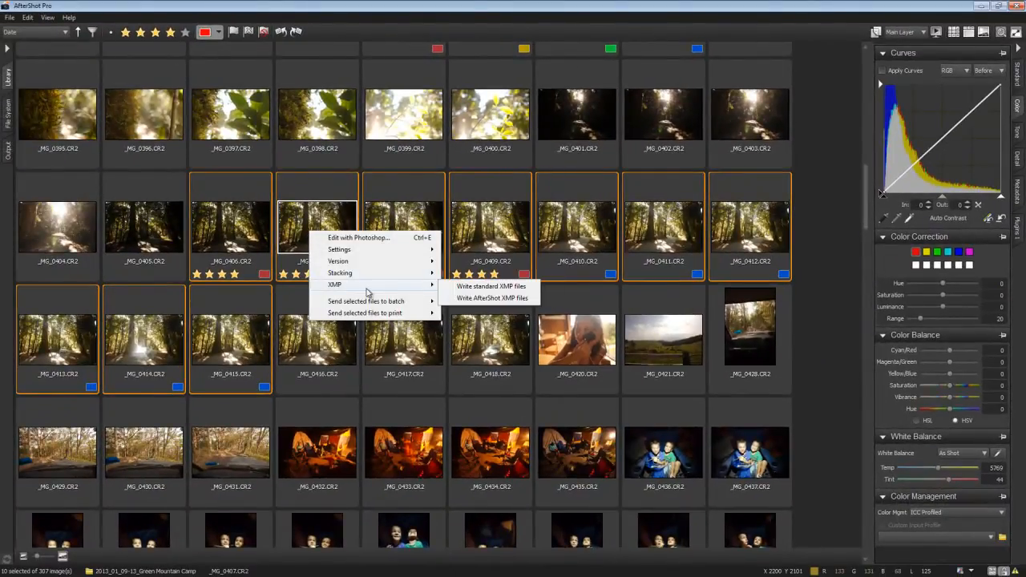
{"action": "mouse_move", "coordinate": [491, 286]}
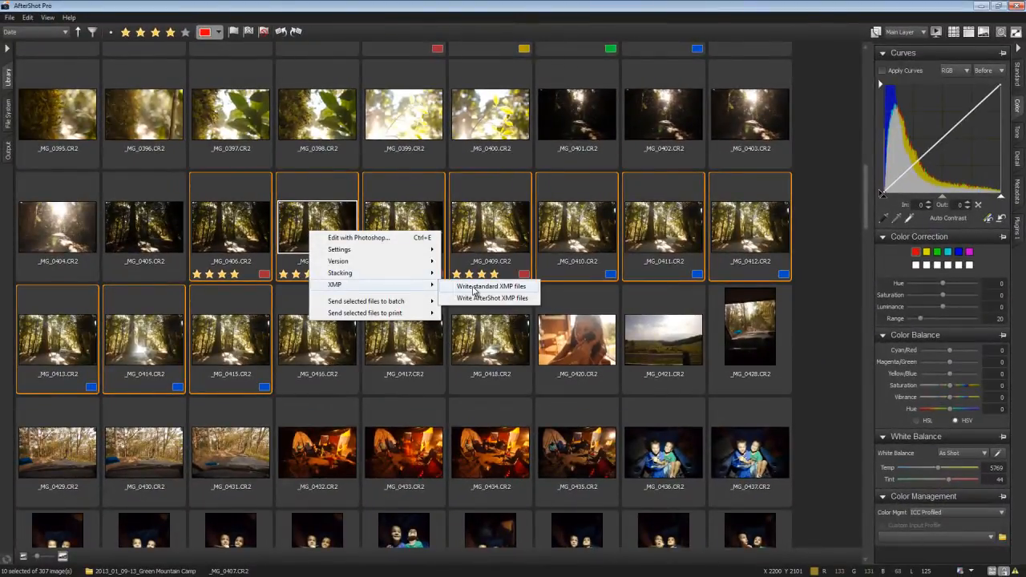
Write standard XMP sidecars for the selected shots and select the new _MG_0406.xmp in Explorer
{"action": "left_click", "coordinate": [491, 285]}
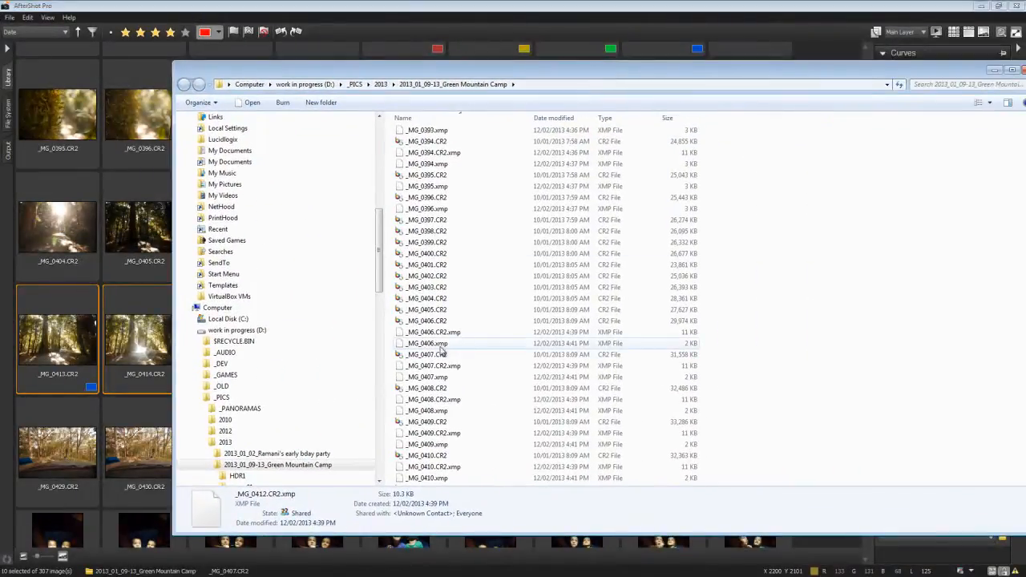
{"action": "left_click", "coordinate": [427, 343]}
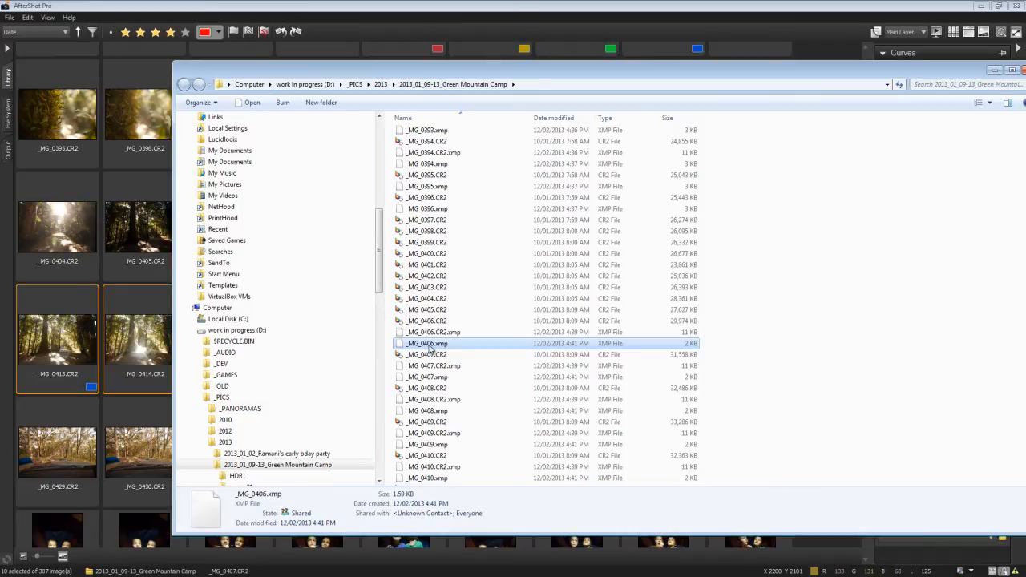
{"action": "mouse_move", "coordinate": [457, 335]}
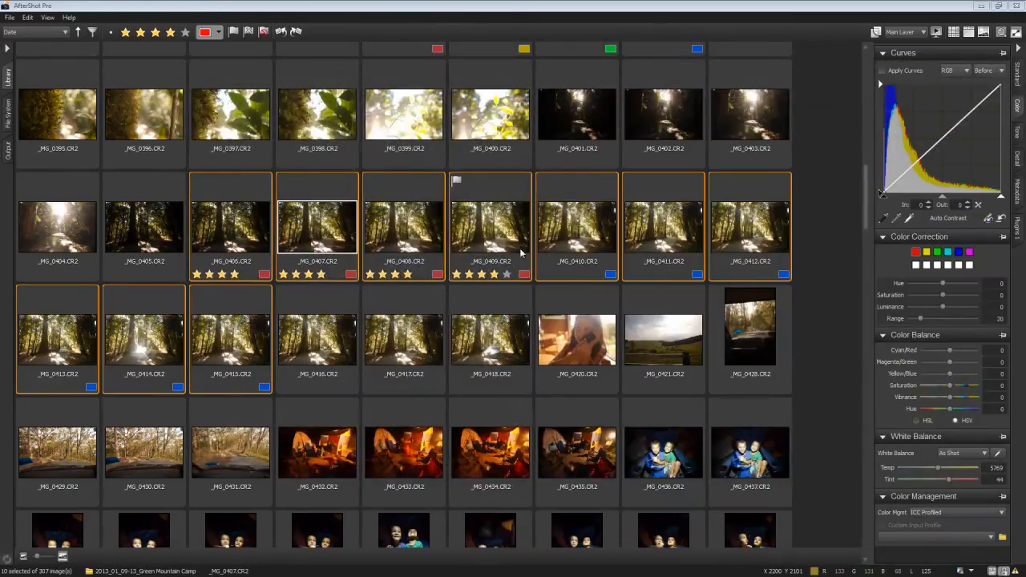
Check the XMP actions menu, then open _MG_0406.xmp from Explorer in Notepad++
{"action": "right_click", "coordinate": [404, 228]}
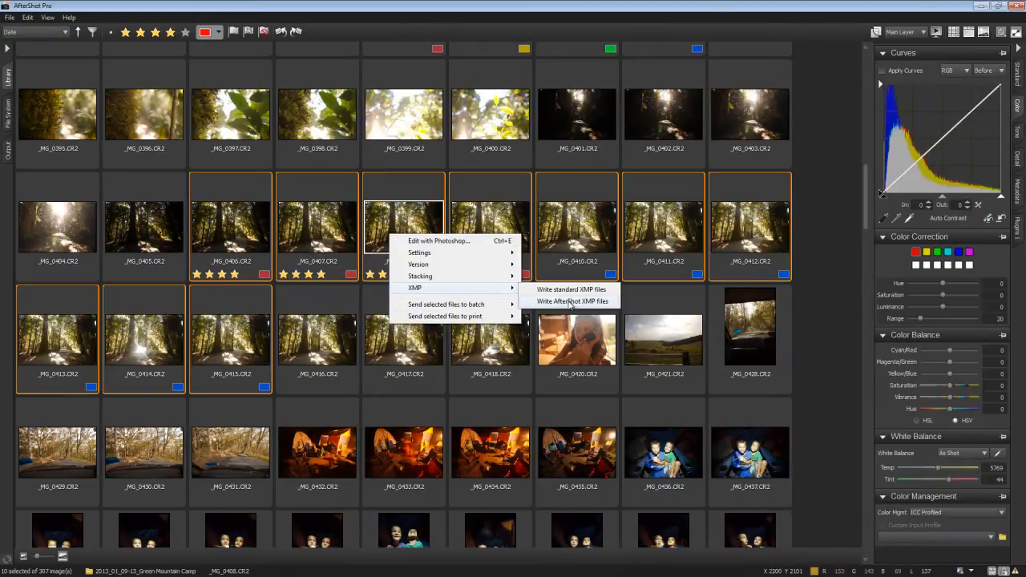
{"action": "mouse_move", "coordinate": [571, 288]}
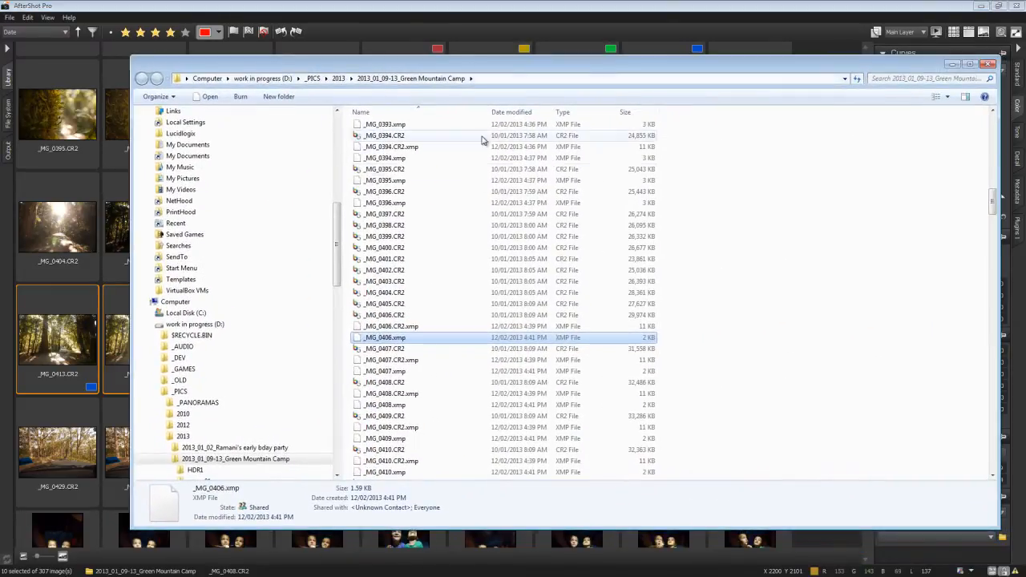
{"action": "left_click", "coordinate": [391, 327]}
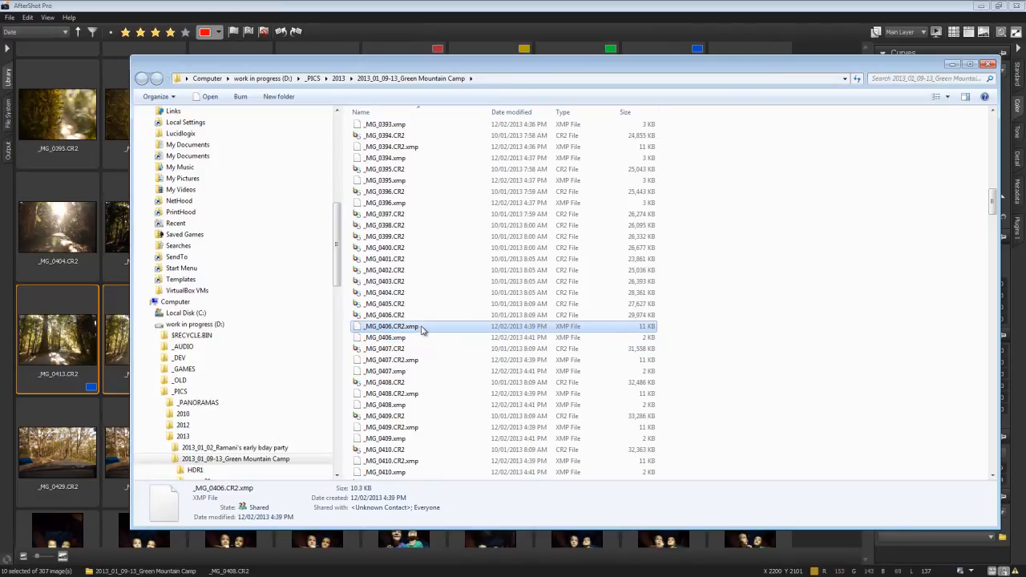
{"action": "mouse_move", "coordinate": [425, 330]}
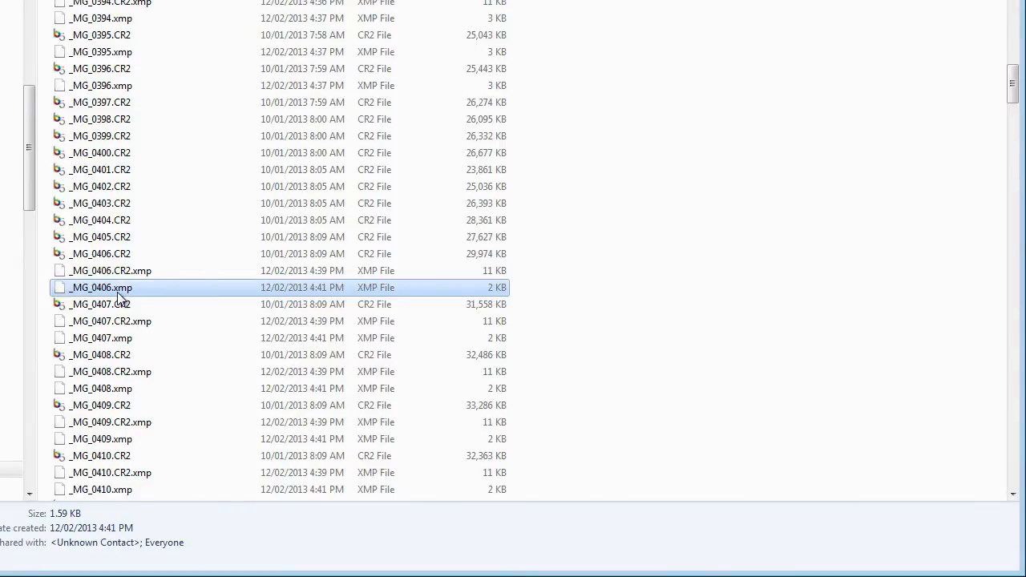
{"action": "double_click", "coordinate": [101, 287]}
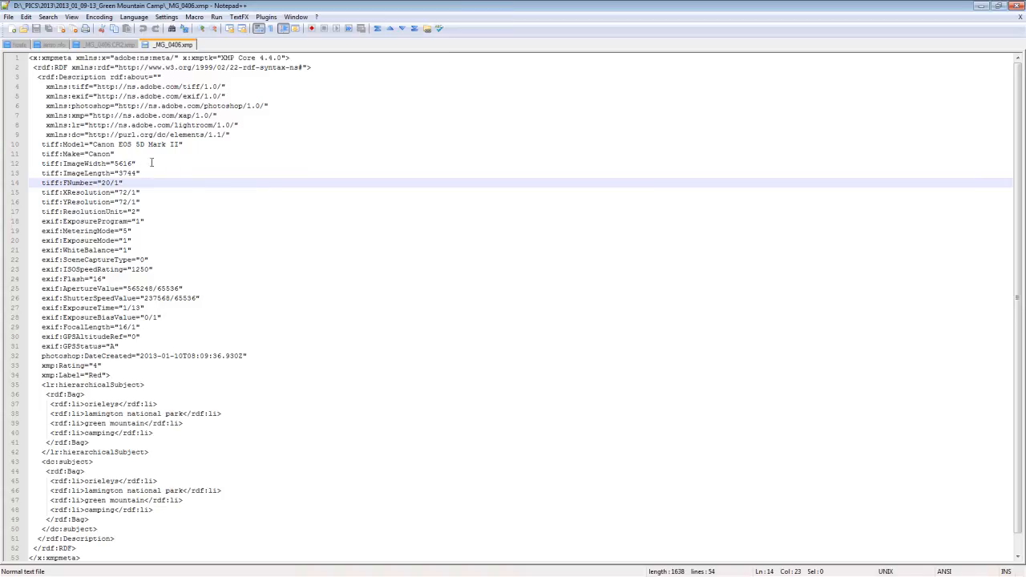
{"action": "mouse_move", "coordinate": [173, 222]}
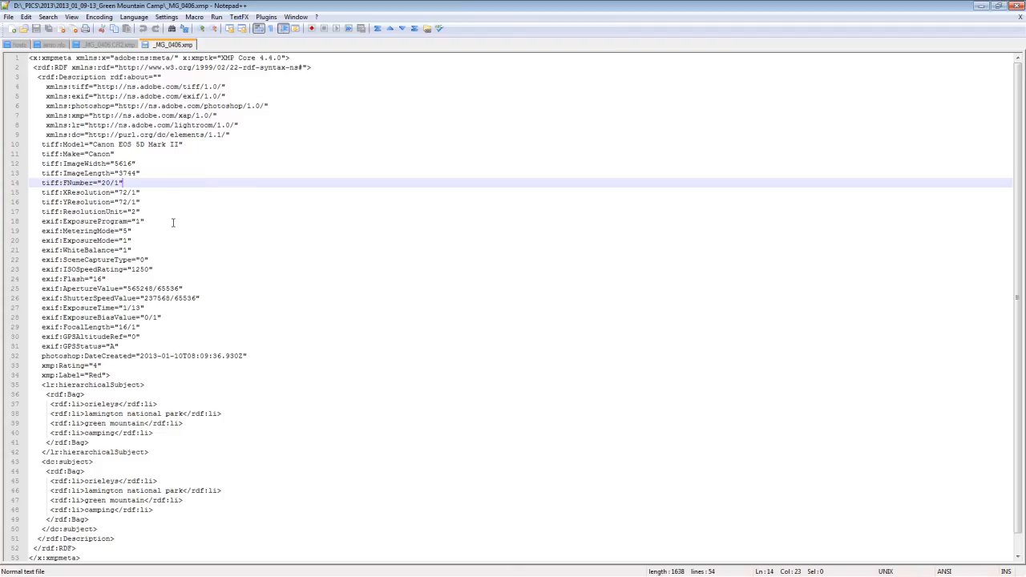
Find the xmp:Label entry and edit the xmp:Rating value in the _MG_0406 sidecar
{"action": "key", "text": "ctrl+f"}
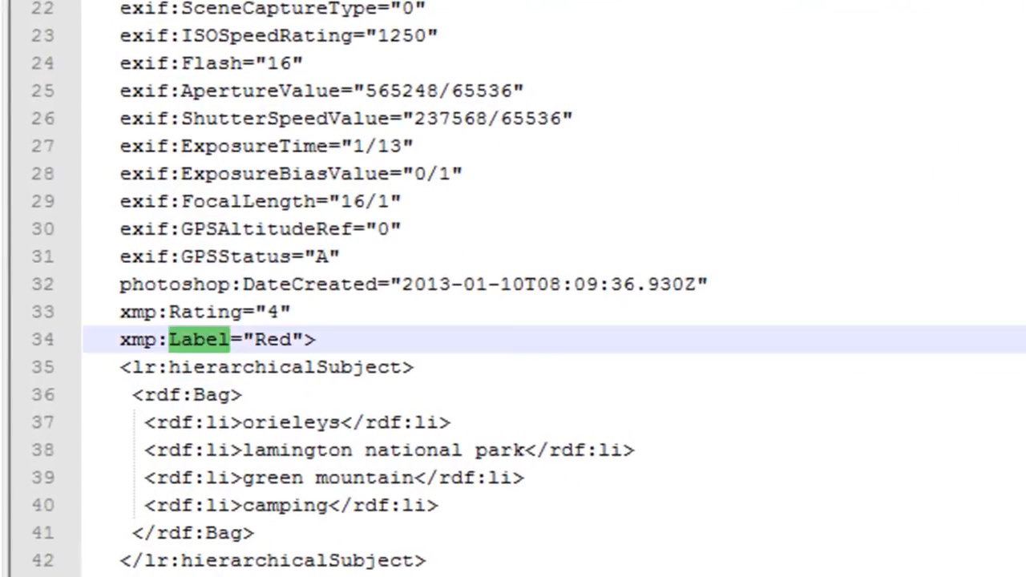
{"action": "mouse_move", "coordinate": [314, 397]}
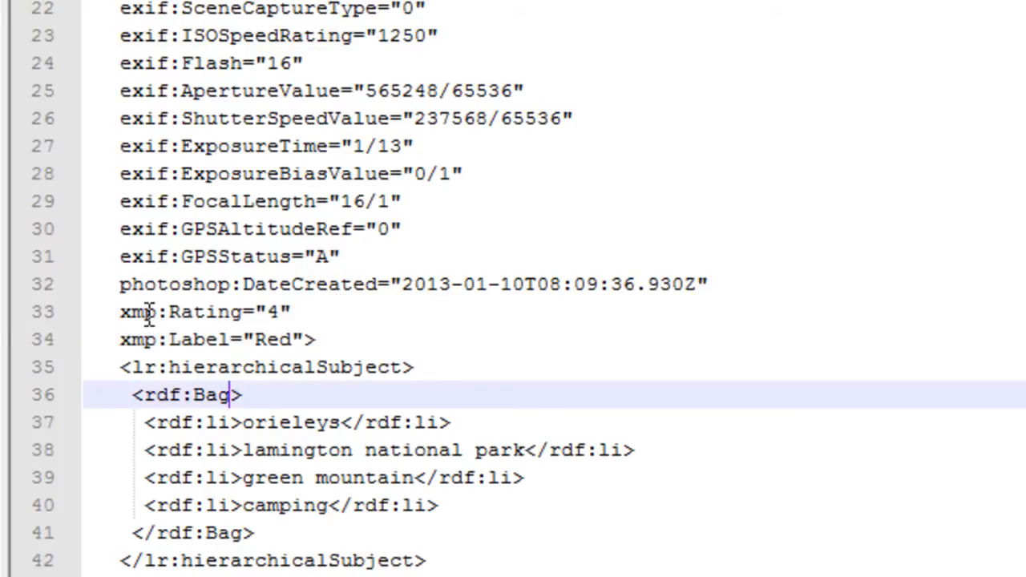
{"action": "scroll", "scroll_direction": "up", "scroll_amount": 3}
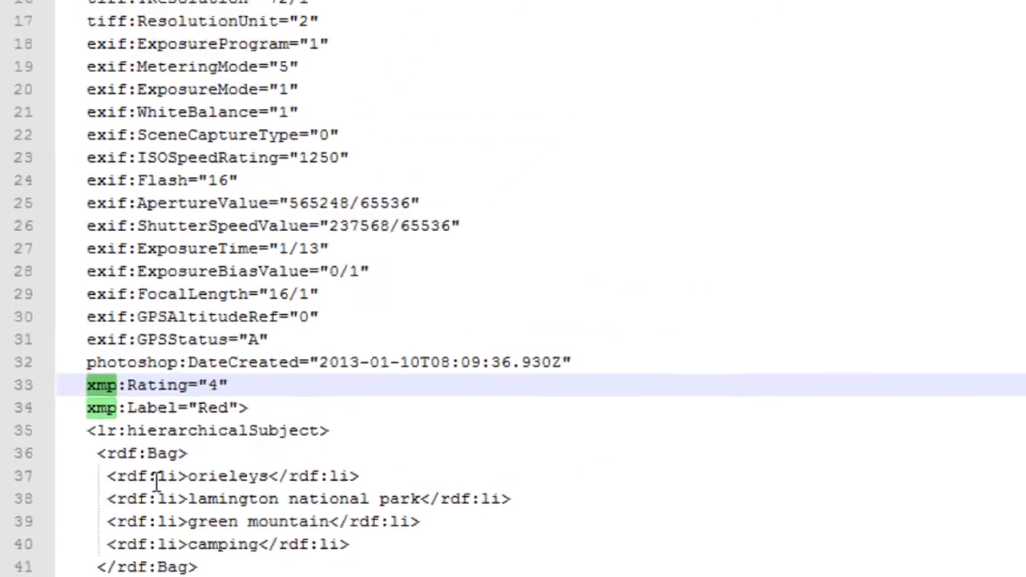
{"action": "scroll", "scroll_direction": "up", "scroll_amount": 3}
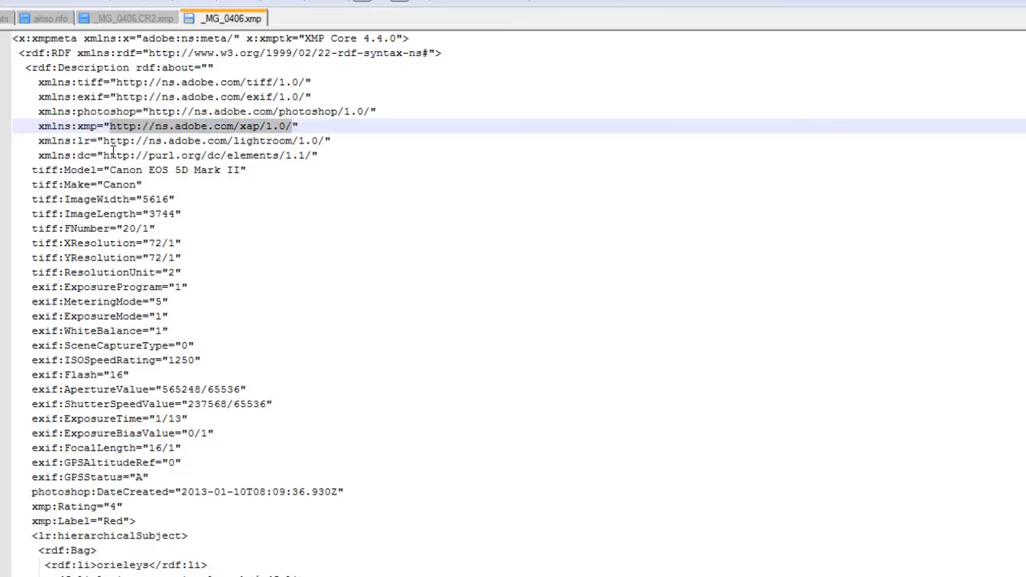
{"action": "mouse_move", "coordinate": [192, 136]}
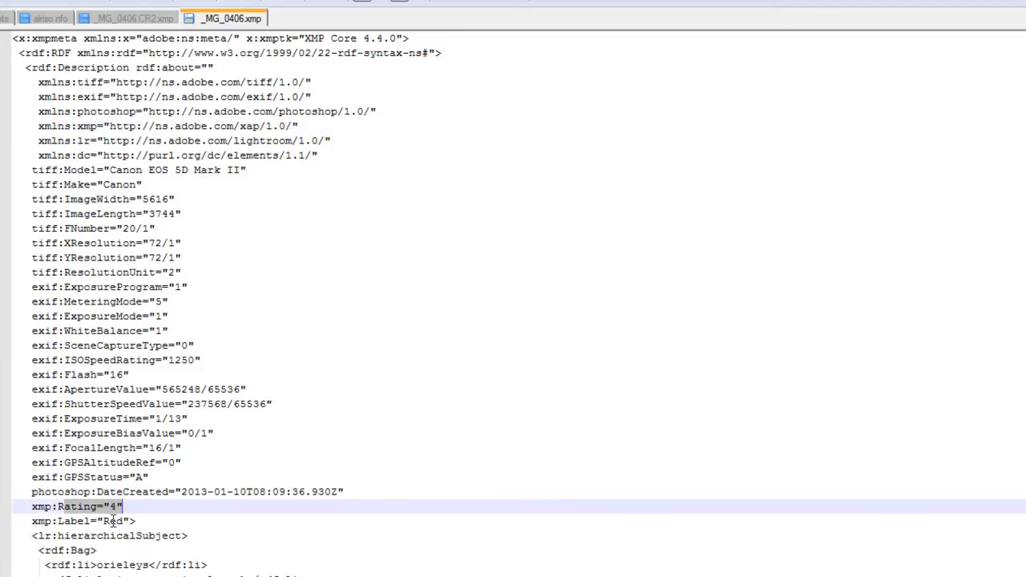
{"action": "left_click", "coordinate": [112, 521]}
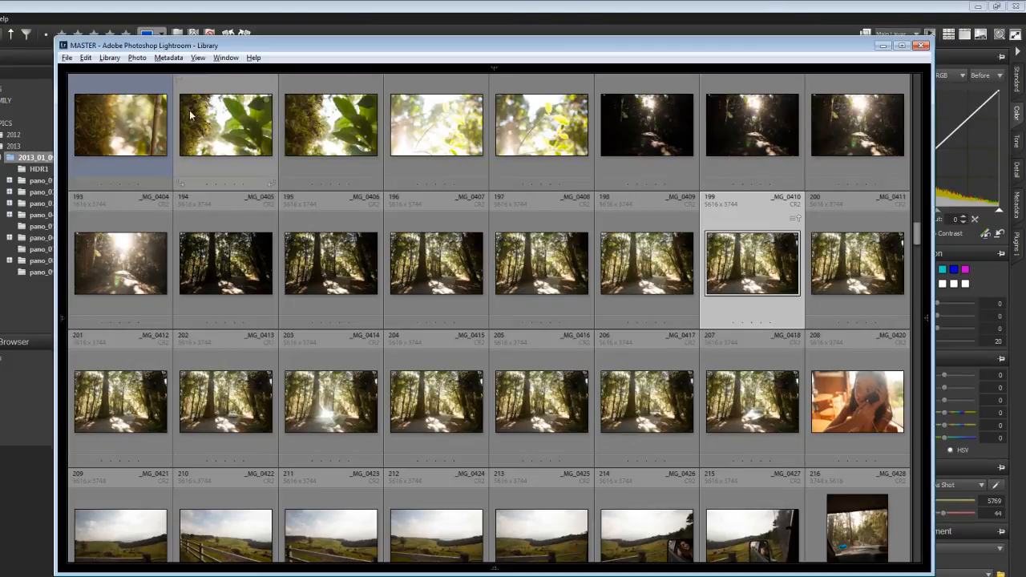
{"action": "mouse_move", "coordinate": [90, 298]}
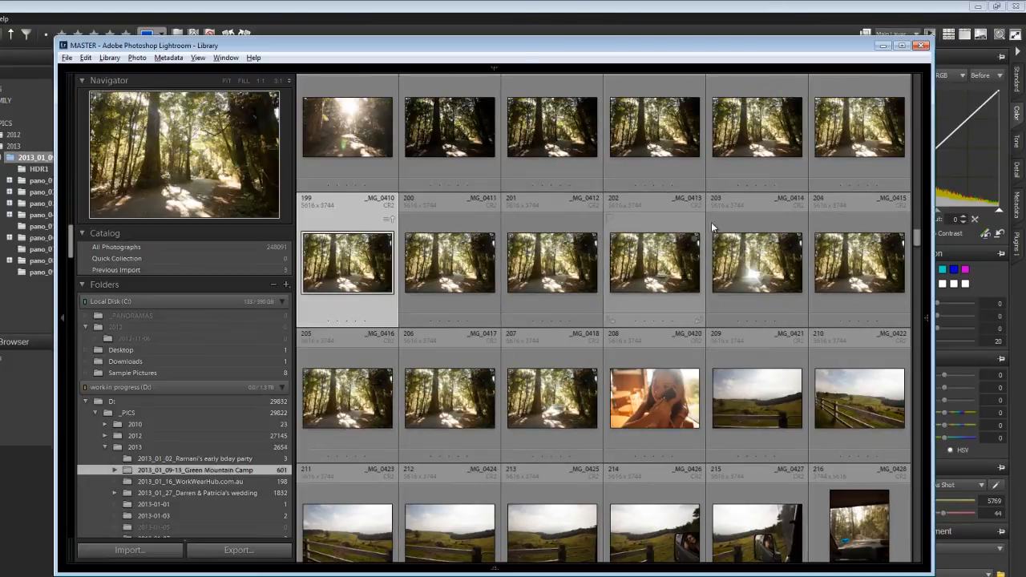
{"action": "mouse_move", "coordinate": [738, 263]}
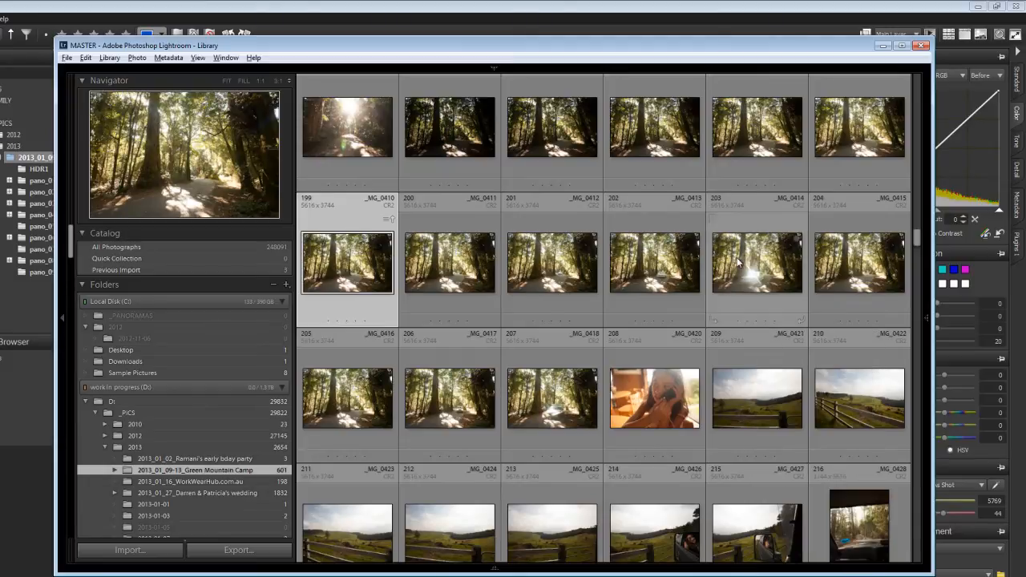
Bring up the context menu of a forest photo in the Library grid
{"action": "right_click", "coordinate": [757, 263]}
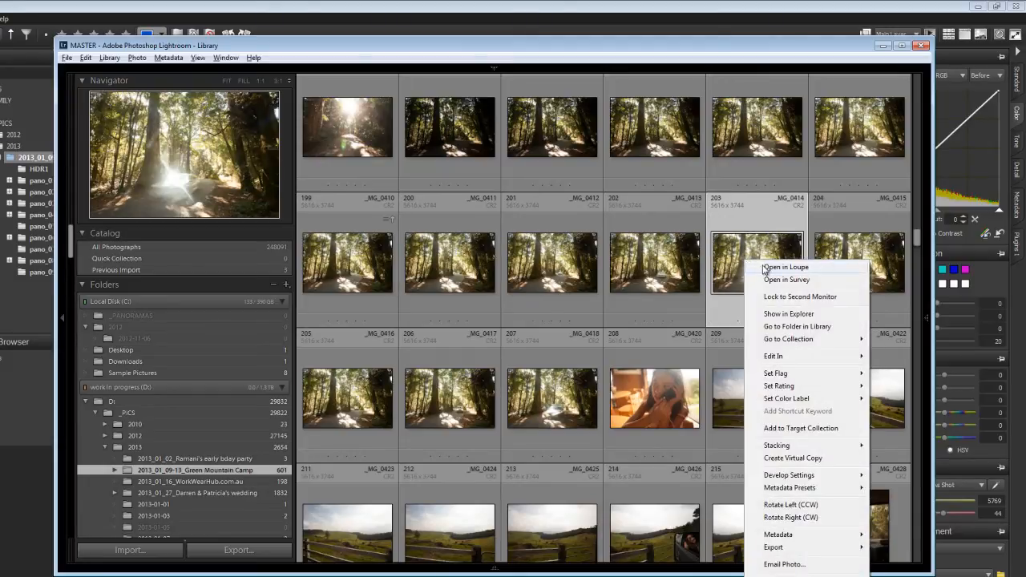
{"action": "mouse_move", "coordinate": [773, 313]}
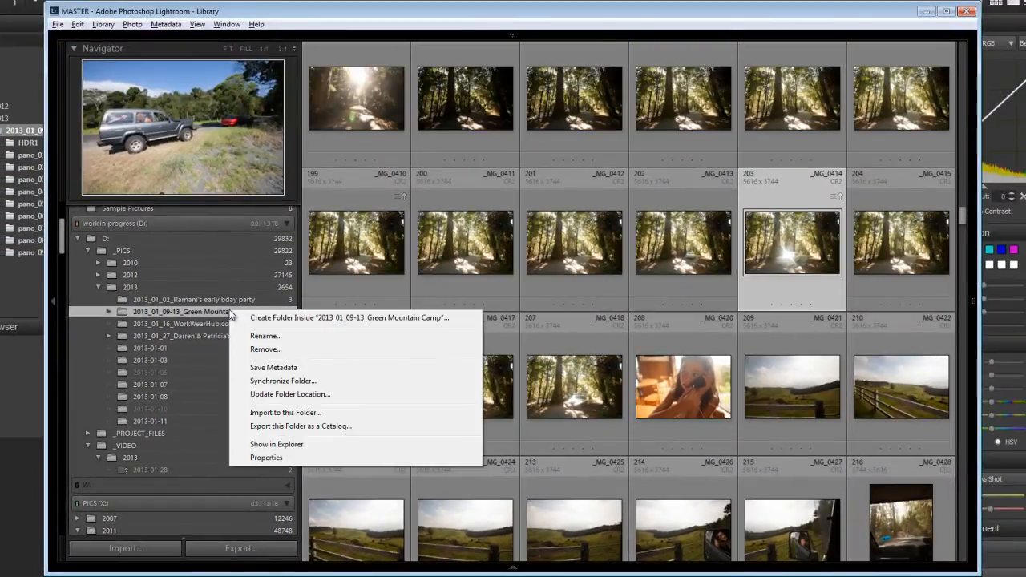
{"action": "mouse_move", "coordinate": [295, 385]}
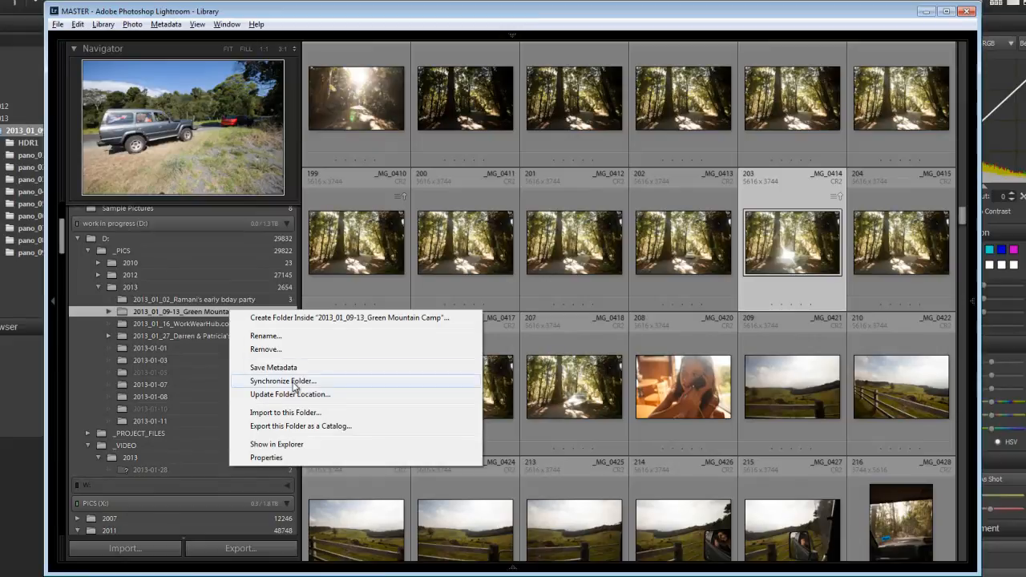
{"action": "left_click", "coordinate": [282, 381]}
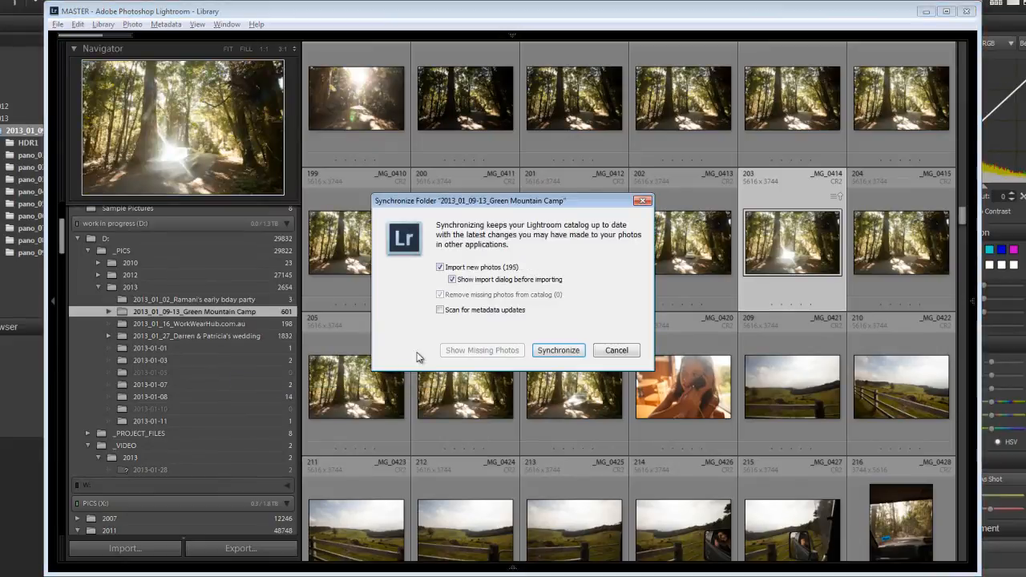
{"action": "left_click", "coordinate": [439, 309]}
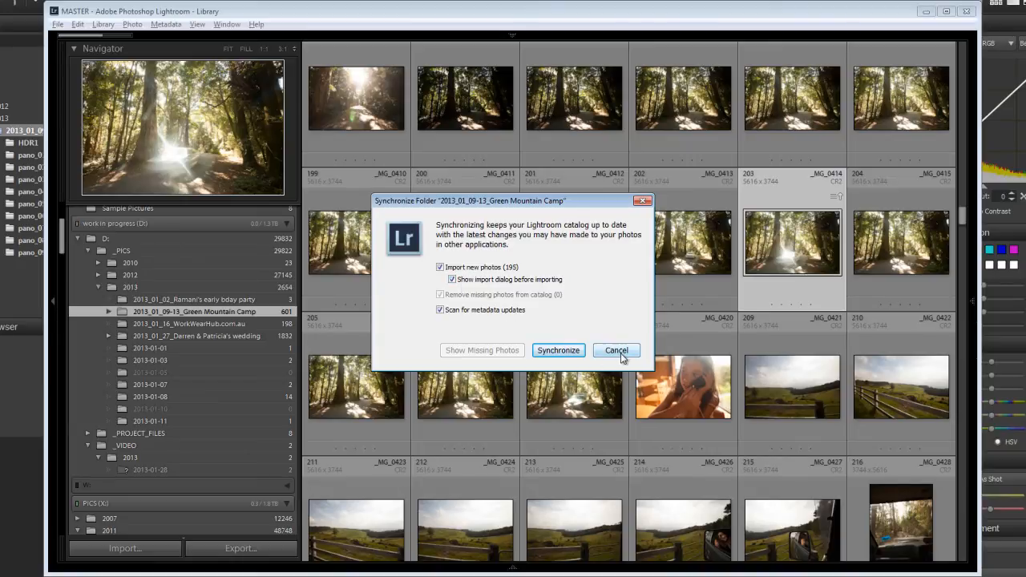
{"action": "left_click", "coordinate": [615, 350]}
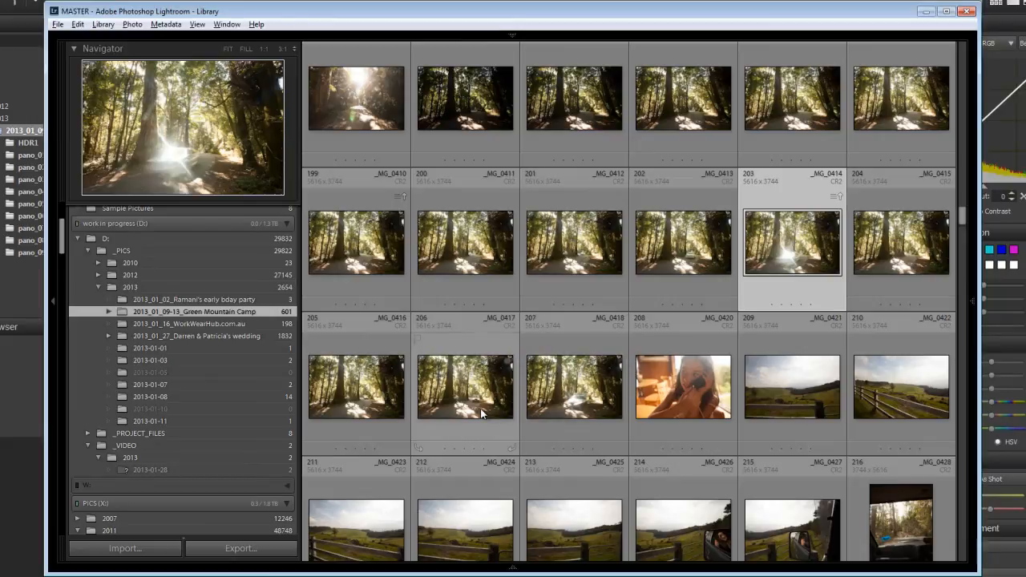
{"action": "left_click", "coordinate": [683, 242]}
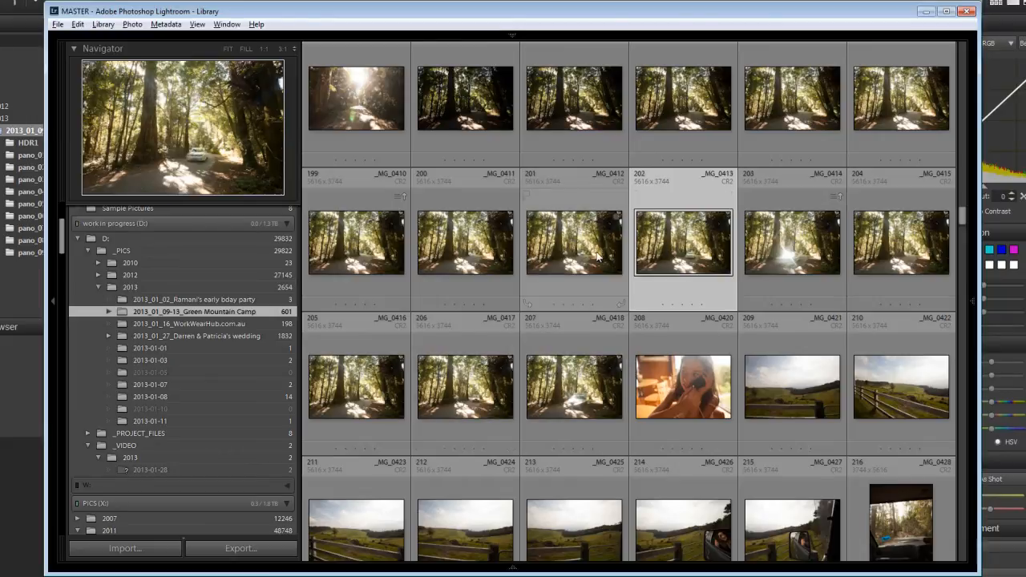
{"action": "left_click", "coordinate": [465, 242]}
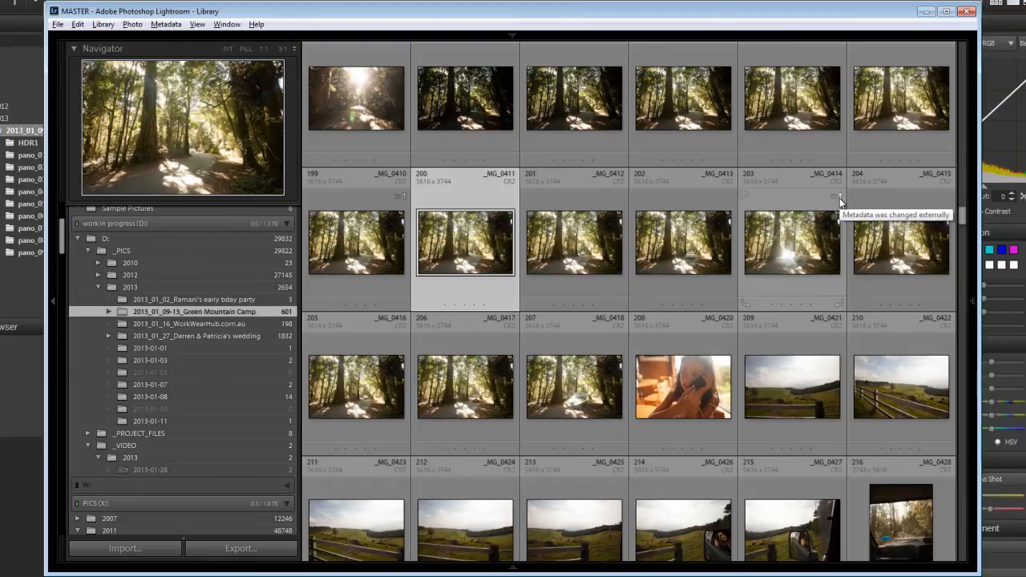
Resolve the externally changed metadata badge by importing the photo's settings from disk
{"action": "left_click", "coordinate": [792, 242]}
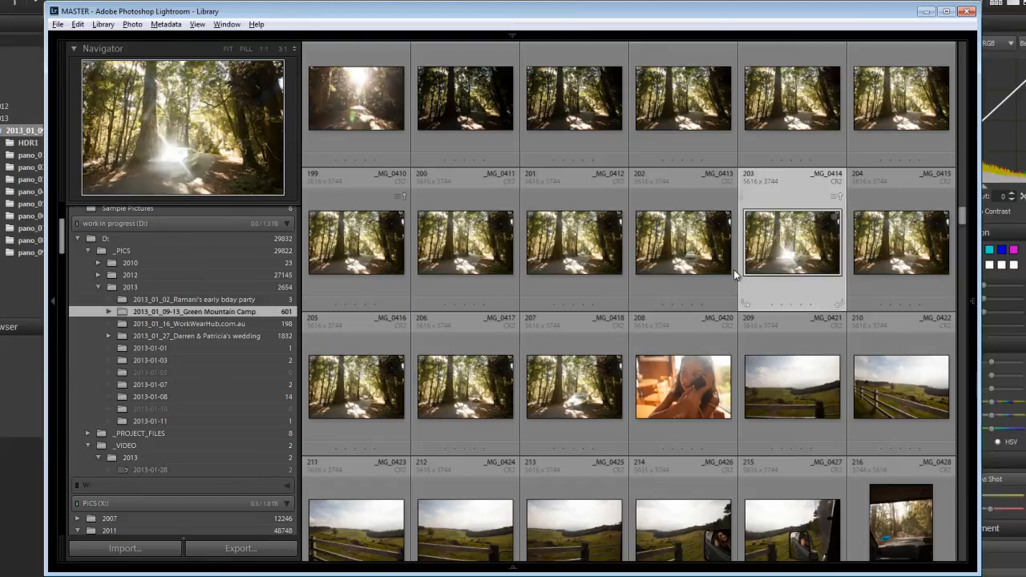
{"action": "scroll", "scroll_direction": "up", "scroll_amount": 3}
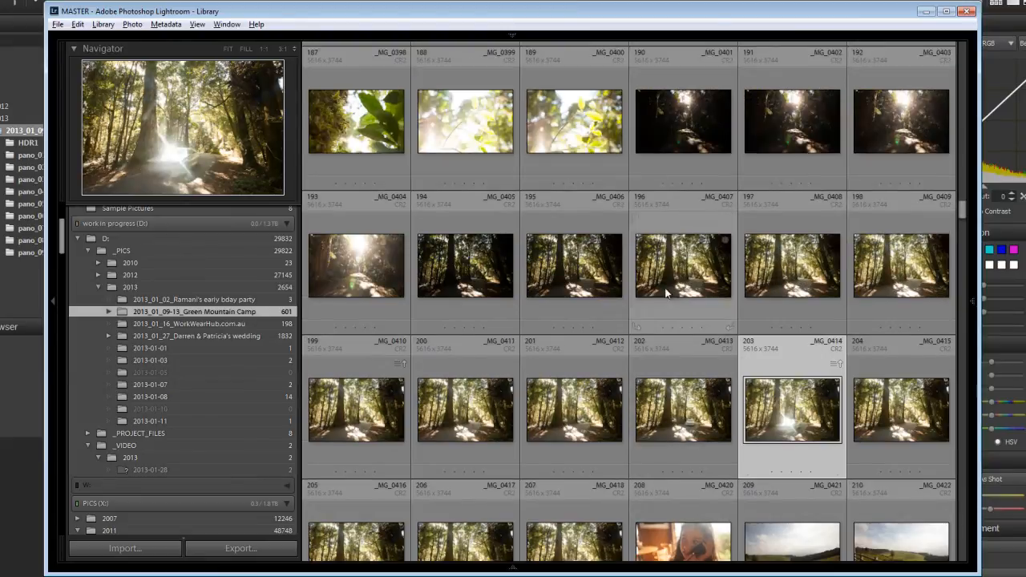
{"action": "left_click", "coordinate": [356, 266]}
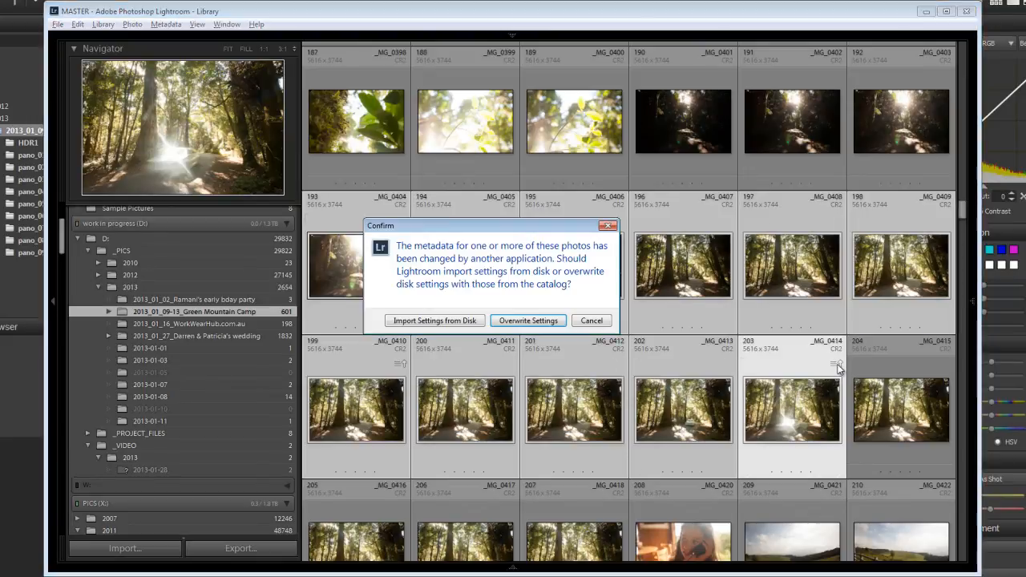
{"action": "mouse_move", "coordinate": [434, 321]}
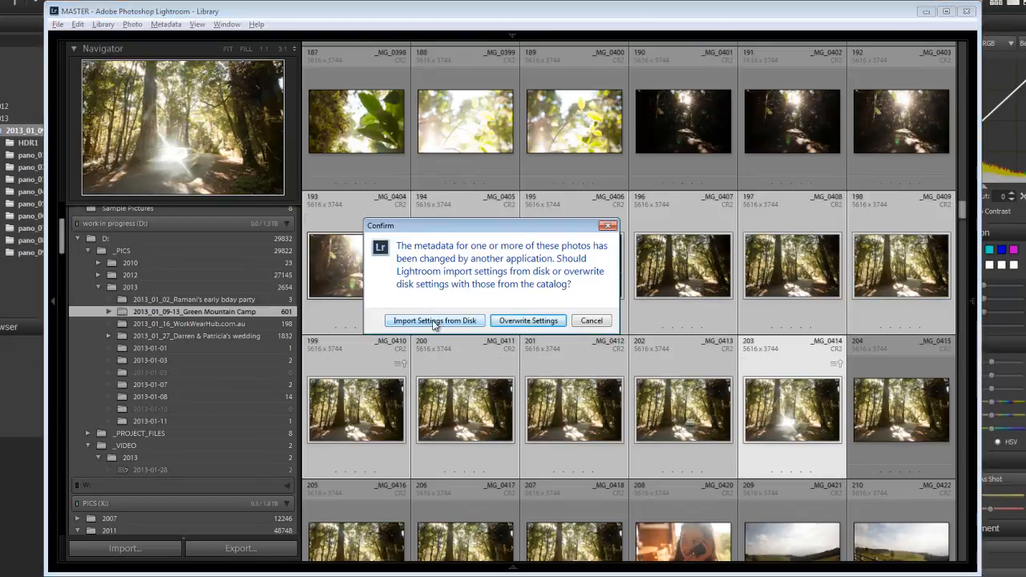
{"action": "left_click", "coordinate": [434, 320]}
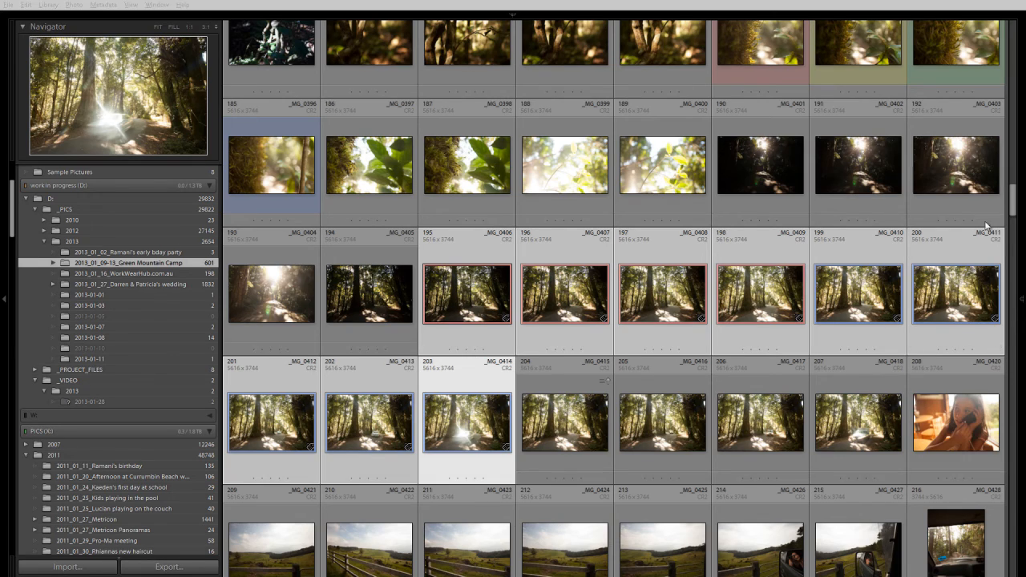
Open the fig tree photo in Loupe view and step to the next photo in the sequence
{"action": "scroll", "scroll_direction": "down", "scroll_amount": 3}
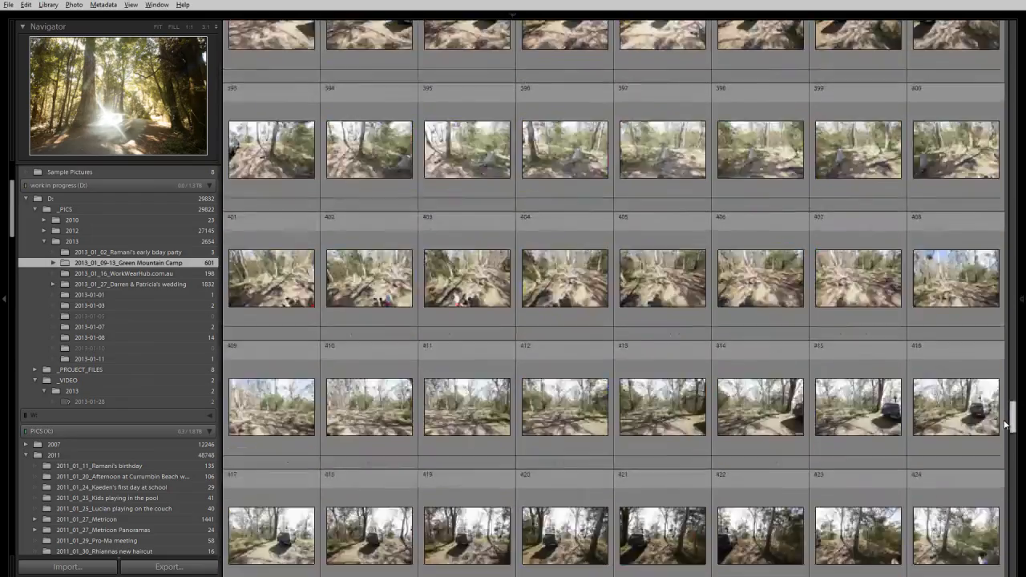
{"action": "scroll", "scroll_direction": "up", "scroll_amount": 3}
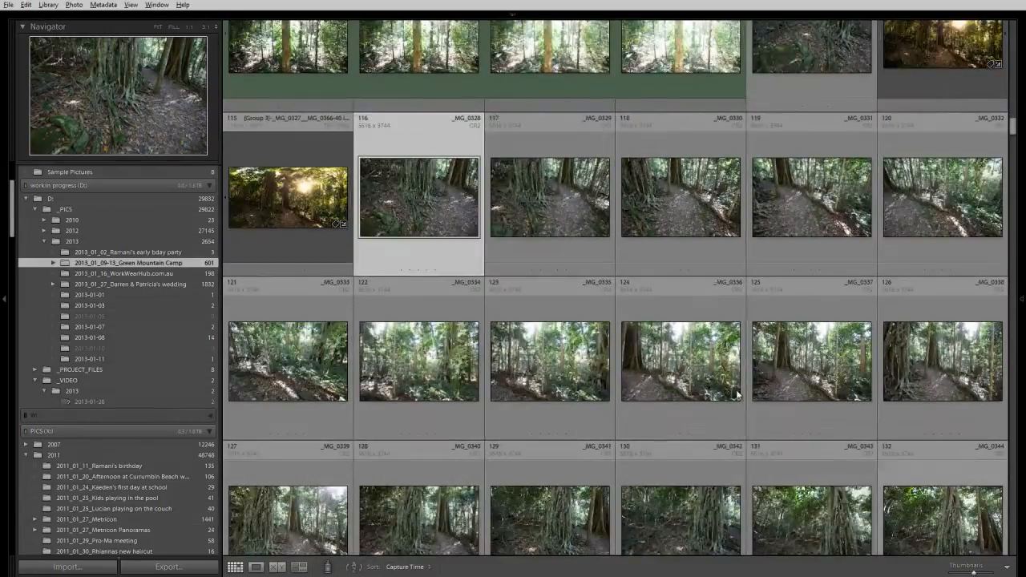
{"action": "double_click", "coordinate": [418, 197]}
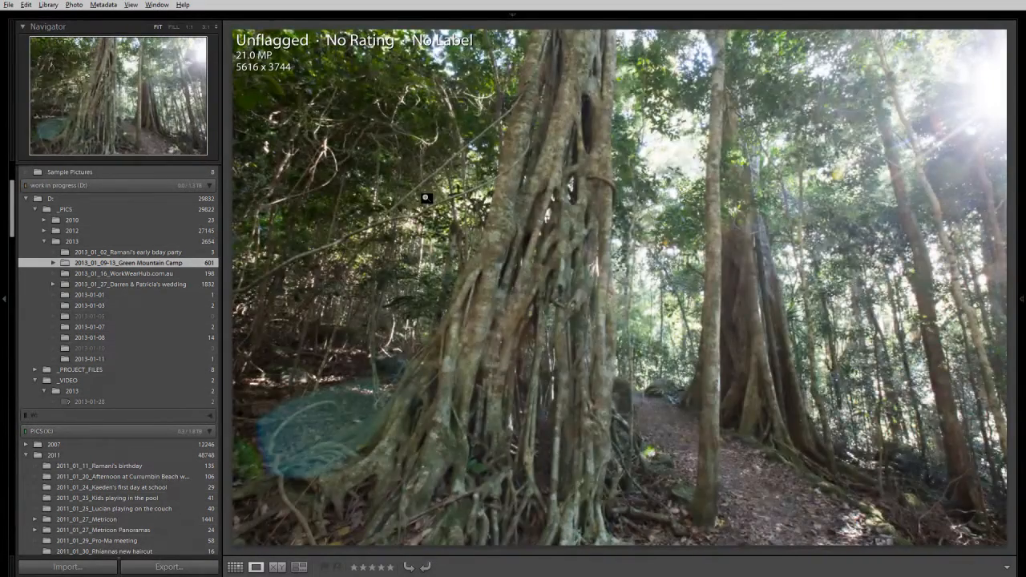
{"action": "key", "text": "right"}
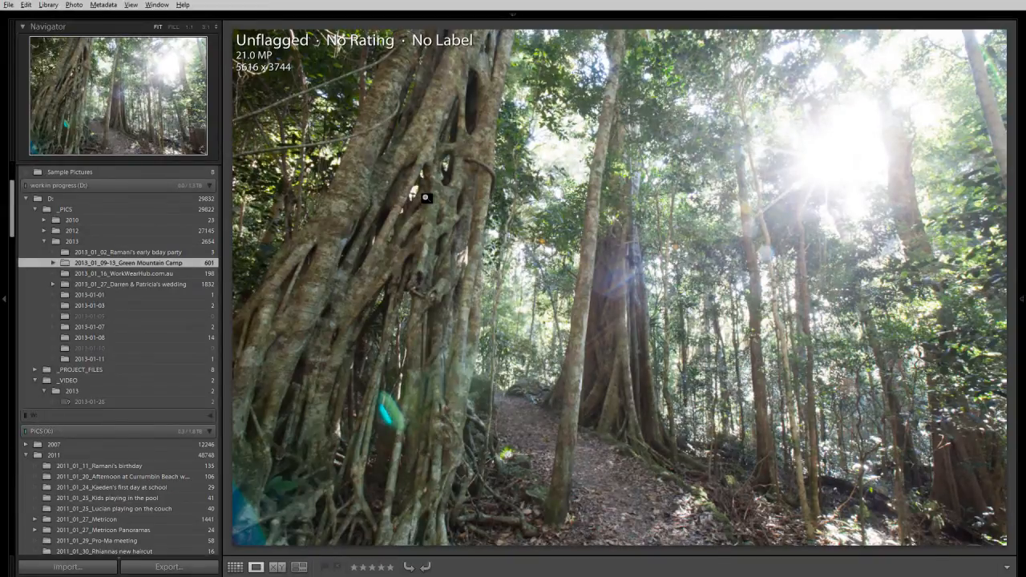
{"action": "mouse_move", "coordinate": [303, 170]}
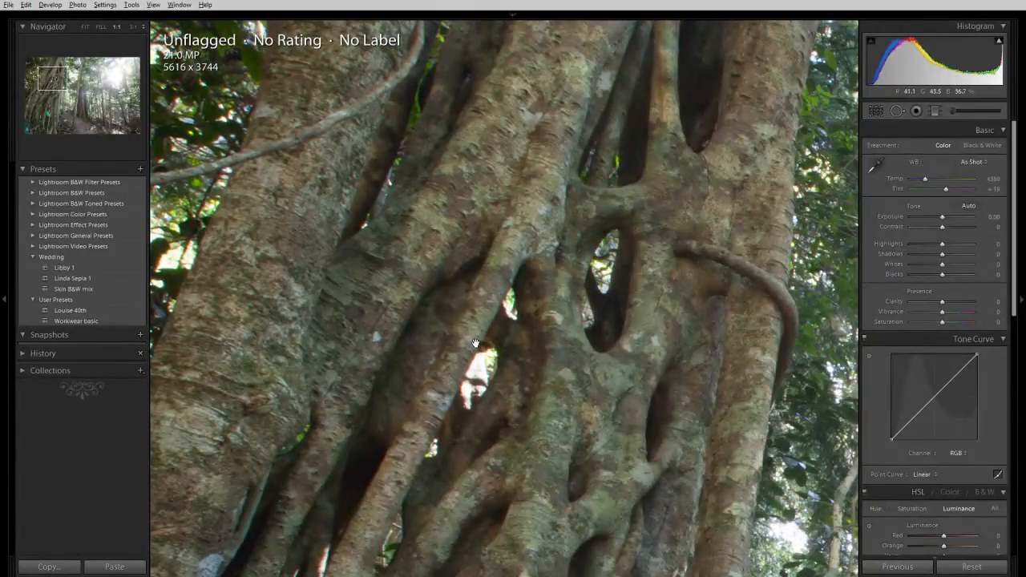
{"action": "mouse_move", "coordinate": [784, 552]}
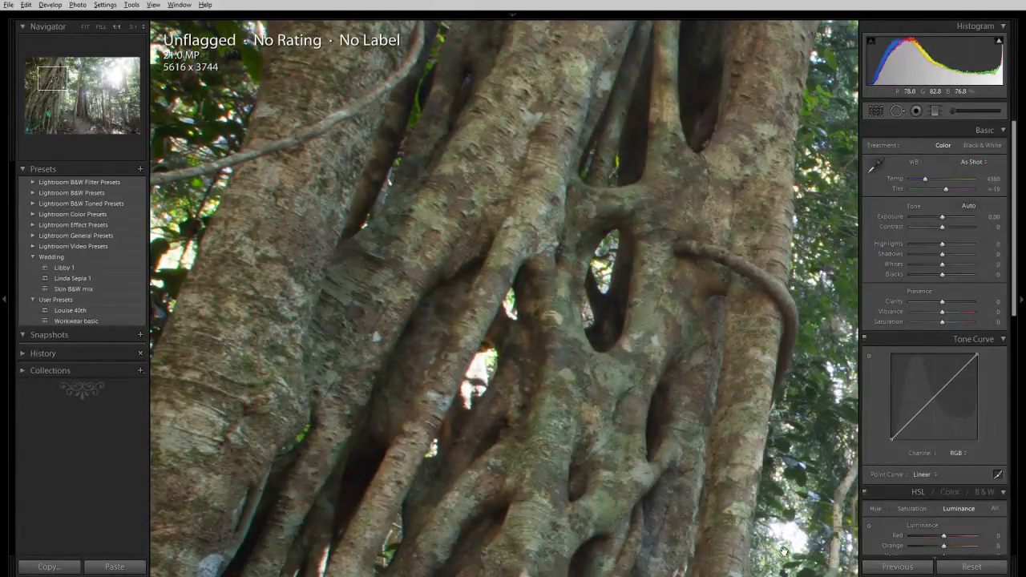
{"action": "mouse_move", "coordinate": [519, 287]}
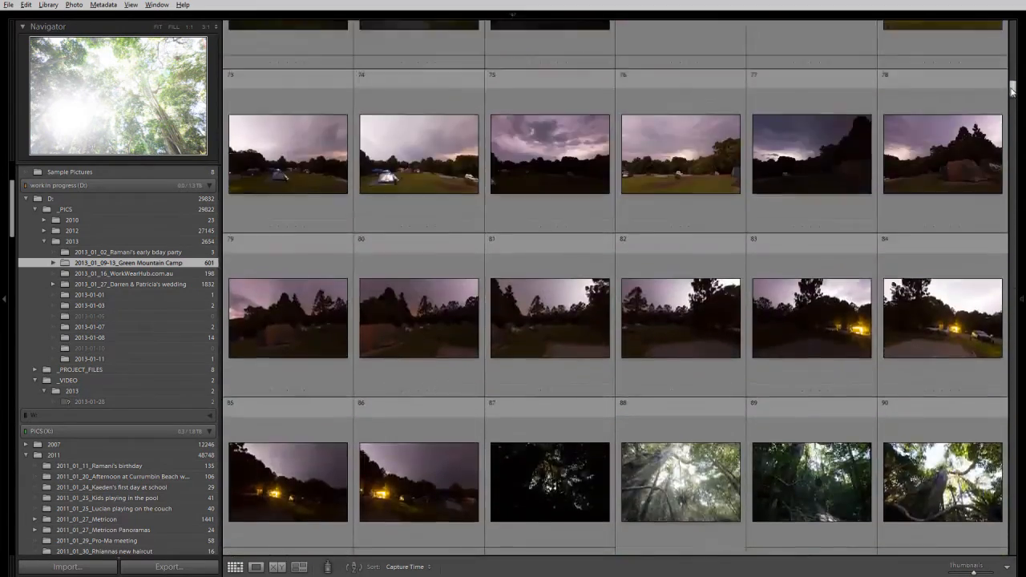
{"action": "scroll", "scroll_direction": "up", "scroll_amount": 3}
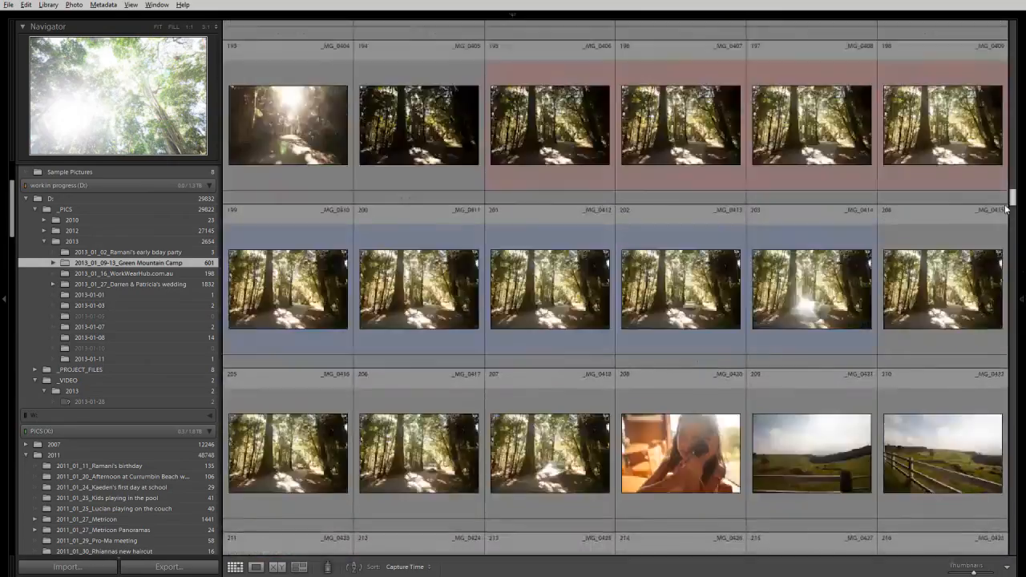
{"action": "scroll", "scroll_direction": "down", "scroll_amount": 3}
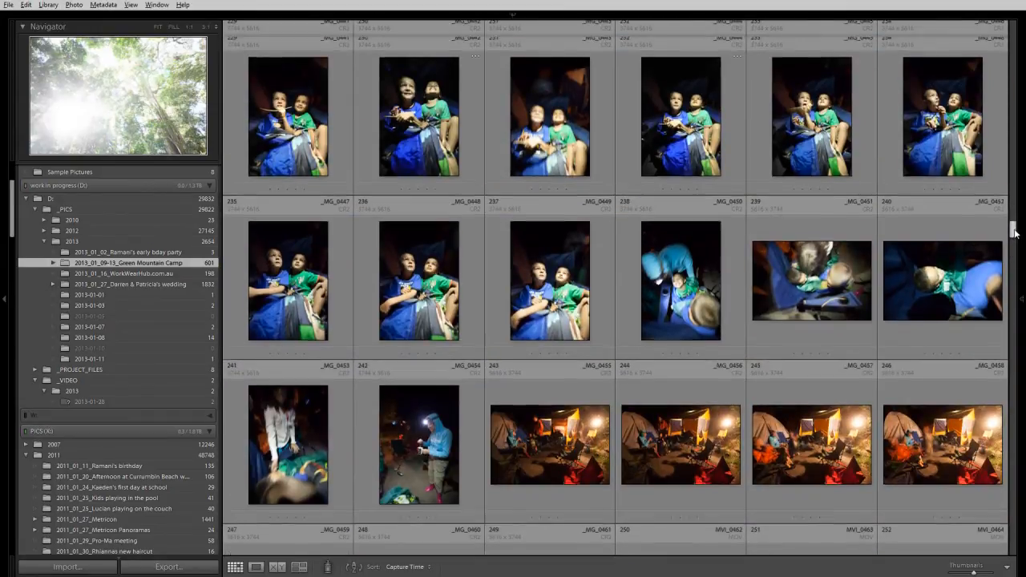
{"action": "scroll", "scroll_direction": "up", "scroll_amount": 3}
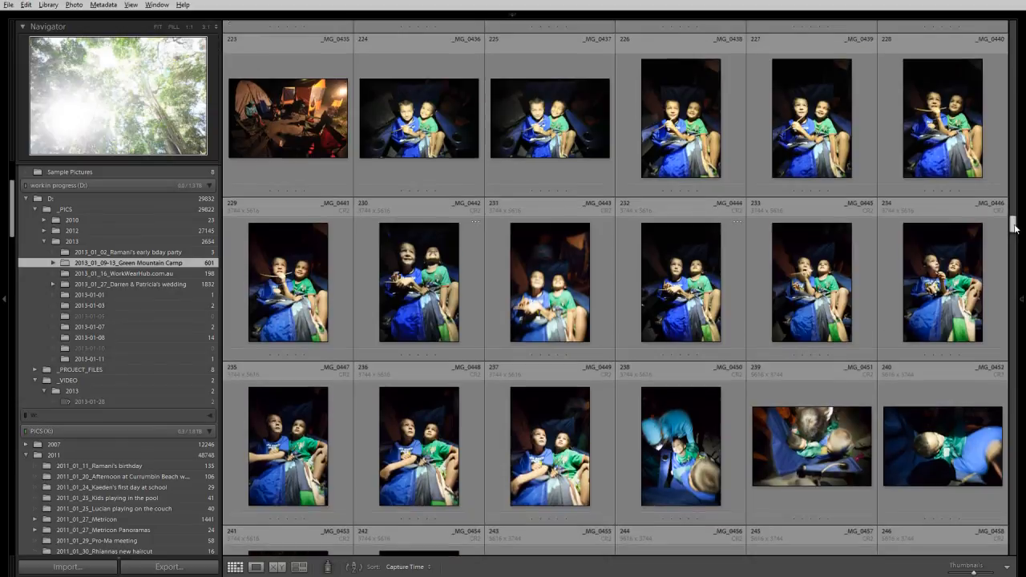
{"action": "mouse_move", "coordinate": [481, 159]}
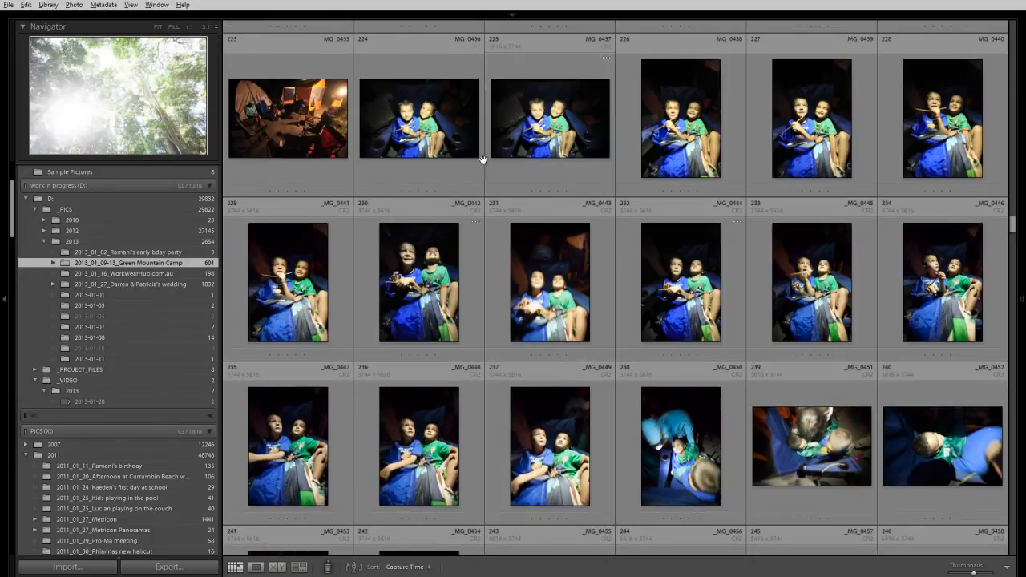
{"action": "left_click", "coordinate": [418, 282]}
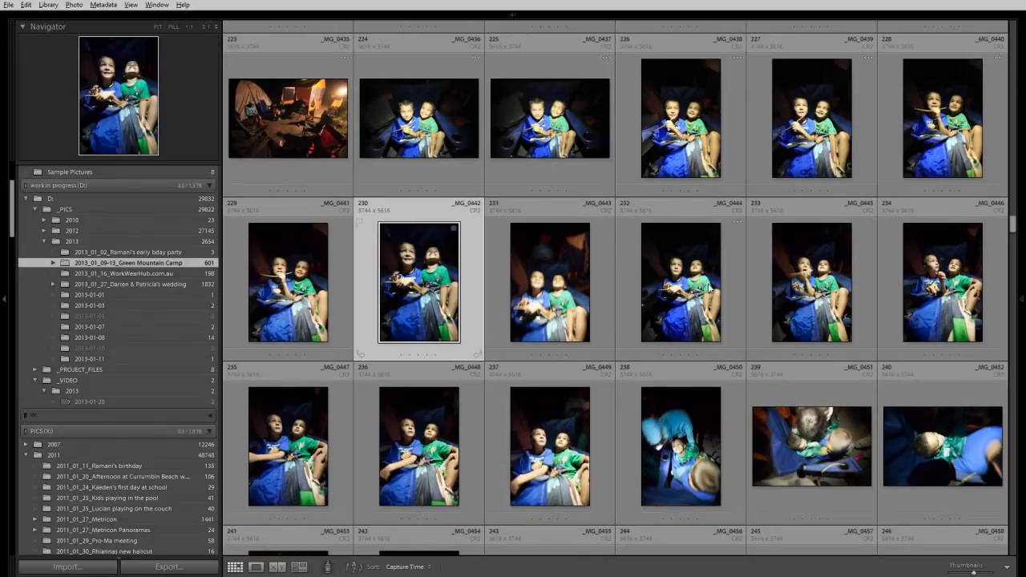
{"action": "left_click", "coordinate": [680, 282]}
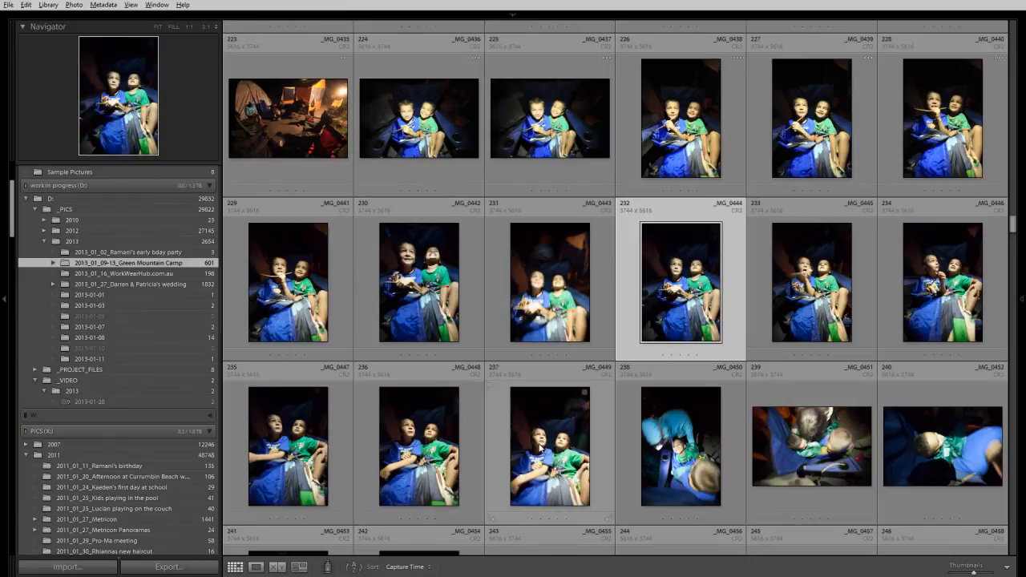
{"action": "left_click", "coordinate": [298, 567]}
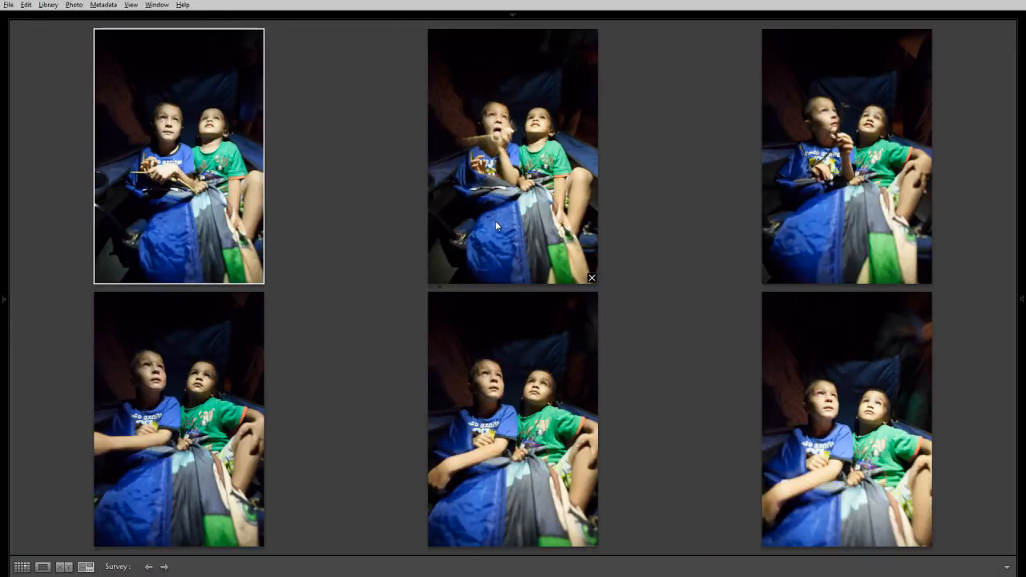
{"action": "mouse_move", "coordinate": [401, 130]}
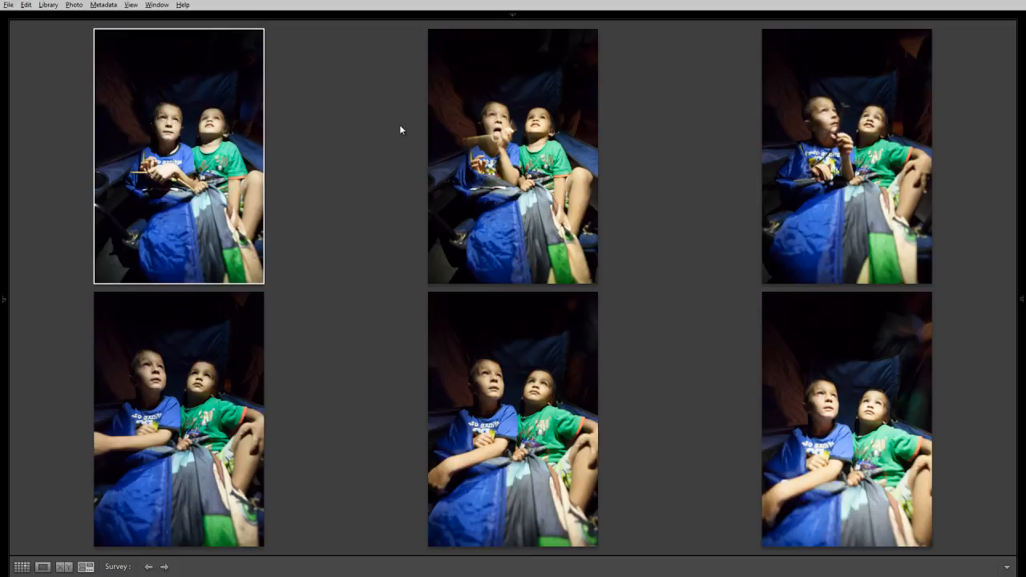
{"action": "mouse_move", "coordinate": [183, 159]}
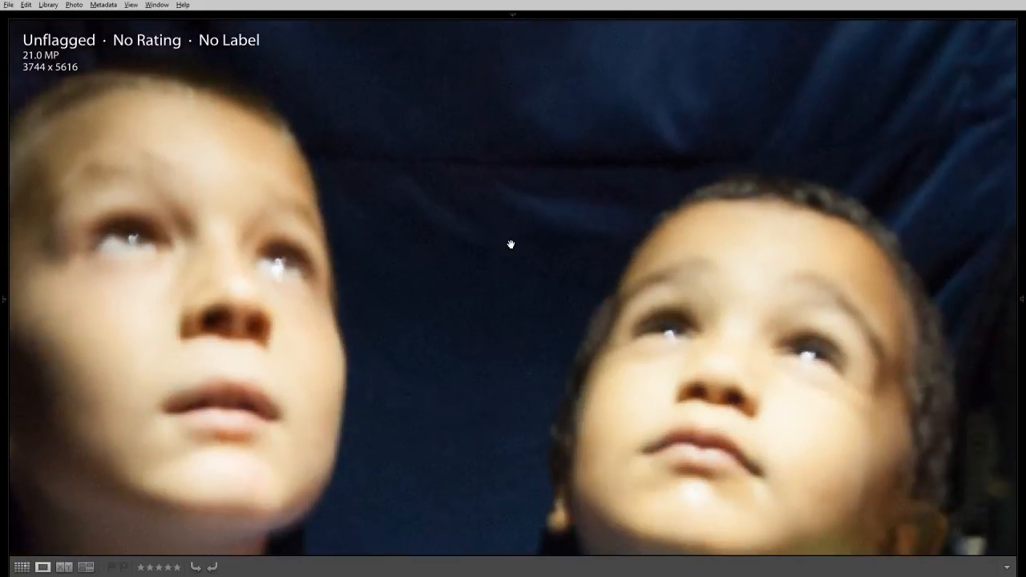
Return to the grid, zoom into the boys' faces, then go back to the grid
{"action": "left_click", "coordinate": [22, 567]}
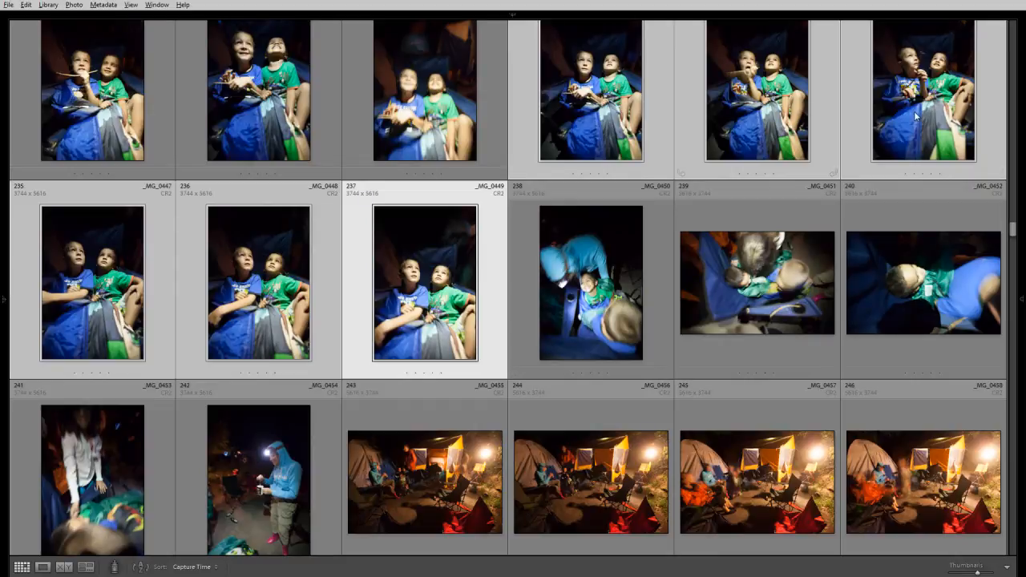
{"action": "left_click", "coordinate": [258, 282]}
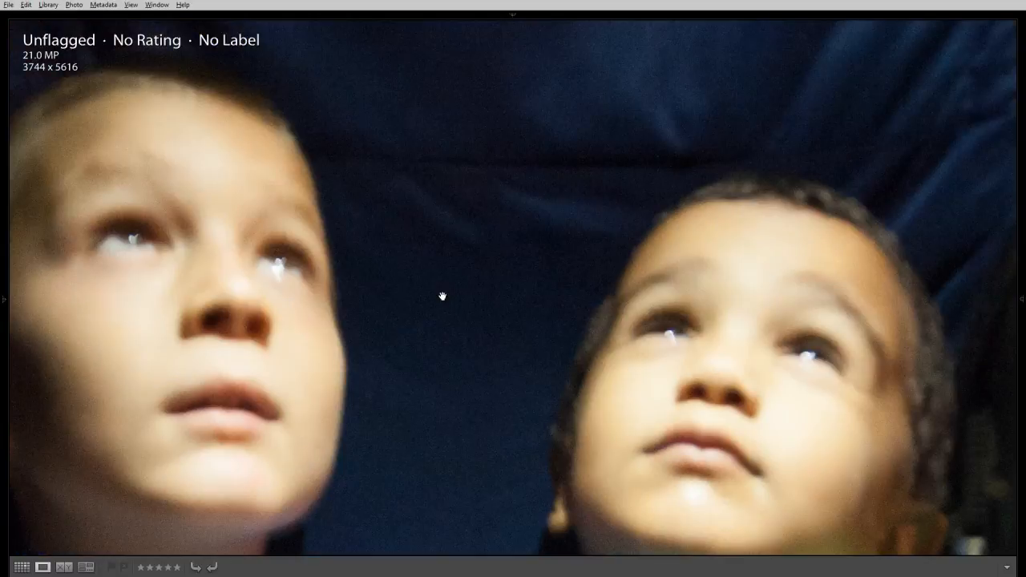
{"action": "left_click", "coordinate": [22, 567]}
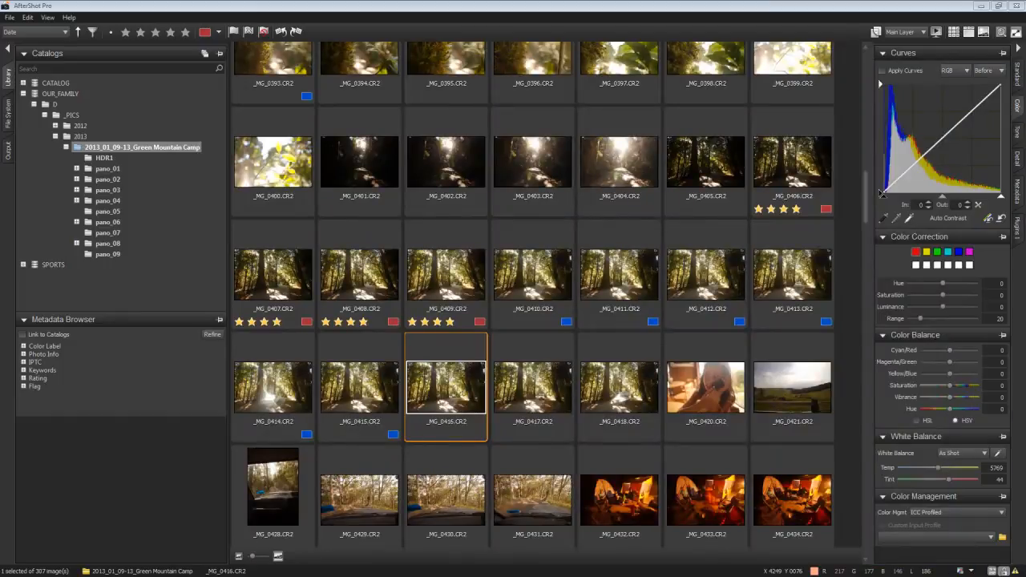
{"action": "mouse_move", "coordinate": [850, 209]}
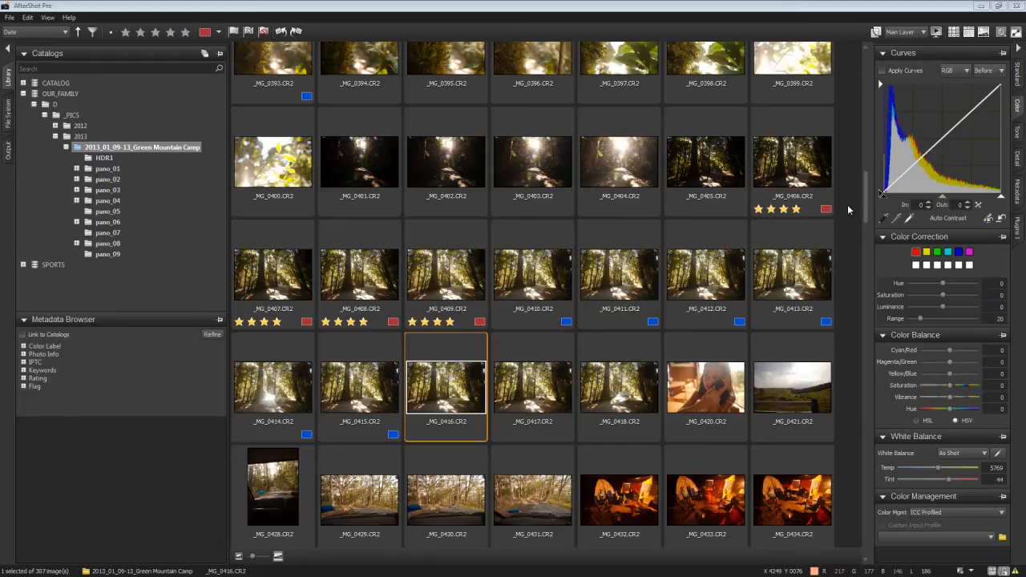
Scroll to the night shots, open the boys' chair photo large and hide the side panels
{"action": "scroll", "scroll_direction": "down", "scroll_amount": 3}
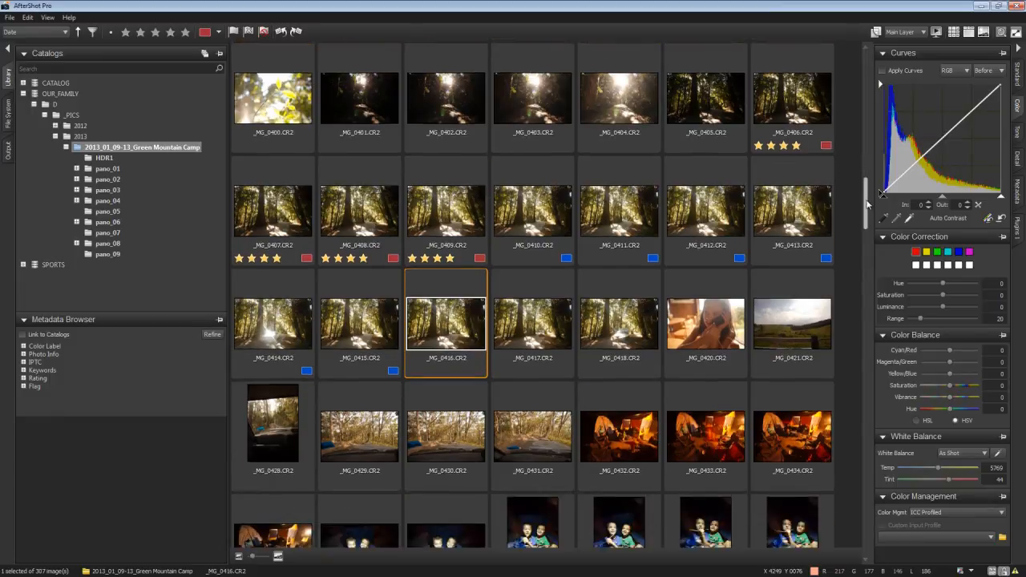
{"action": "scroll", "scroll_direction": "down", "scroll_amount": 3}
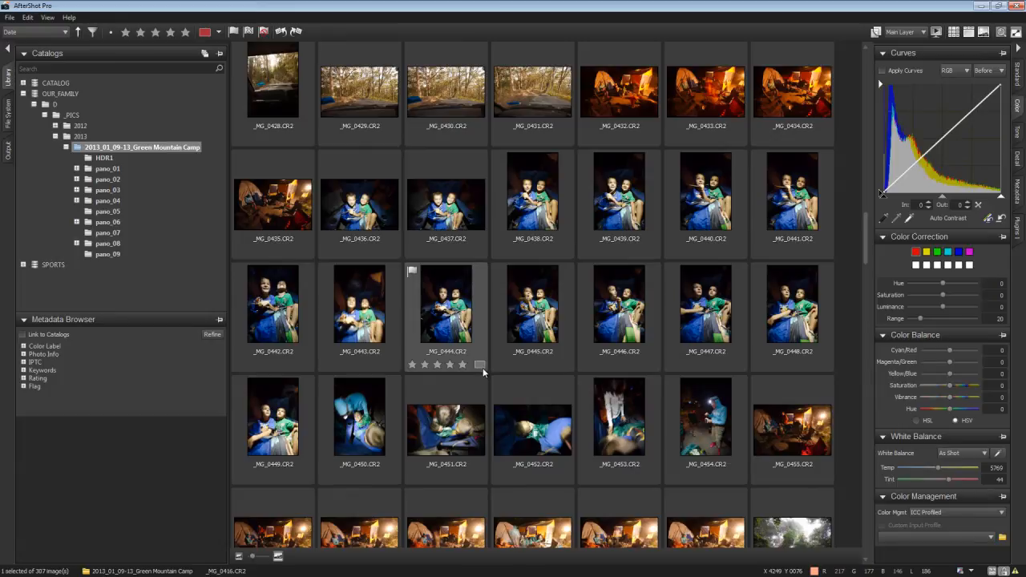
{"action": "mouse_move", "coordinate": [484, 372]}
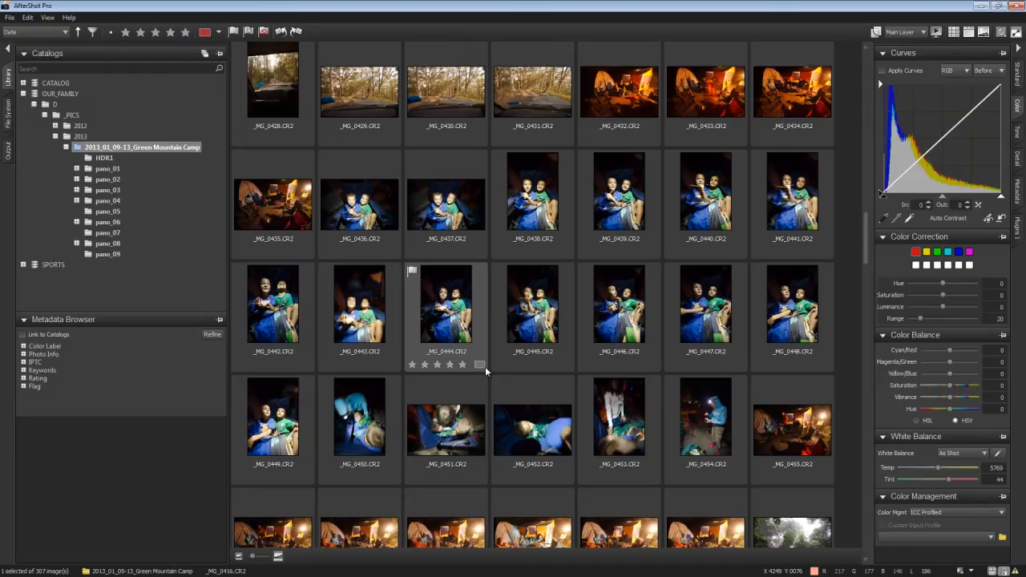
{"action": "mouse_move", "coordinate": [360, 206]}
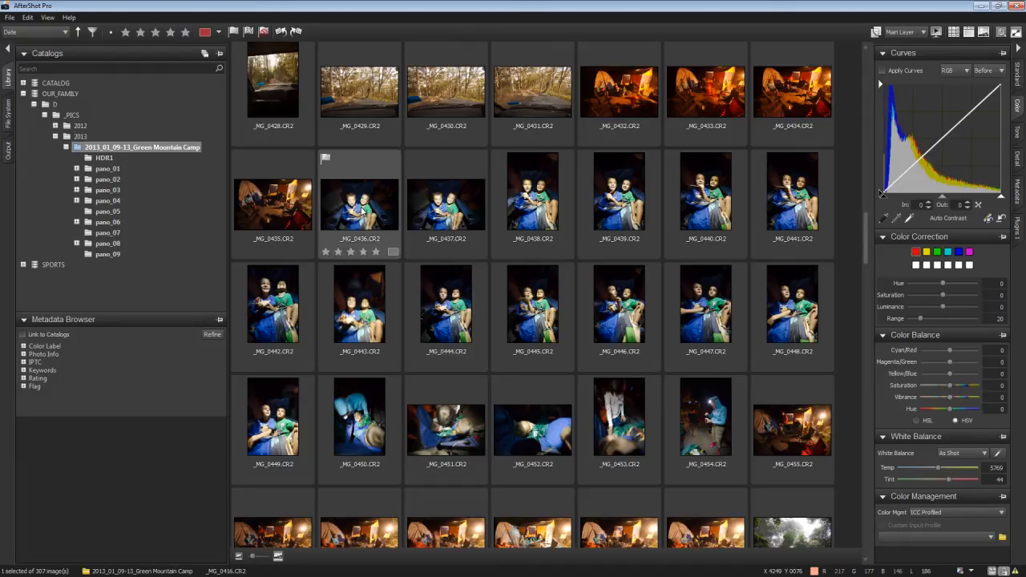
{"action": "double_click", "coordinate": [359, 202]}
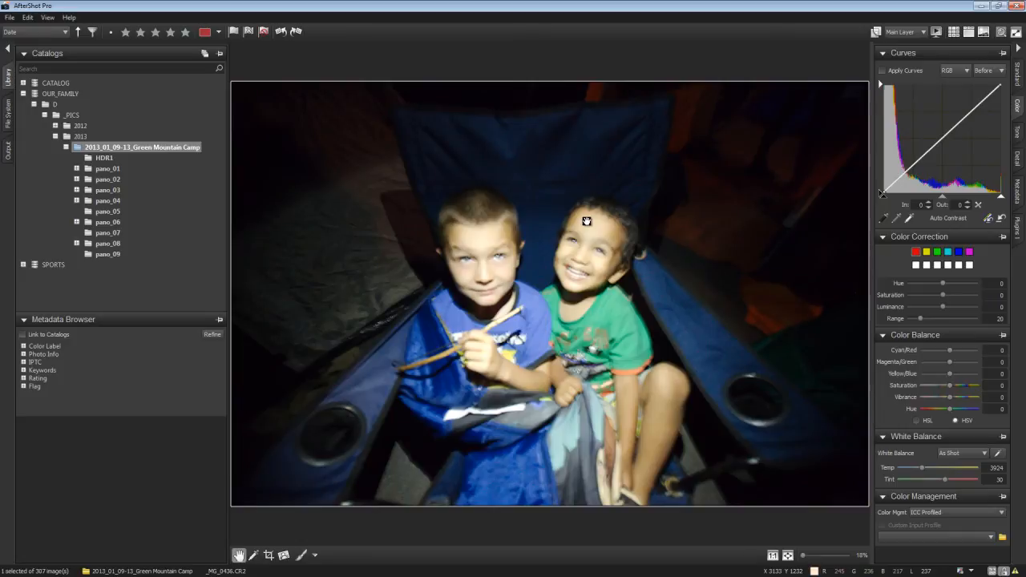
{"action": "left_click", "coordinate": [7, 48]}
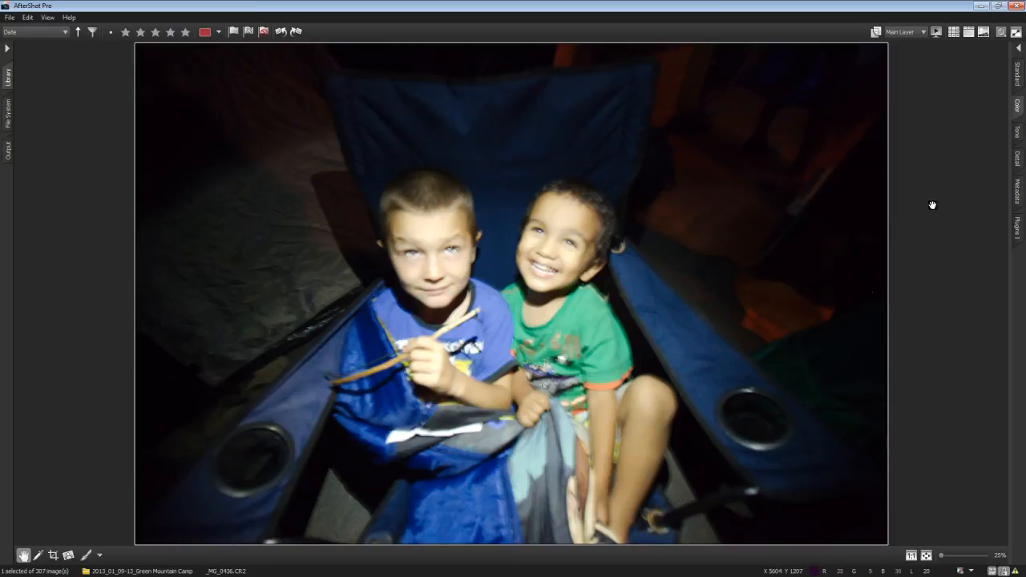
{"action": "mouse_move", "coordinate": [895, 34]}
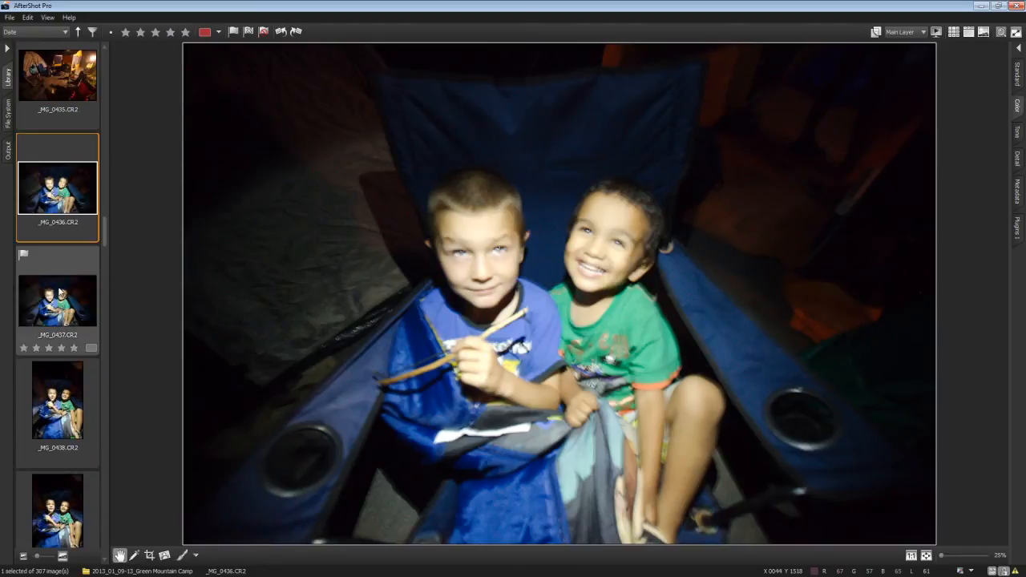
Step through the filmstrip to the upright night photo of the boys
{"action": "left_click", "coordinate": [58, 301]}
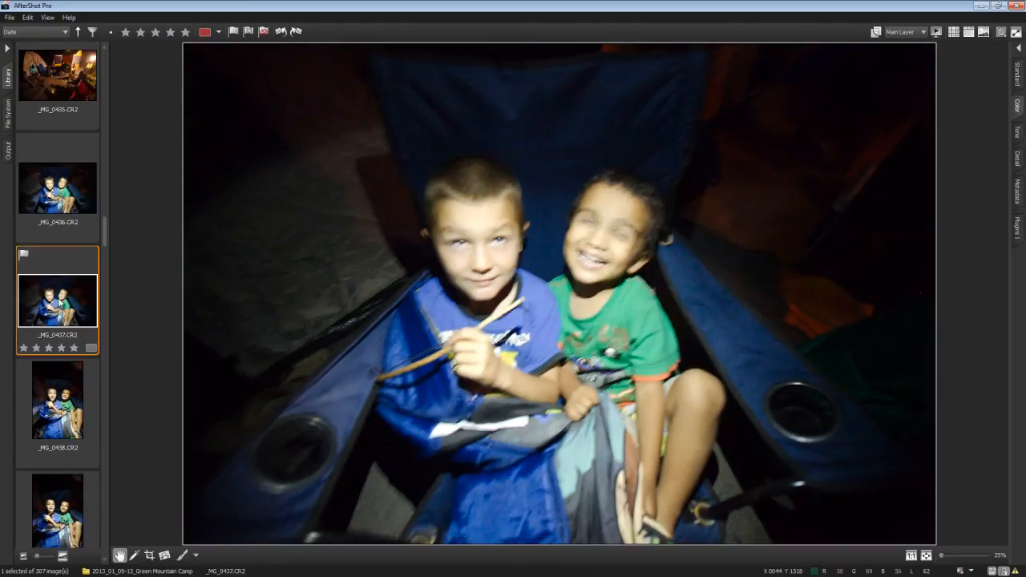
{"action": "left_click", "coordinate": [58, 481]}
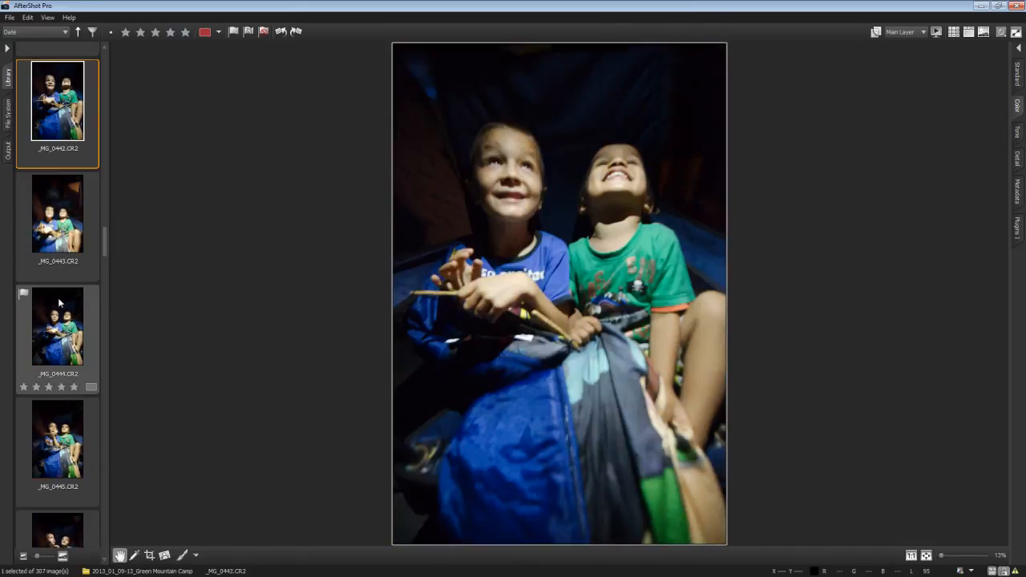
Restore the adjustment panels, select the boys-looking-up photo and brighten it with the tone curve
{"action": "left_click", "coordinate": [58, 365]}
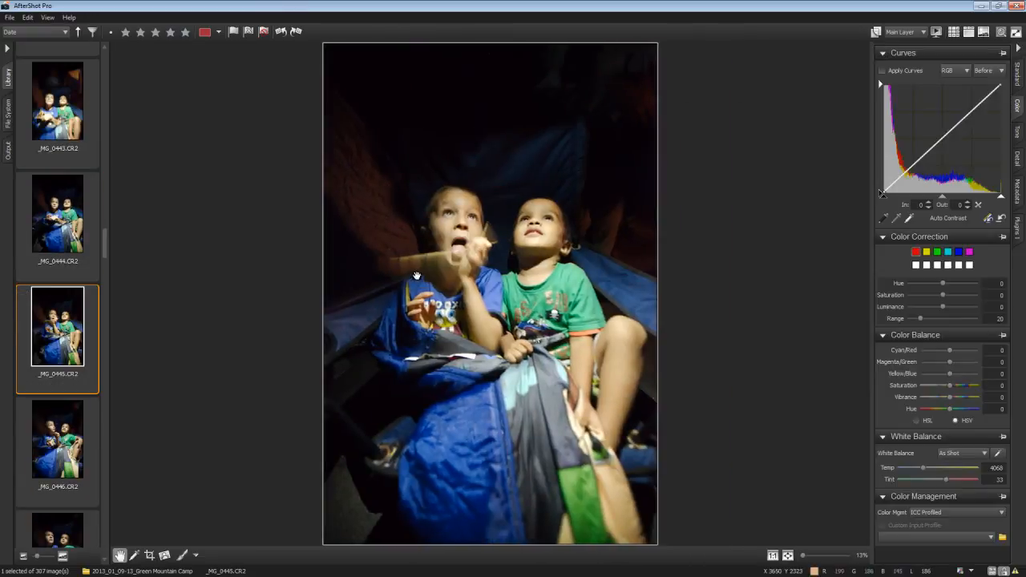
{"action": "left_click", "coordinate": [57, 212]}
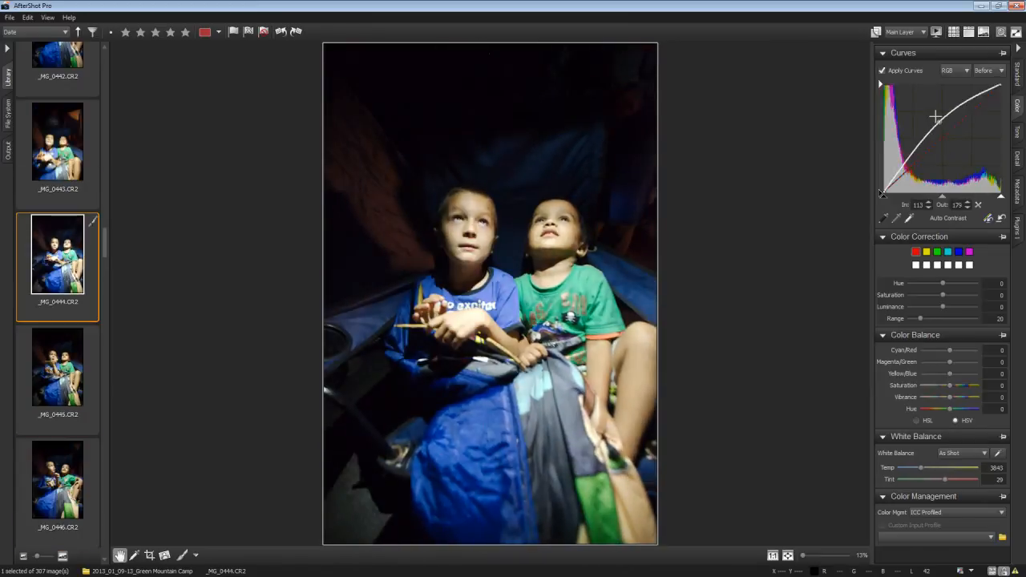
{"action": "left_click_drag", "start_coordinate": [937, 118], "coordinate": [949, 122]}
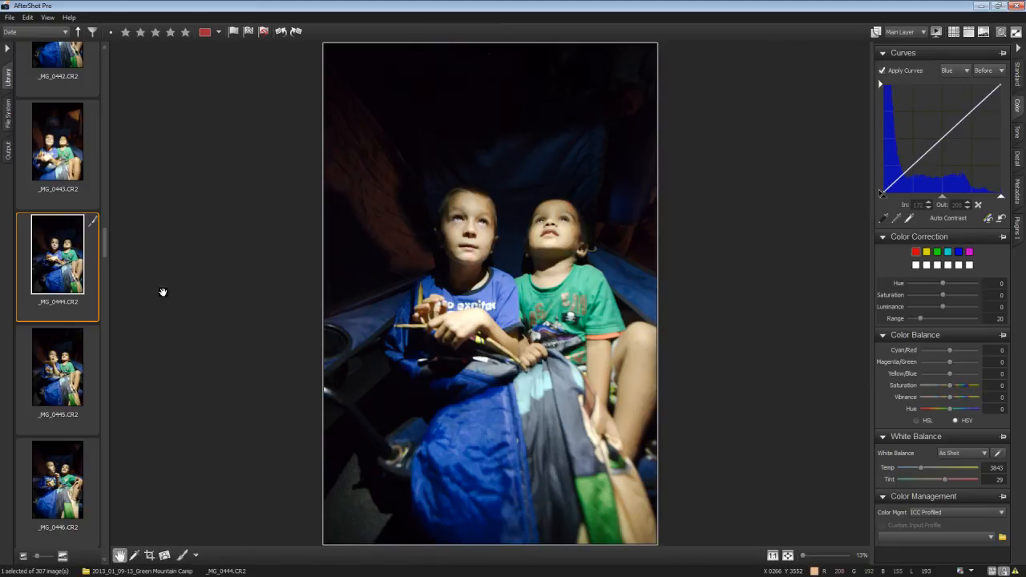
{"action": "mouse_move", "coordinate": [888, 346]}
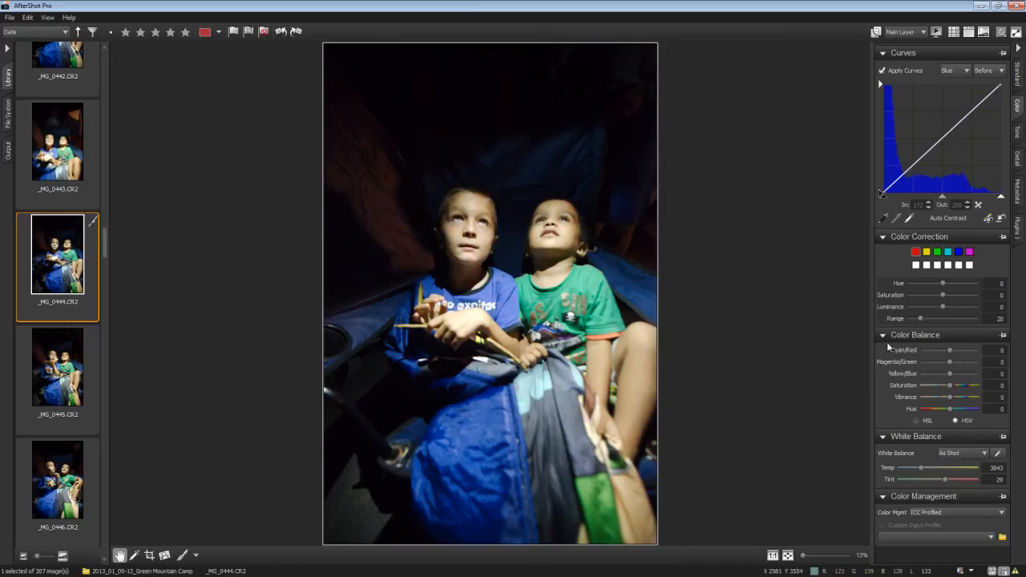
{"action": "mouse_move", "coordinate": [959, 292]}
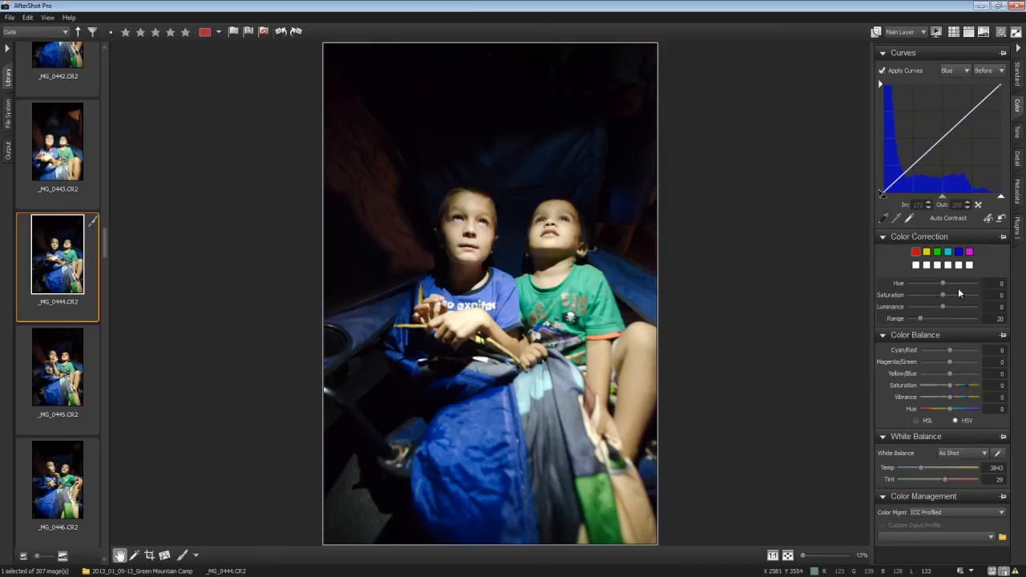
{"action": "mouse_move", "coordinate": [229, 315]}
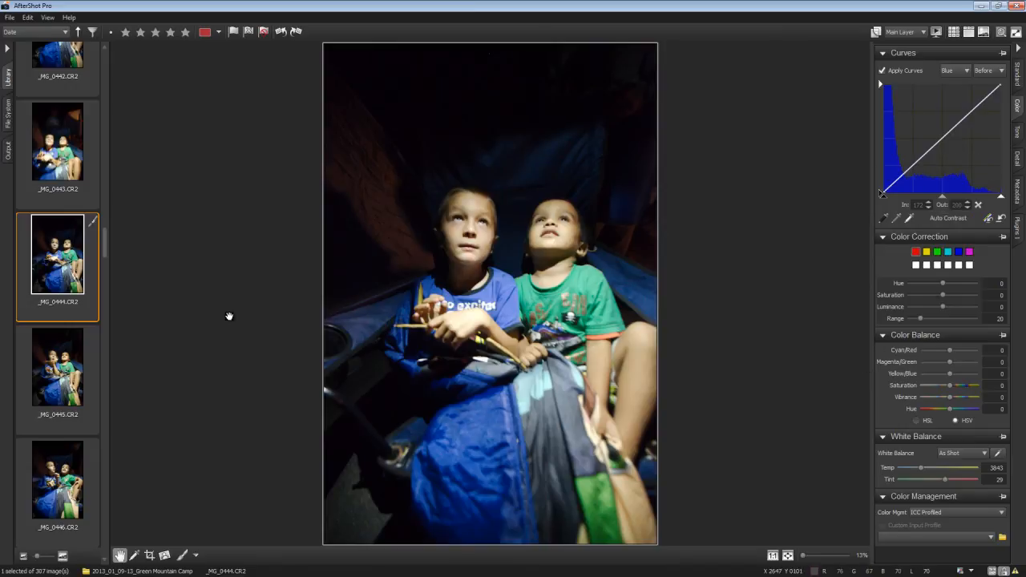
{"action": "mouse_move", "coordinate": [145, 285]}
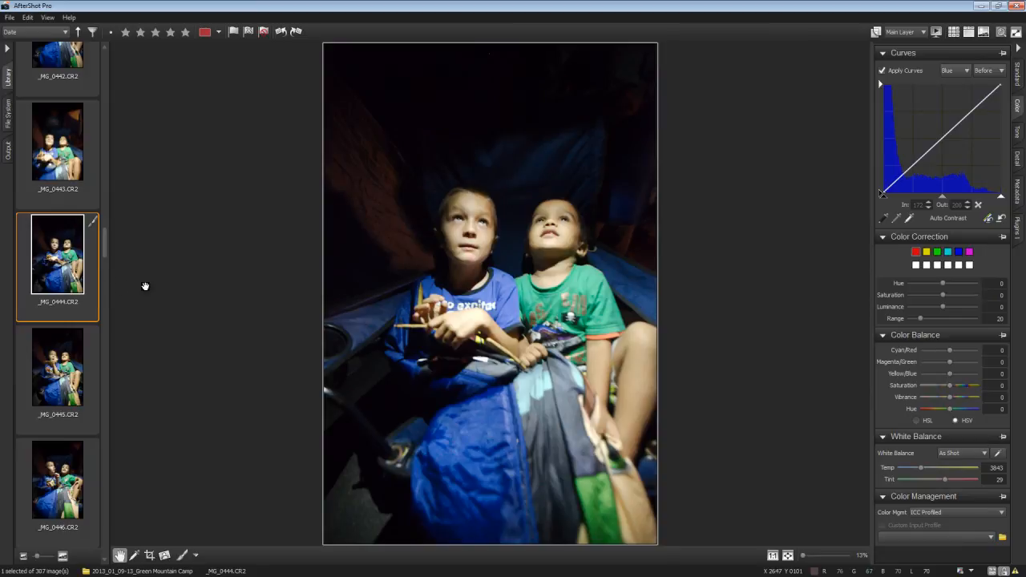
{"action": "mouse_move", "coordinate": [945, 45]}
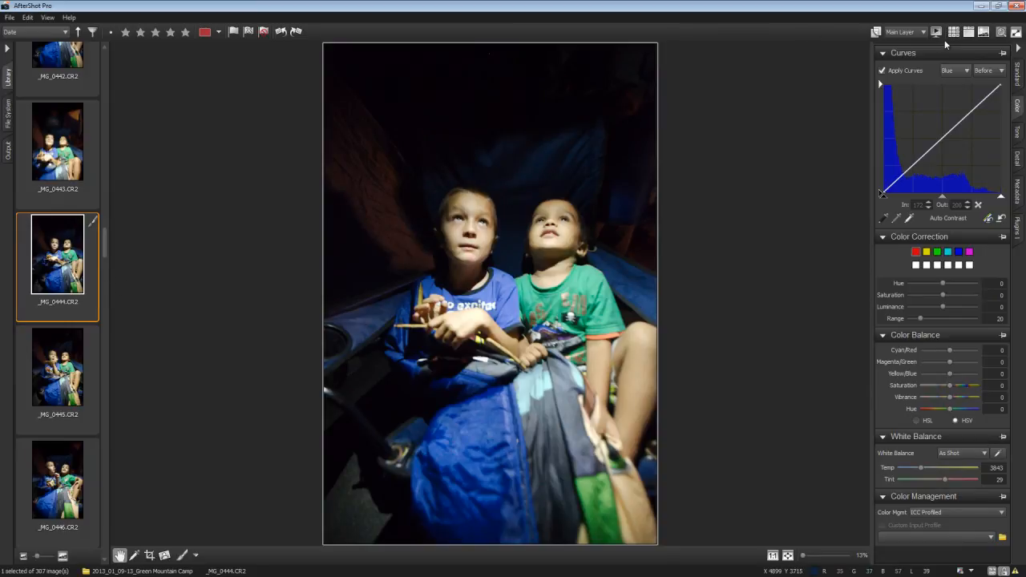
{"action": "mouse_move", "coordinate": [436, 192]}
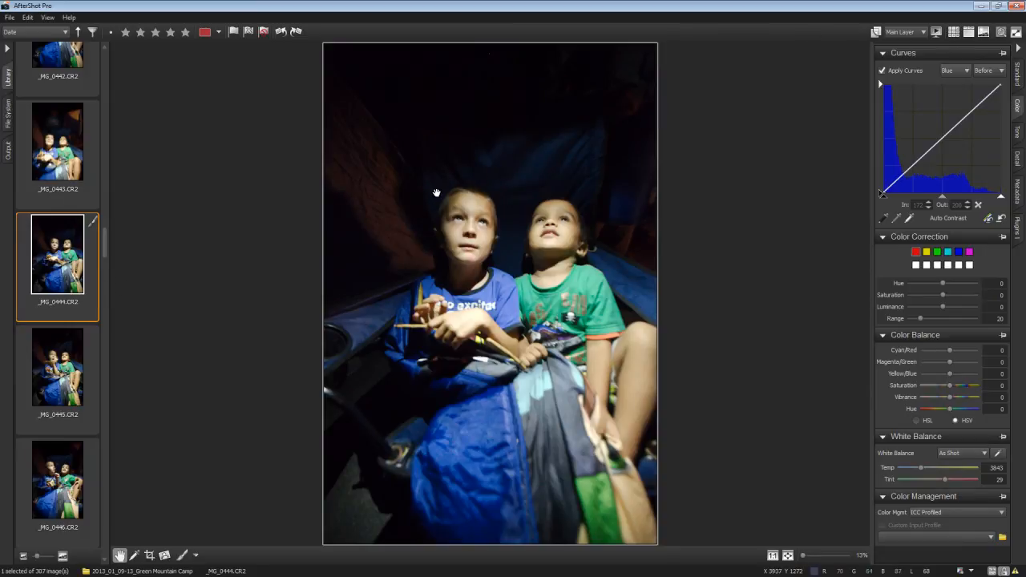
Select the _0445 thumbnail of the boy pointing upward in the filmstrip
{"action": "left_click", "coordinate": [58, 141]}
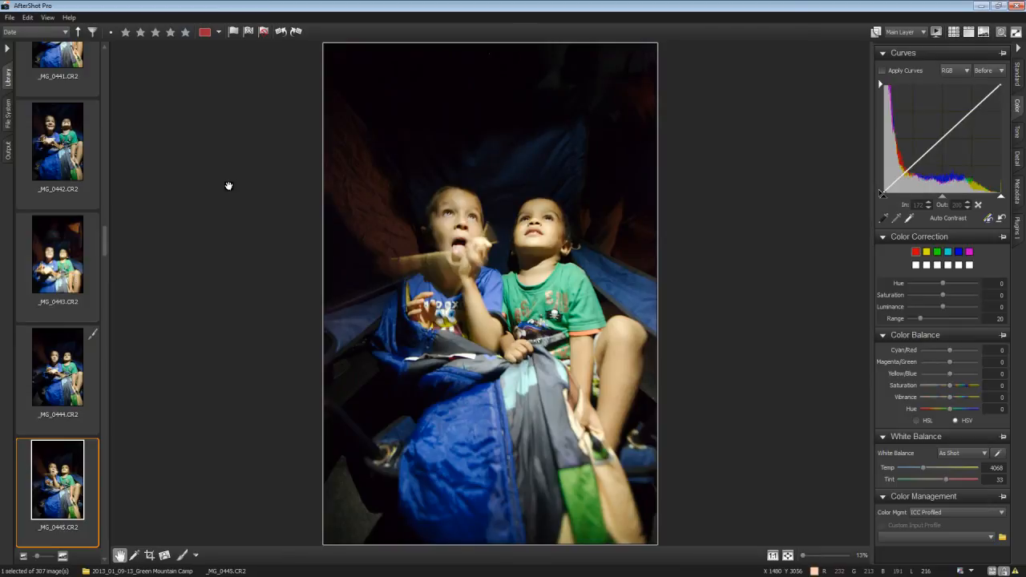
{"action": "mouse_move", "coordinate": [507, 225]}
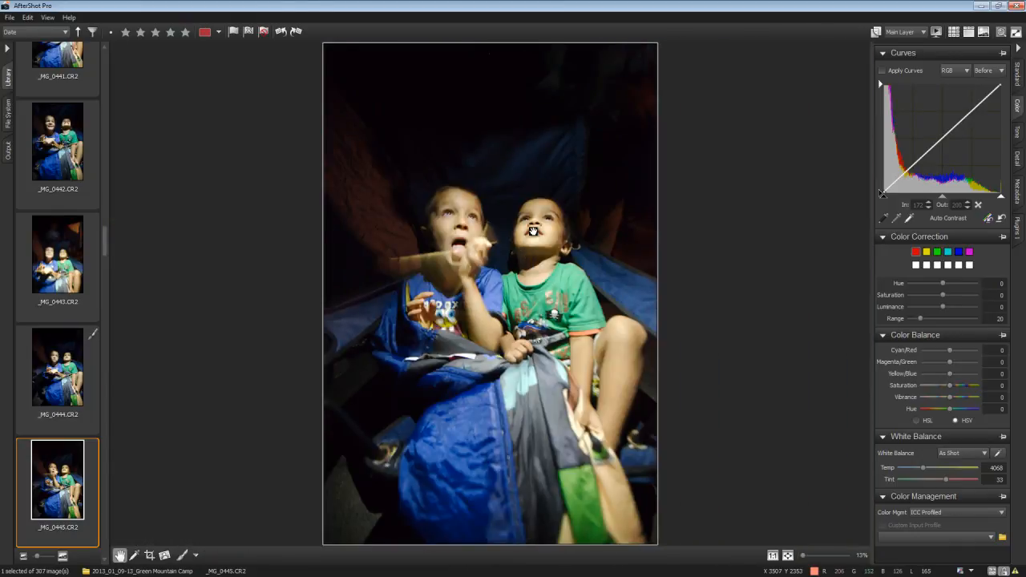
{"action": "mouse_move", "coordinate": [531, 215]}
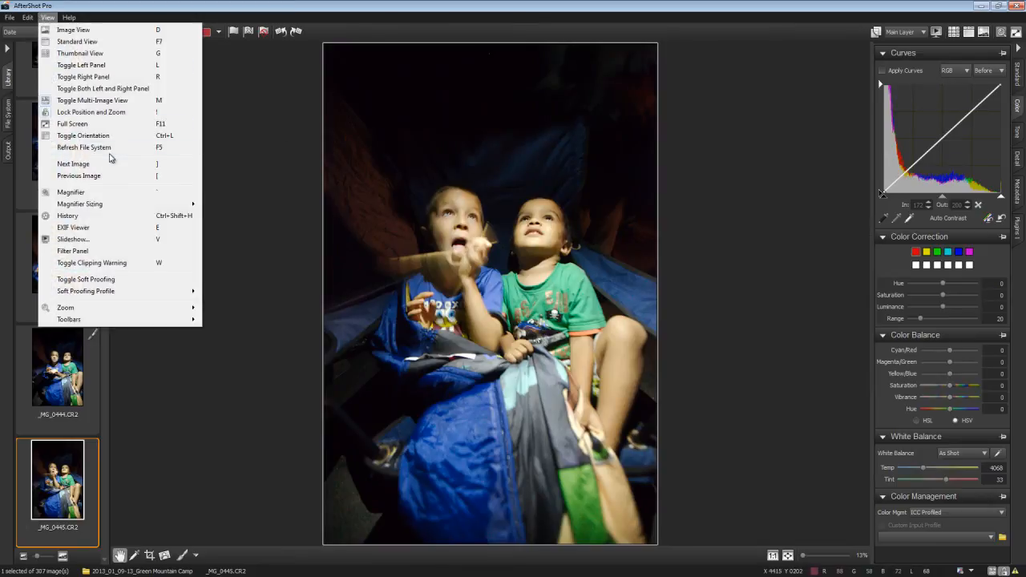
{"action": "mouse_move", "coordinate": [94, 196]}
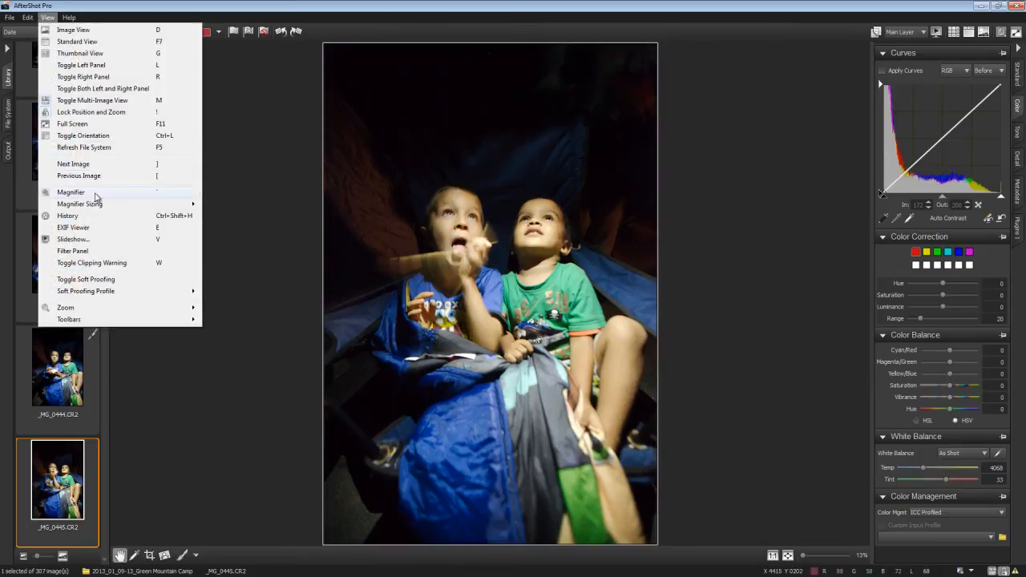
{"action": "left_click", "coordinate": [71, 192]}
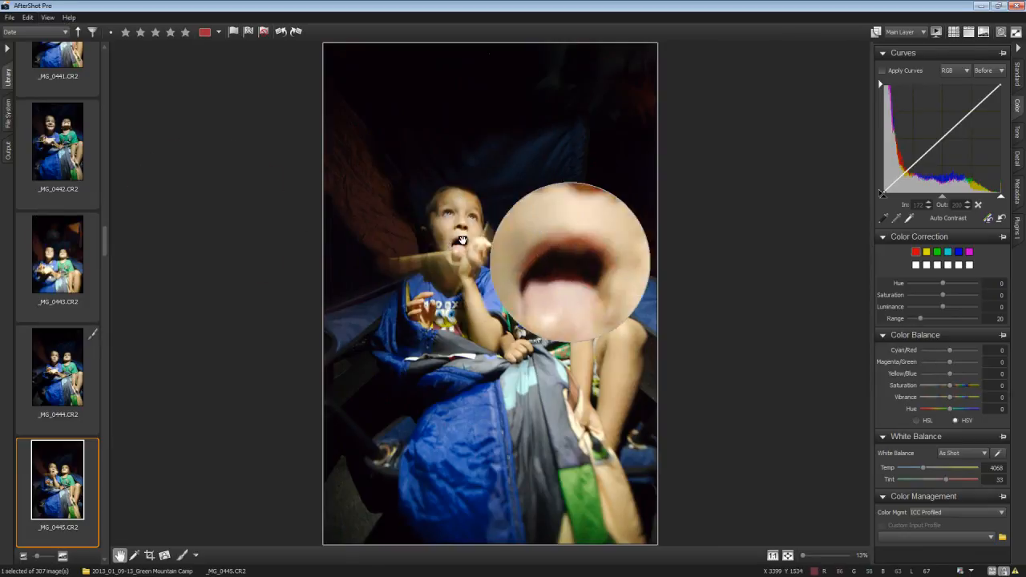
{"action": "mouse_move", "coordinate": [471, 218]}
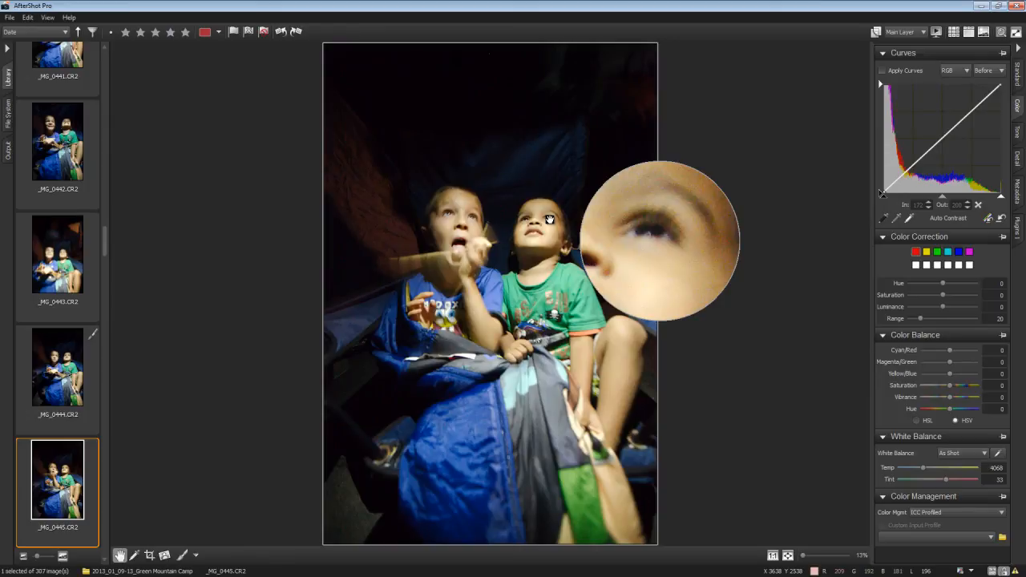
{"action": "mouse_move", "coordinate": [449, 211]}
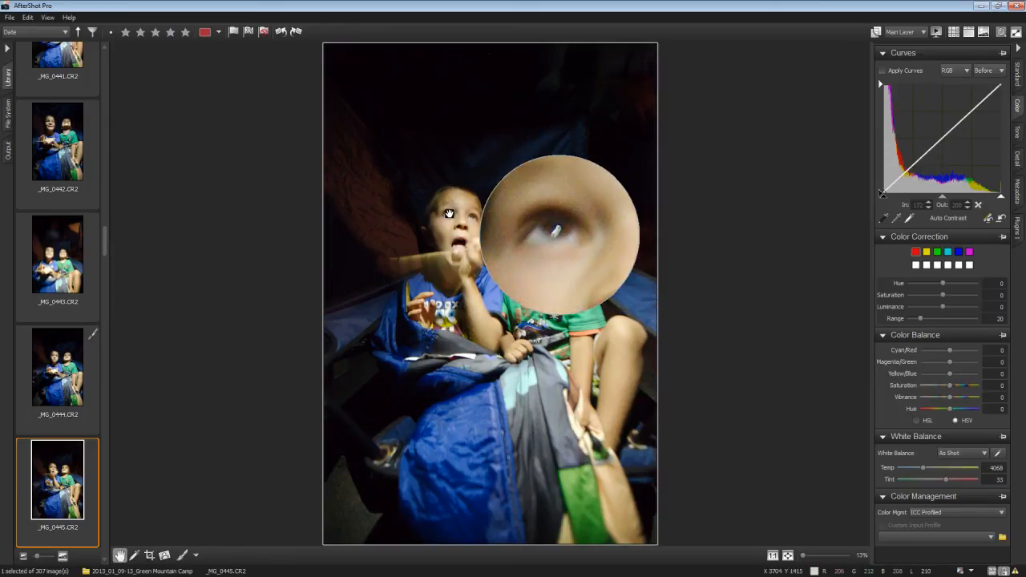
{"action": "mouse_move", "coordinate": [526, 224]}
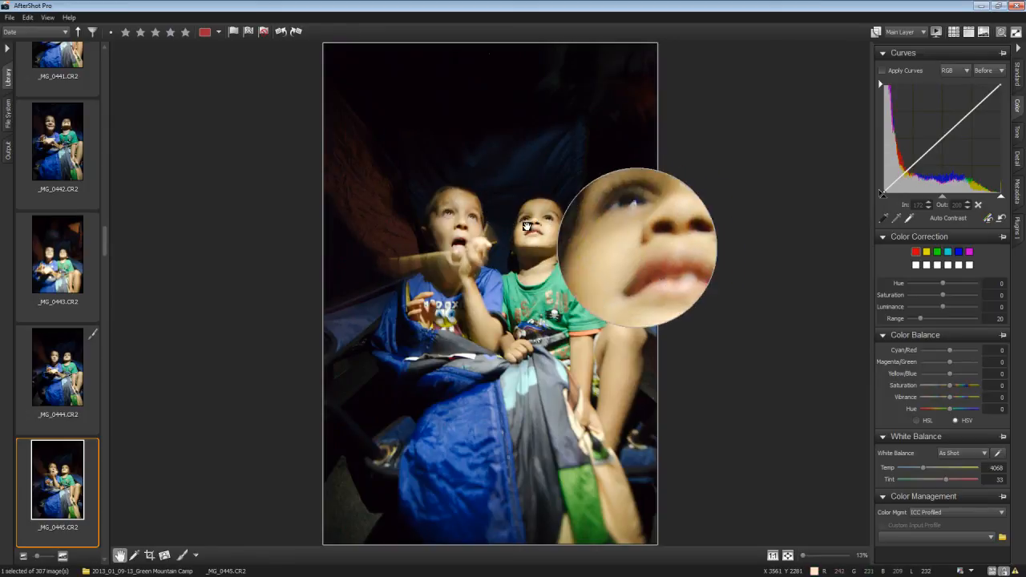
{"action": "mouse_move", "coordinate": [709, 256]}
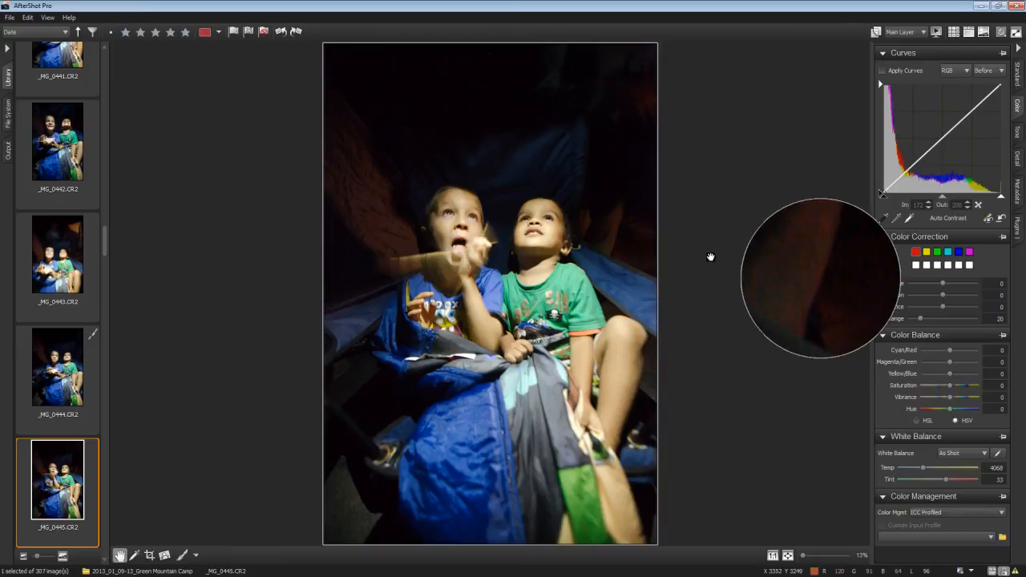
{"action": "mouse_move", "coordinate": [548, 218]}
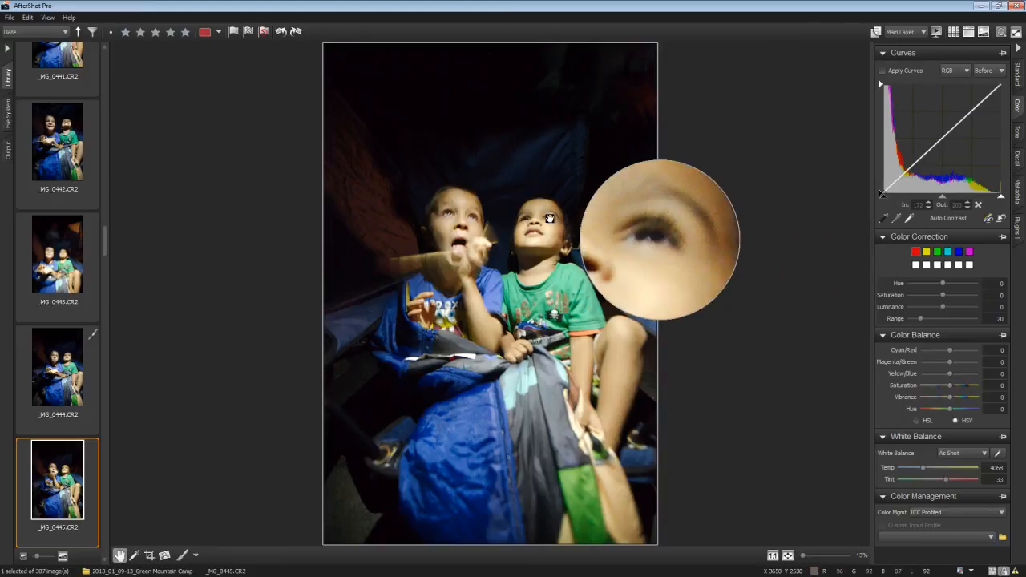
{"action": "mouse_move", "coordinate": [532, 218]}
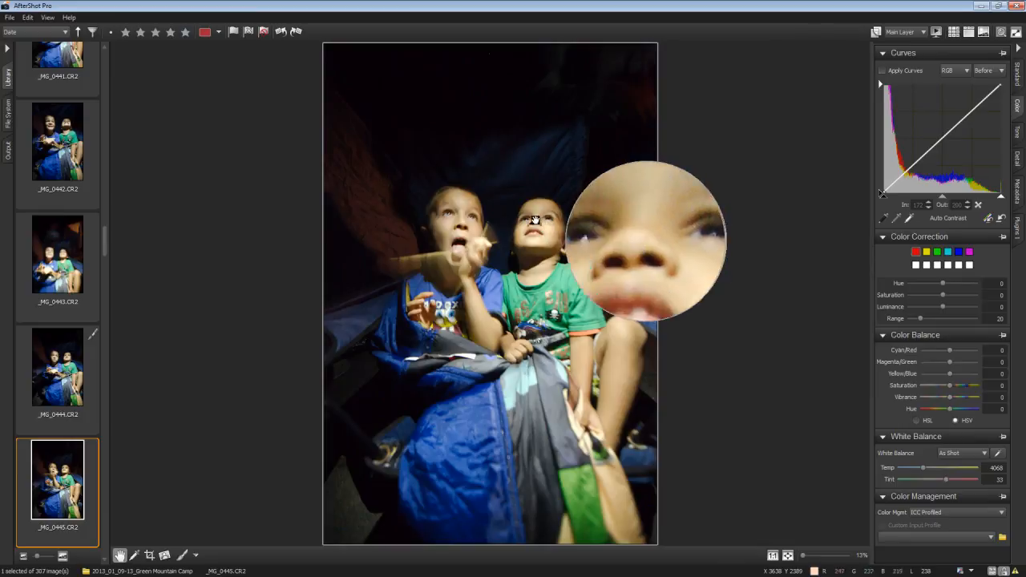
{"action": "mouse_move", "coordinate": [585, 344]}
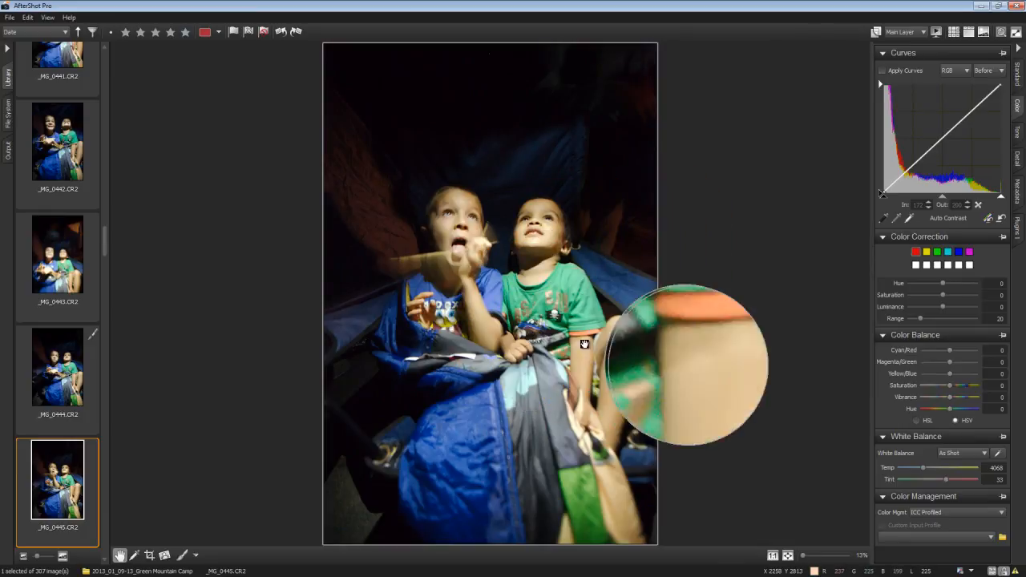
{"action": "mouse_move", "coordinate": [573, 264]}
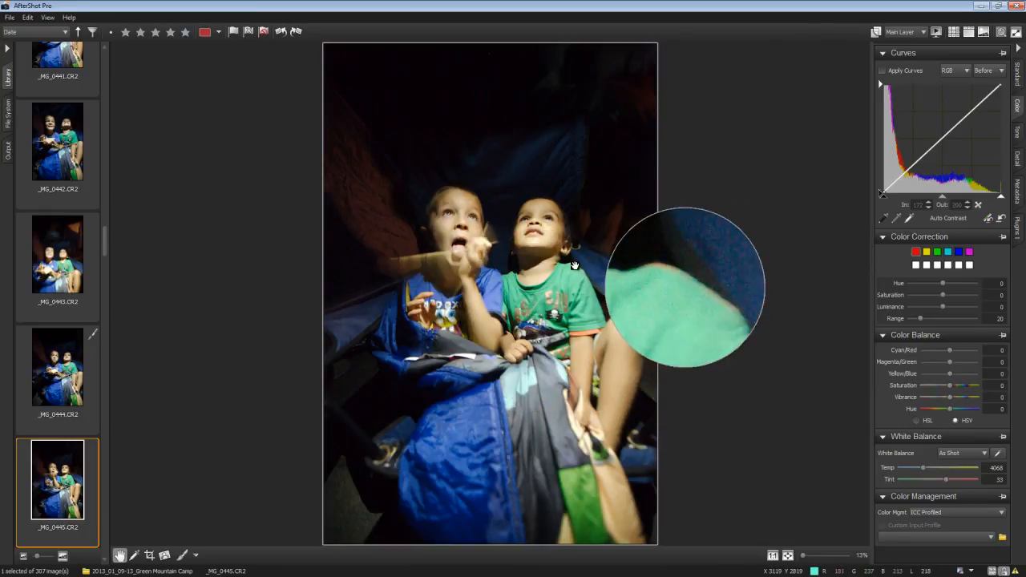
{"action": "mouse_move", "coordinate": [548, 217]}
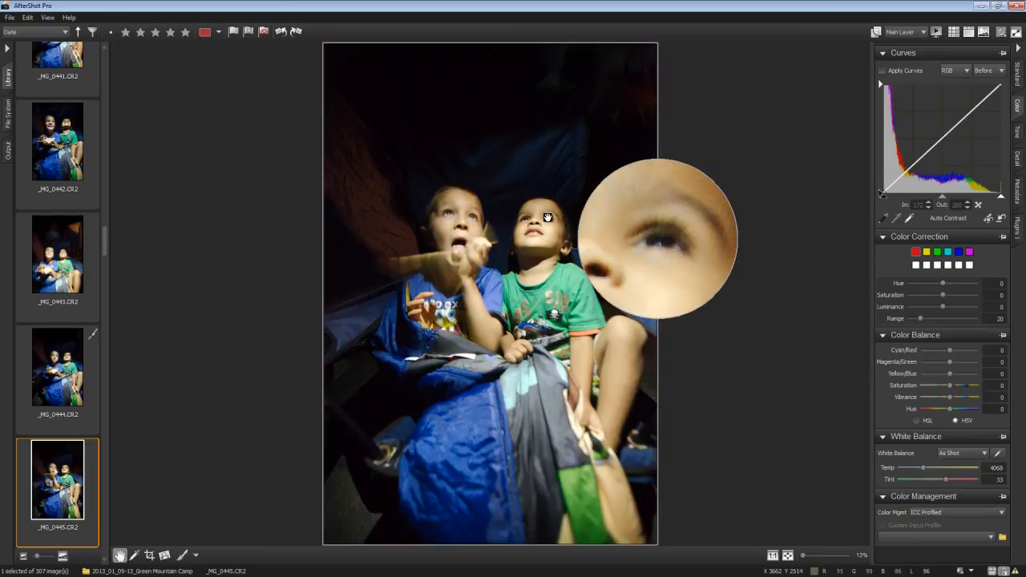
{"action": "mouse_move", "coordinate": [542, 221]}
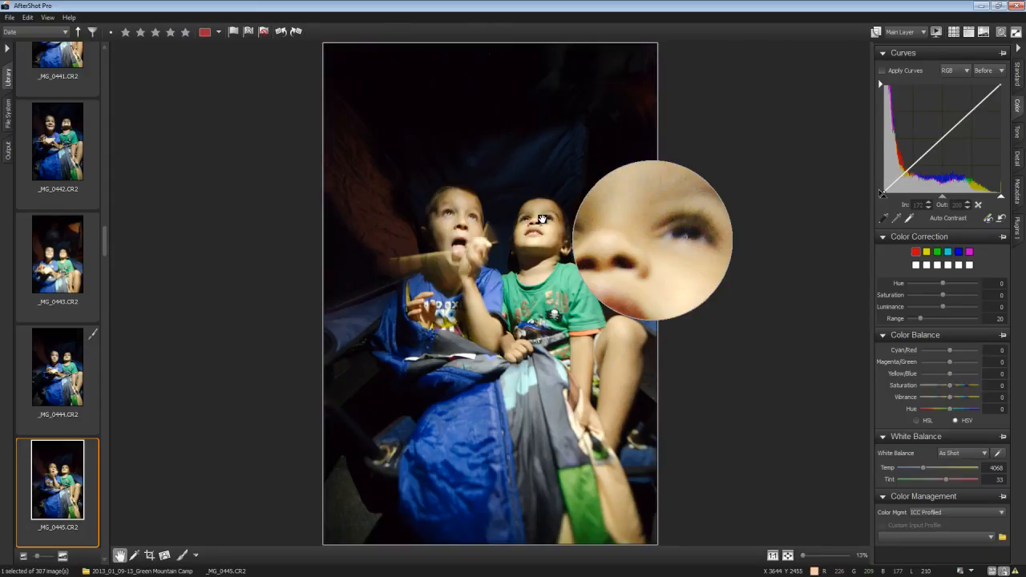
{"action": "left_click", "coordinate": [952, 32]}
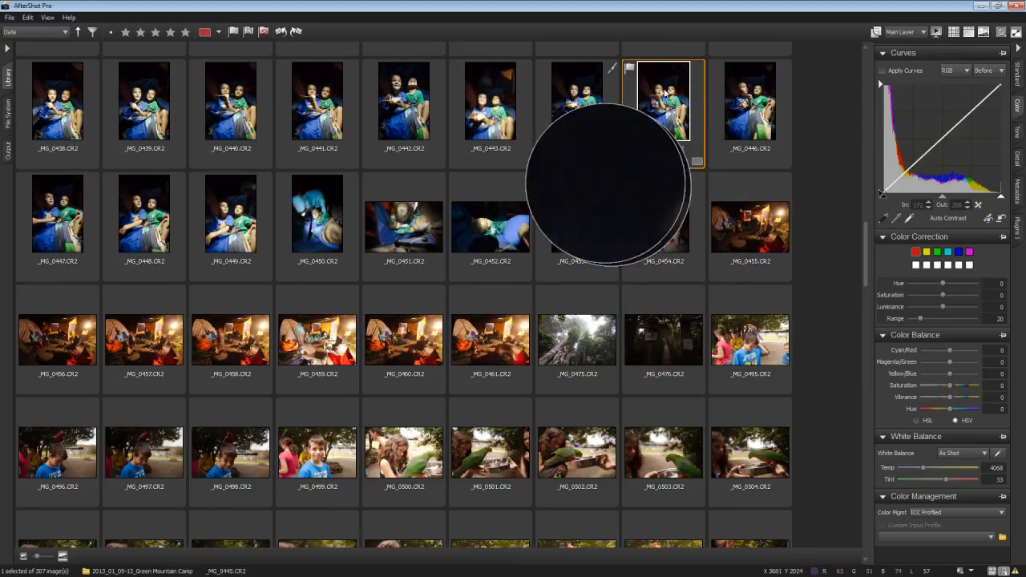
{"action": "mouse_move", "coordinate": [513, 96]}
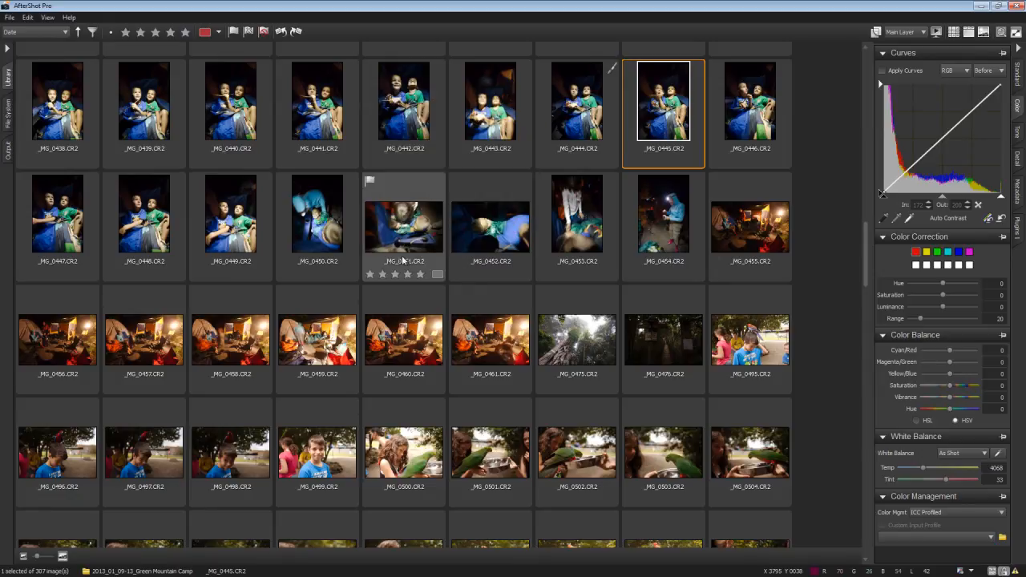
Scroll the thumbnail grid and select _MG_0447.CR2 for magnifier inspection
{"action": "scroll", "scroll_direction": "up", "scroll_amount": 3}
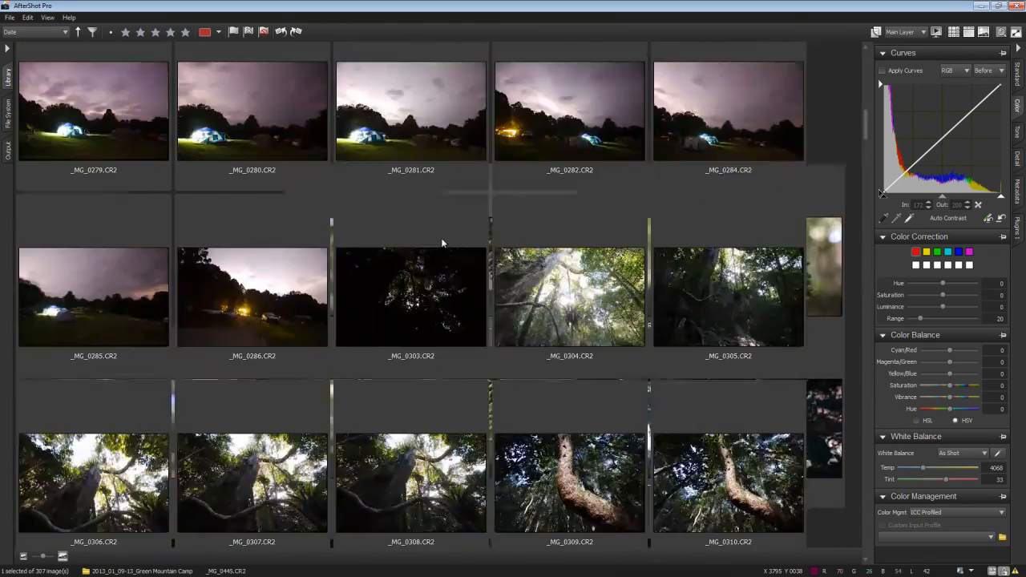
{"action": "scroll", "scroll_direction": "down", "scroll_amount": 3}
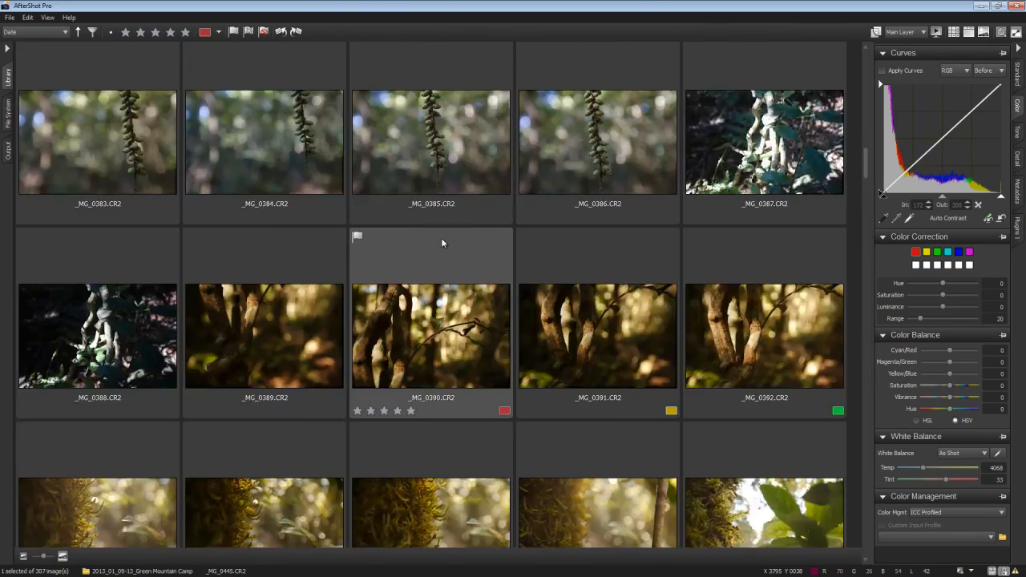
{"action": "scroll", "scroll_direction": "down", "scroll_amount": 3}
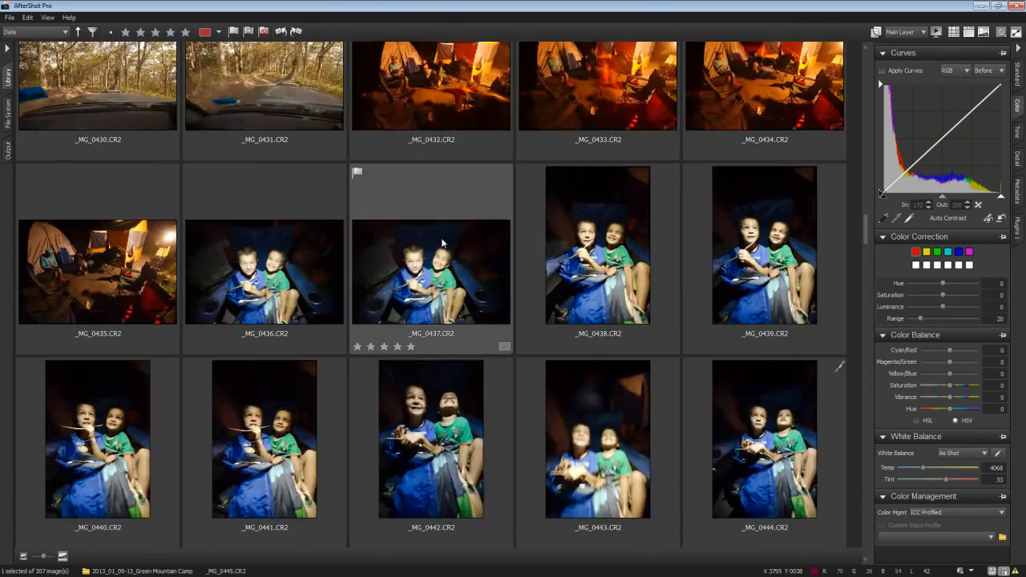
{"action": "scroll", "scroll_direction": "down", "scroll_amount": 3}
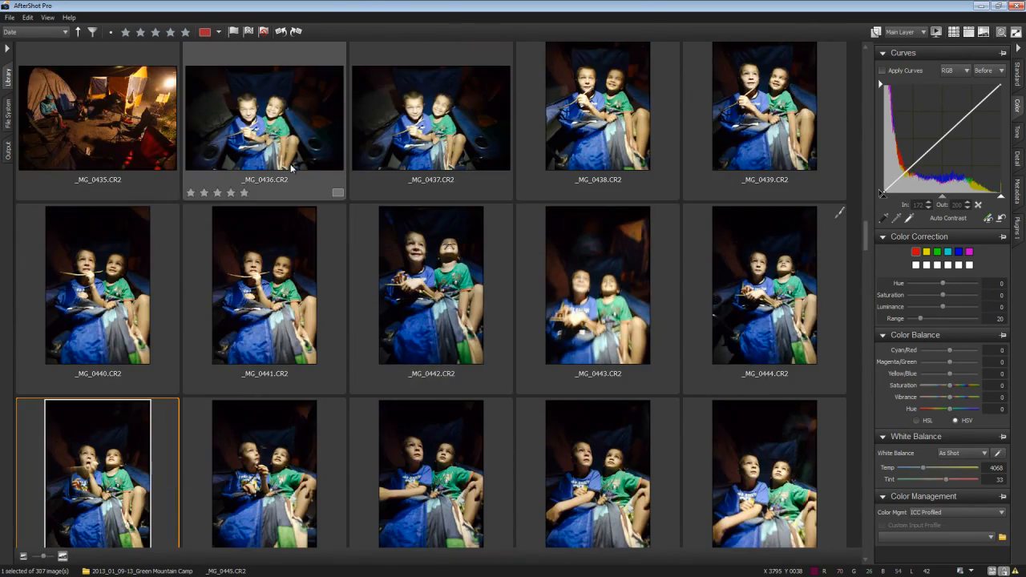
{"action": "scroll", "scroll_direction": "down", "scroll_amount": 3}
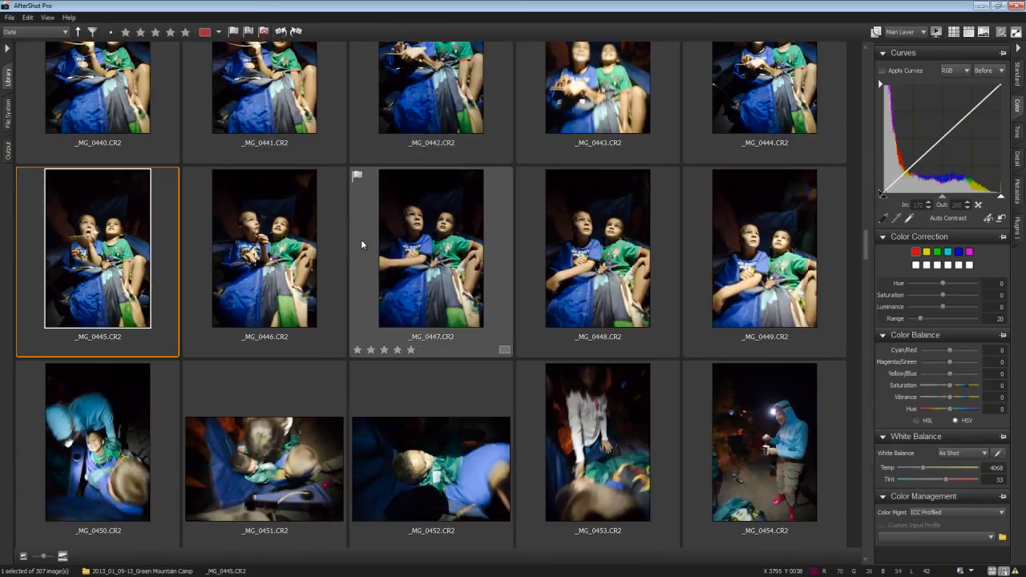
{"action": "scroll", "scroll_direction": "up", "scroll_amount": 3}
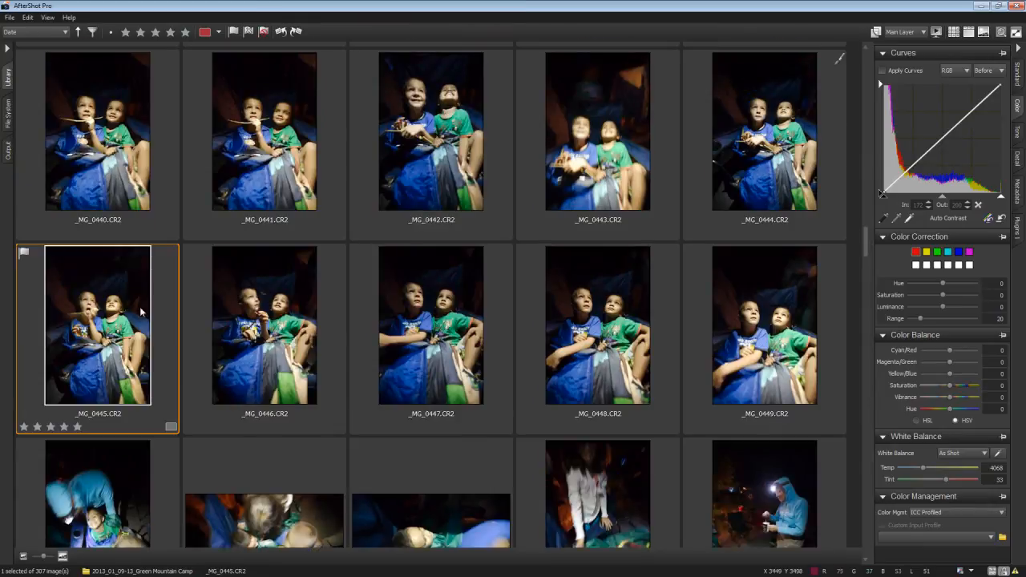
{"action": "mouse_move", "coordinate": [439, 310]}
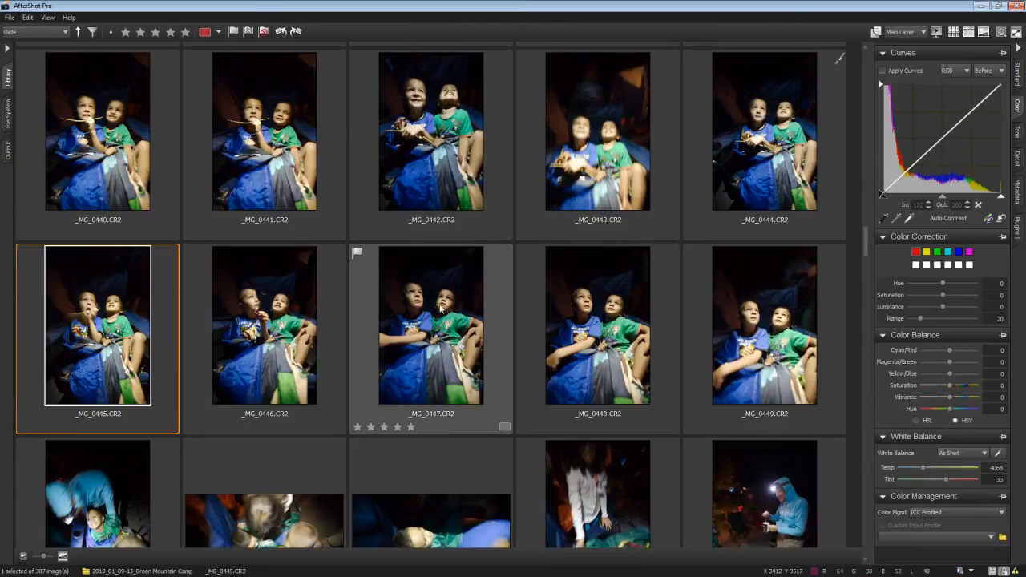
{"action": "left_click", "coordinate": [430, 324]}
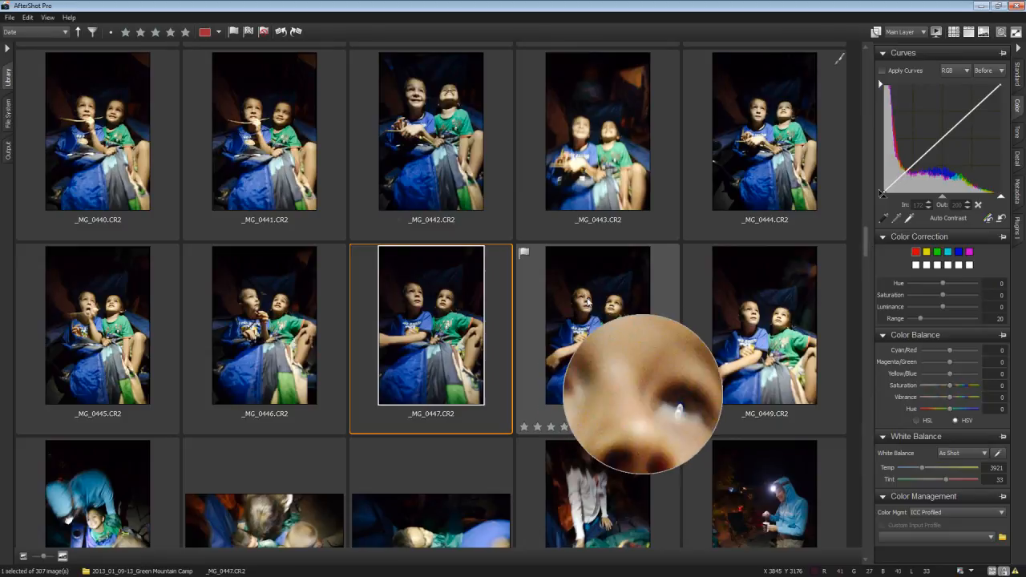
{"action": "mouse_move", "coordinate": [285, 304]}
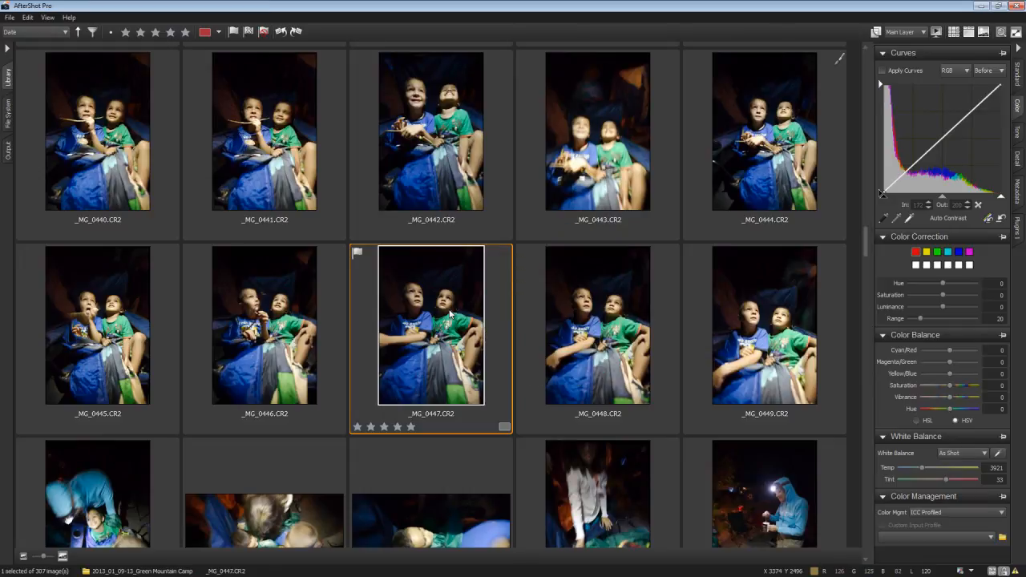
{"action": "mouse_move", "coordinate": [445, 324]}
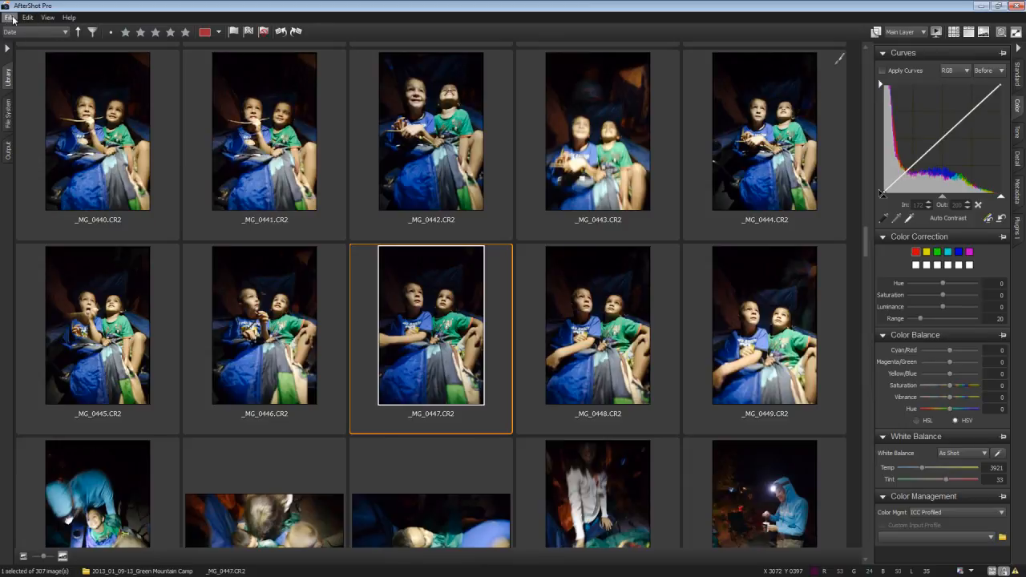
Bring up the application Preferences from the File menu
{"action": "left_click", "coordinate": [27, 16]}
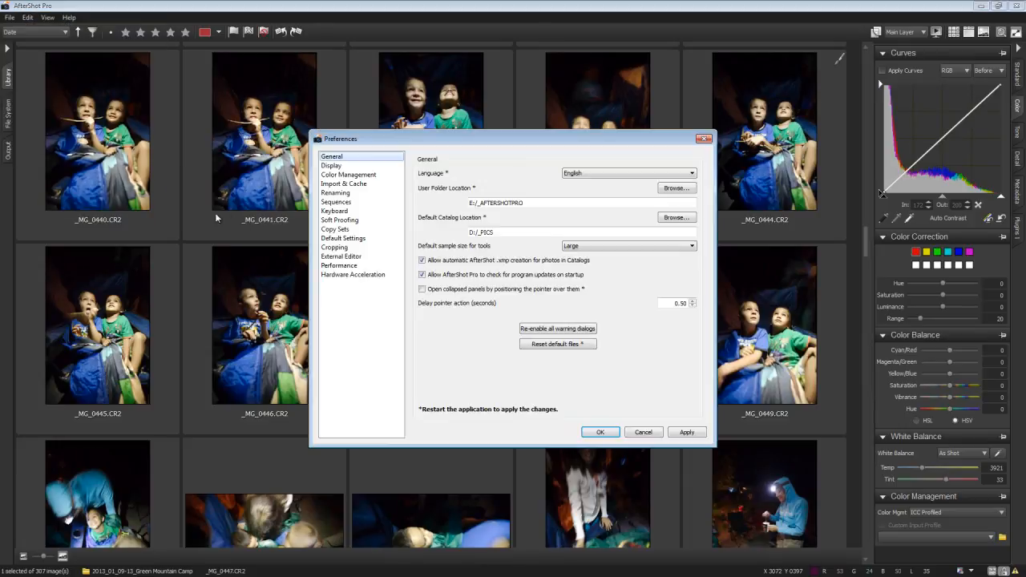
Show the Keyboard shortcut list and start editing the Magnifier shortcut field
{"action": "left_click", "coordinate": [334, 212]}
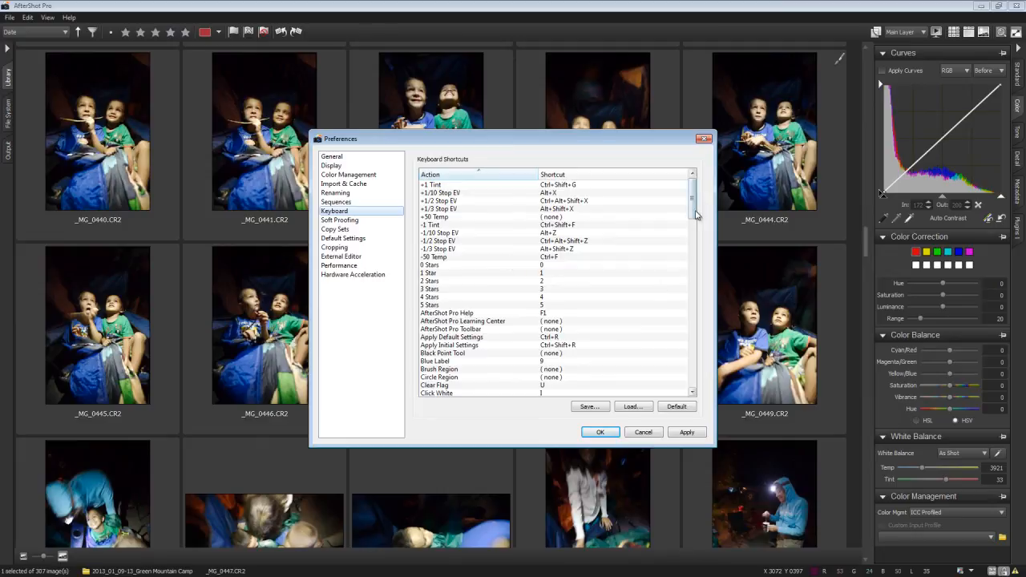
{"action": "scroll", "scroll_direction": "down", "scroll_amount": 3}
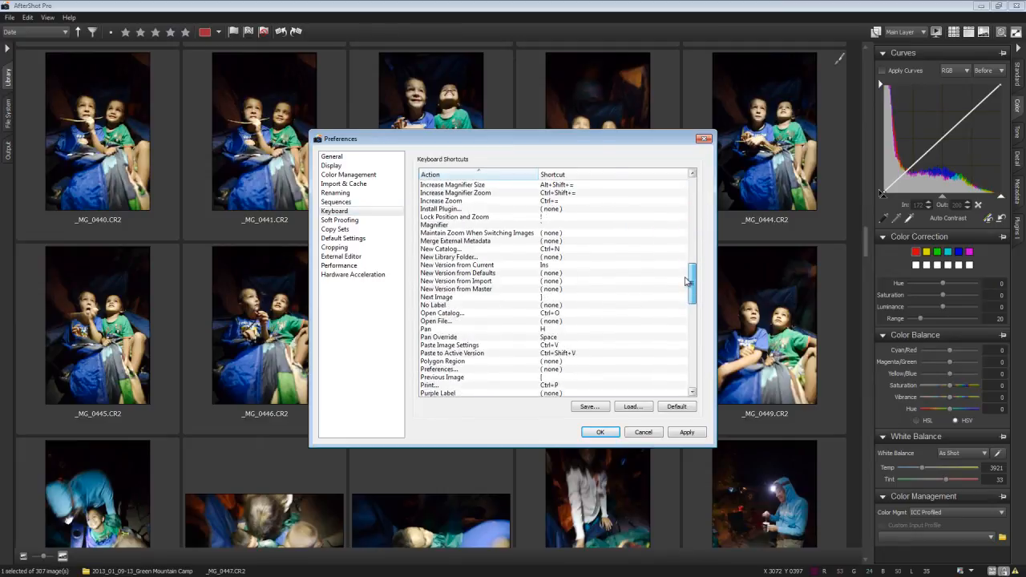
{"action": "left_click", "coordinate": [561, 225]}
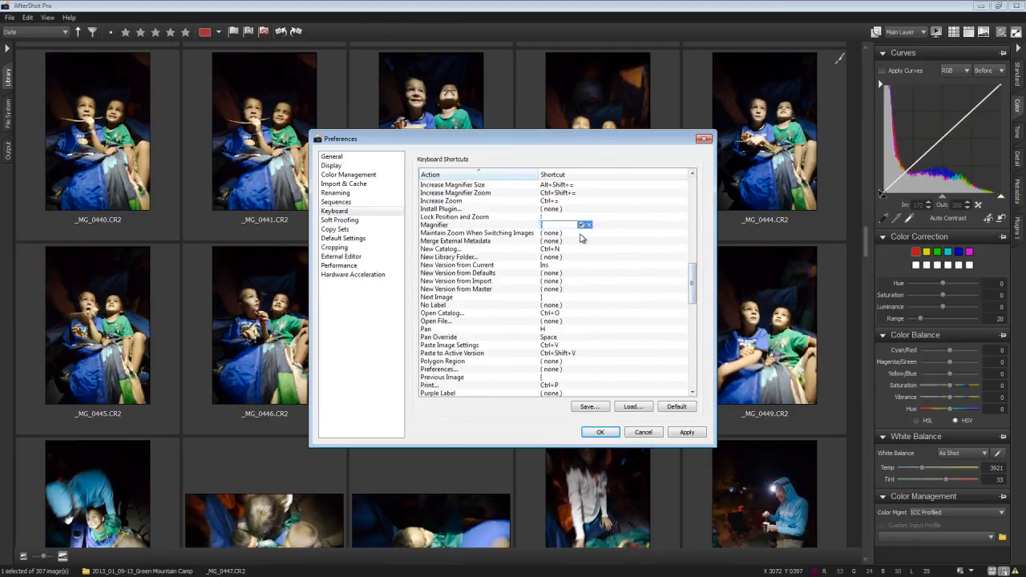